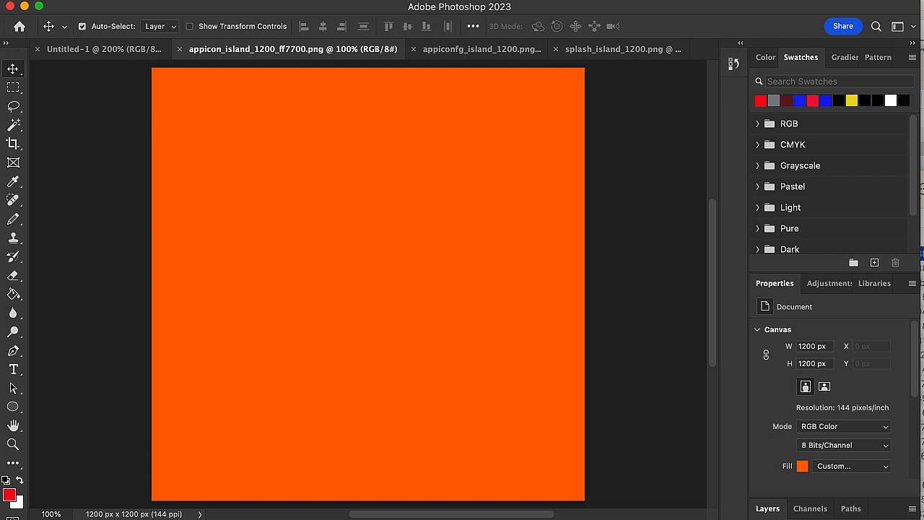
pyautogui.moveTo(312, 93)
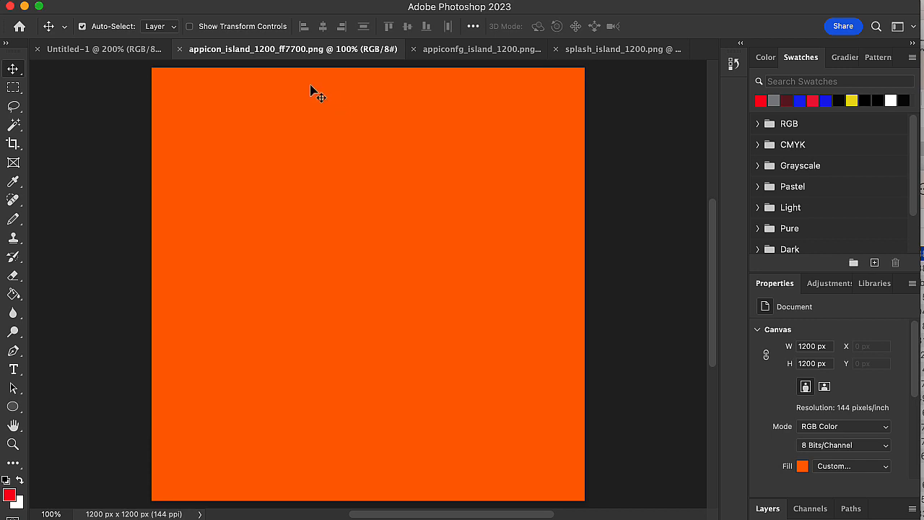
pyautogui.moveTo(220, 75)
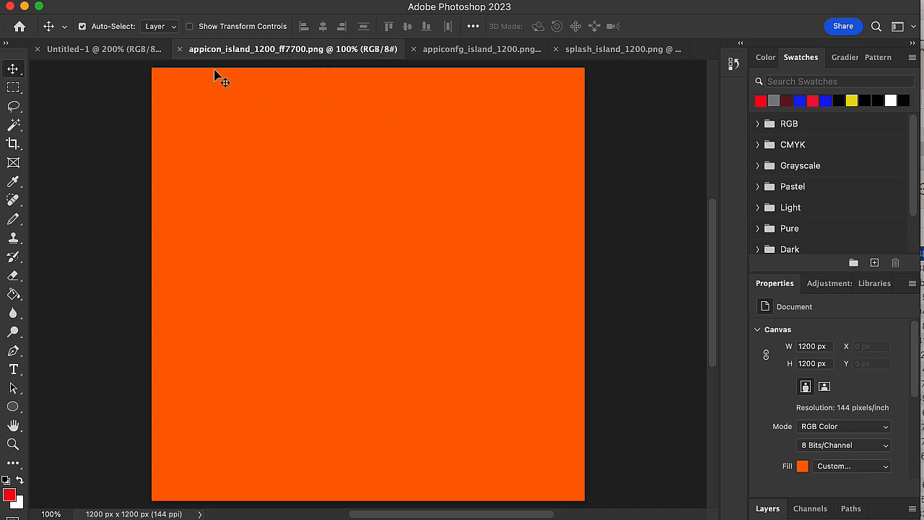
pyautogui.moveTo(254, 57)
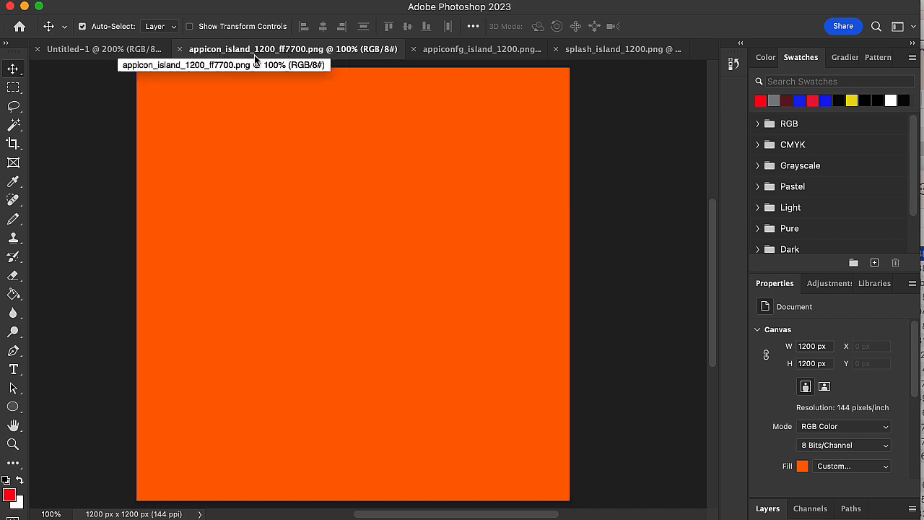
pyautogui.moveTo(247, 61)
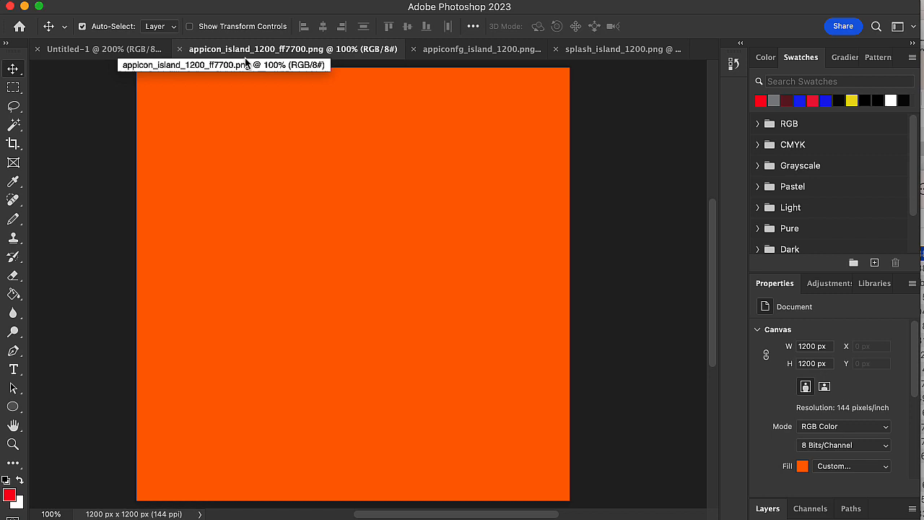
pyautogui.moveTo(280, 60)
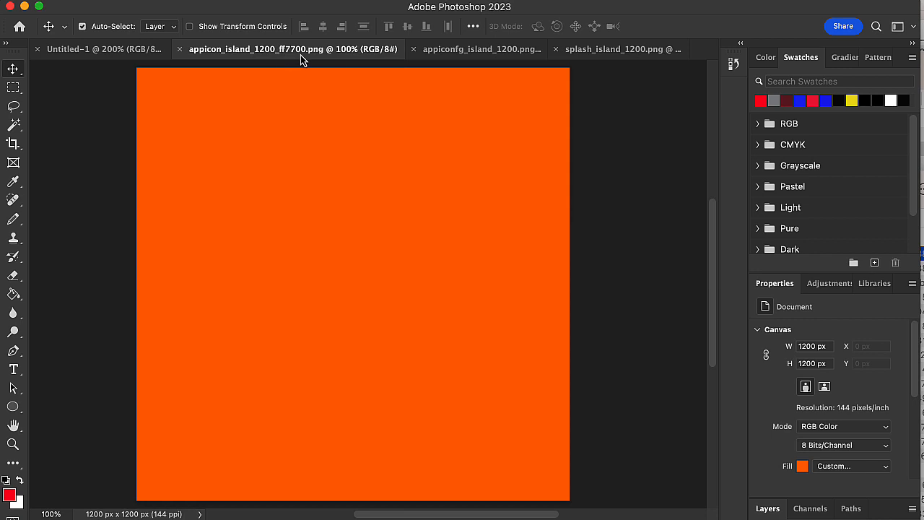
pyautogui.moveTo(387, 112)
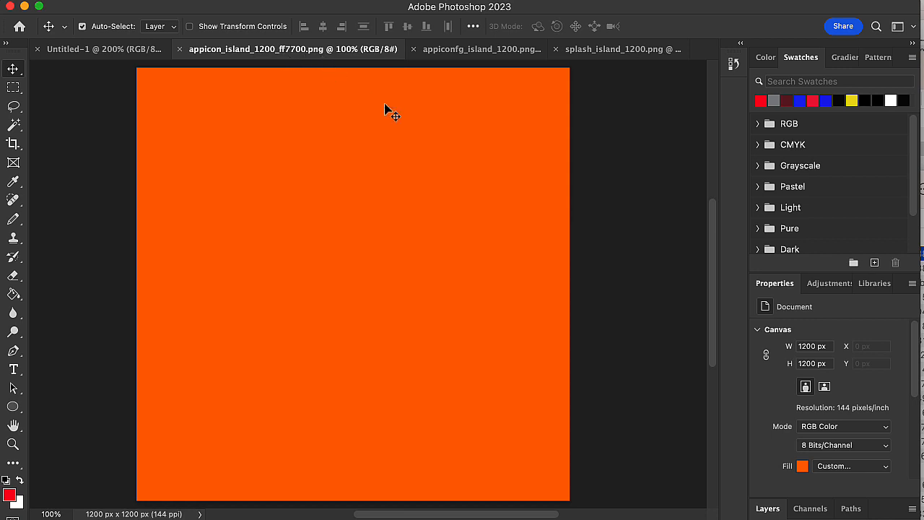
pyautogui.moveTo(425, 94)
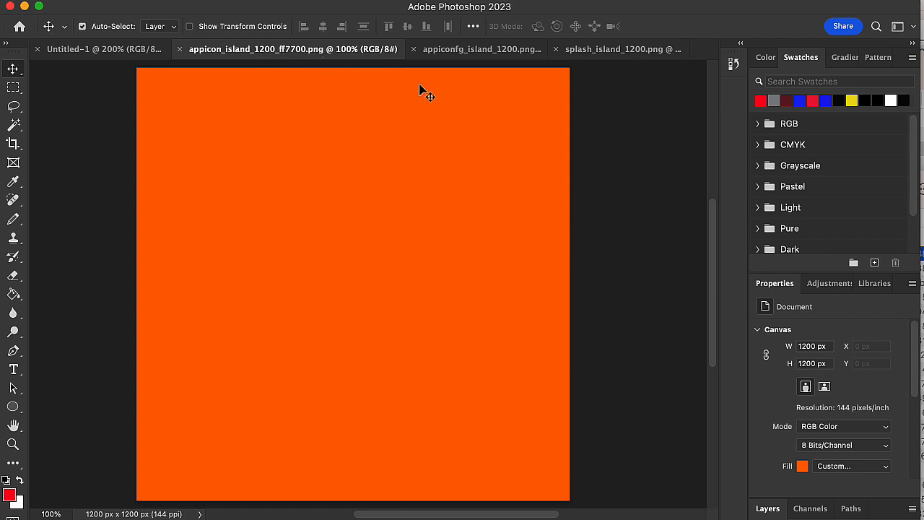
pyautogui.moveTo(306, 233)
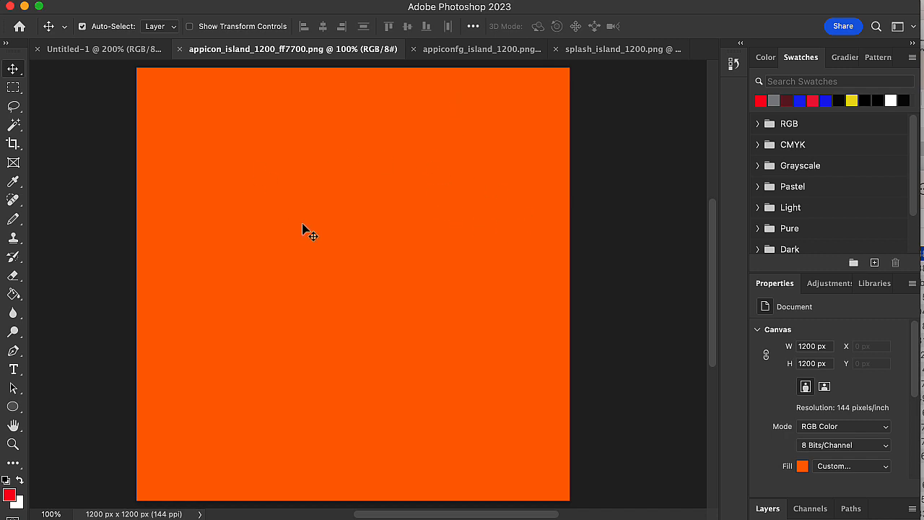
pyautogui.moveTo(442, 16)
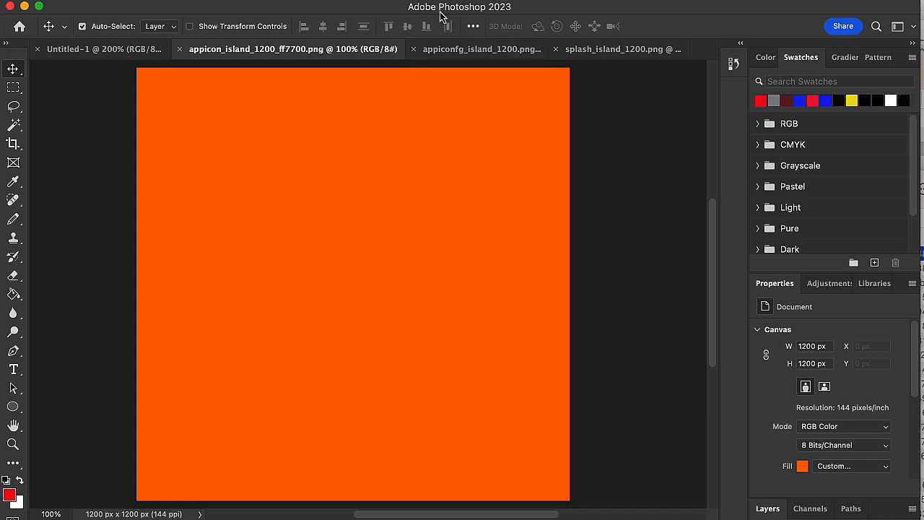
# Step: View appiconfg_island_1200.png, then splash_island_1200.png with the palm-tree island artwork
pyautogui.click(480, 49)
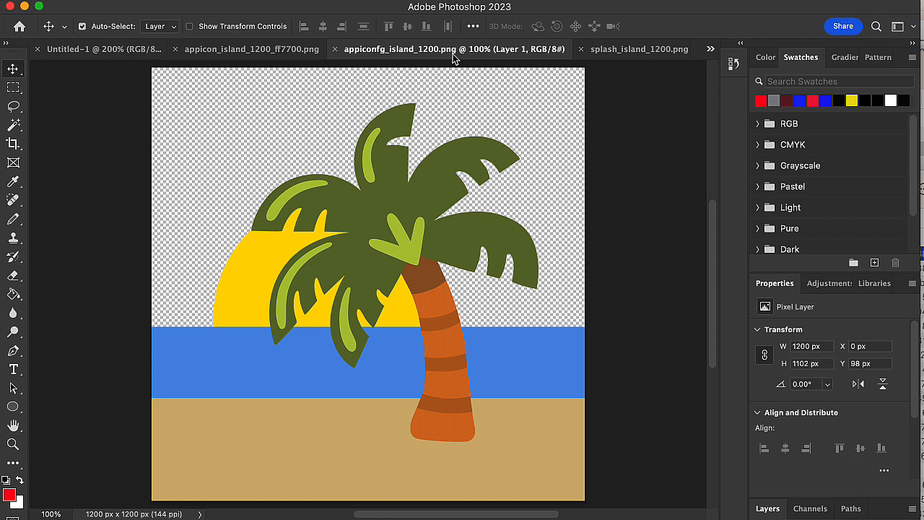
pyautogui.moveTo(393, 60)
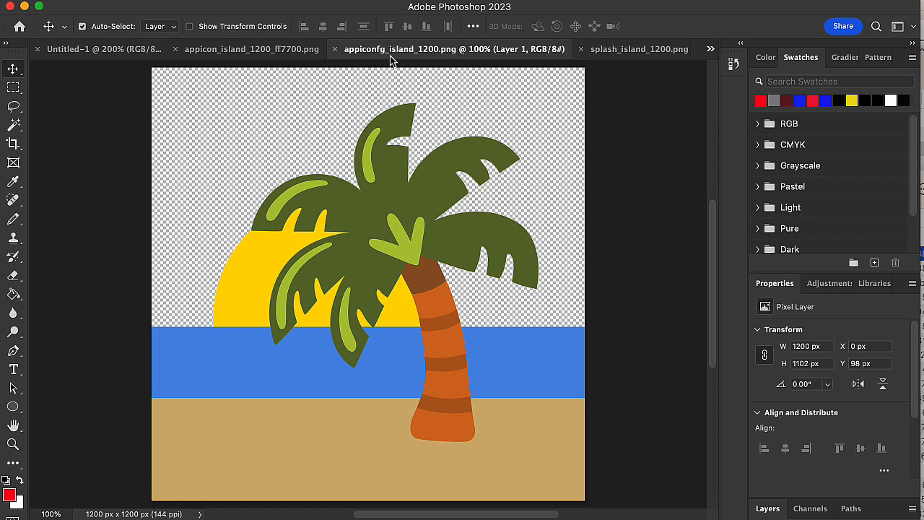
pyautogui.moveTo(485, 479)
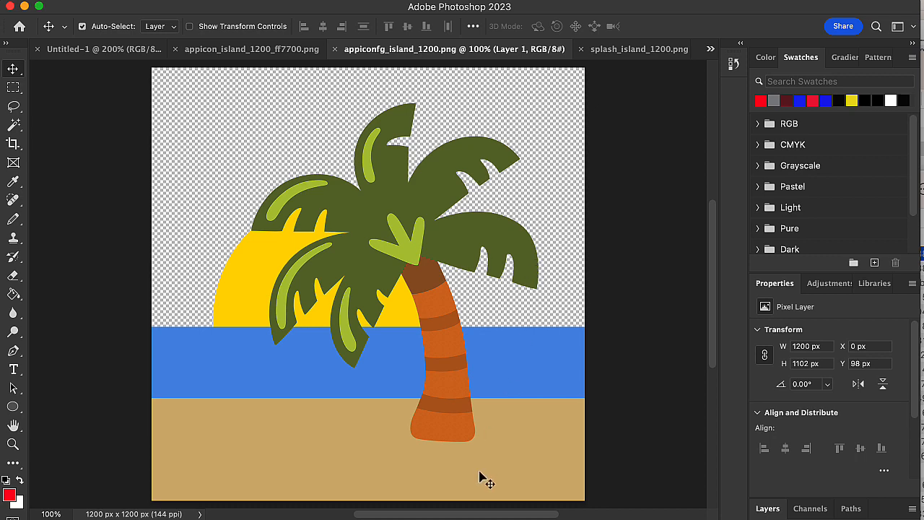
pyautogui.moveTo(442, 280)
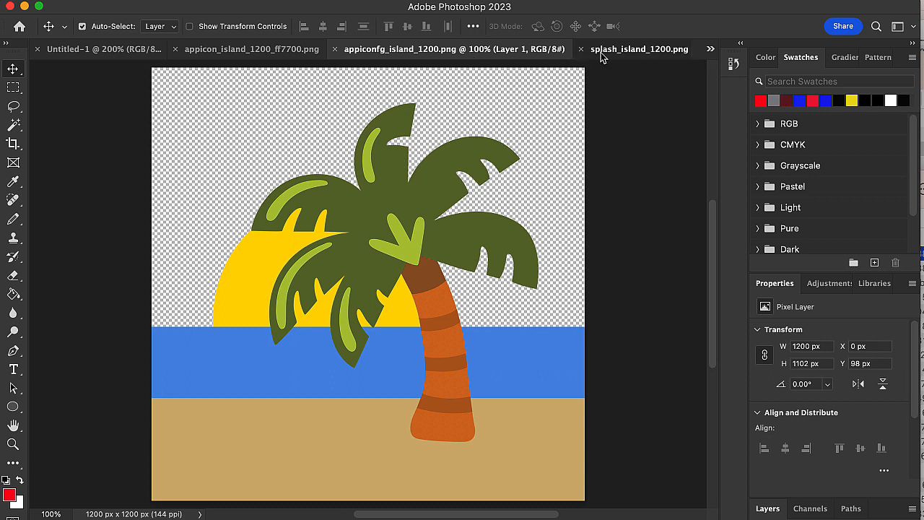
pyautogui.click(638, 49)
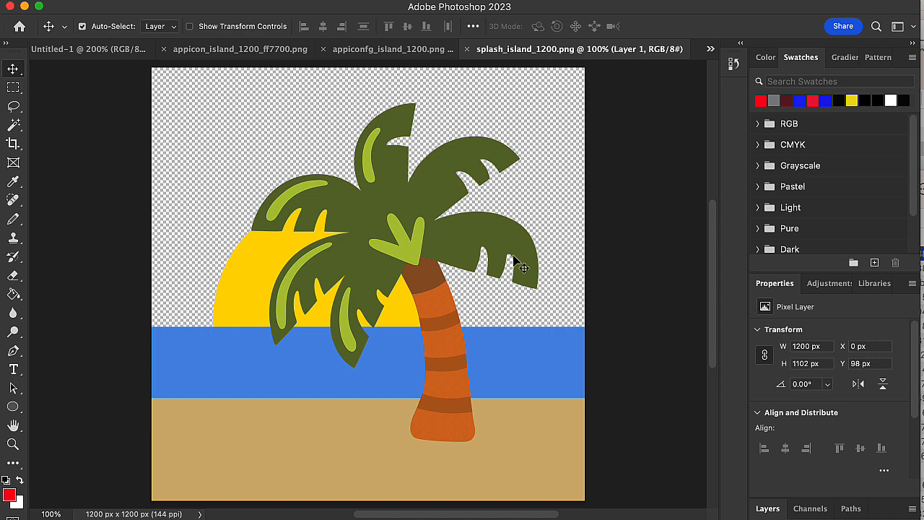
pyautogui.moveTo(523, 260)
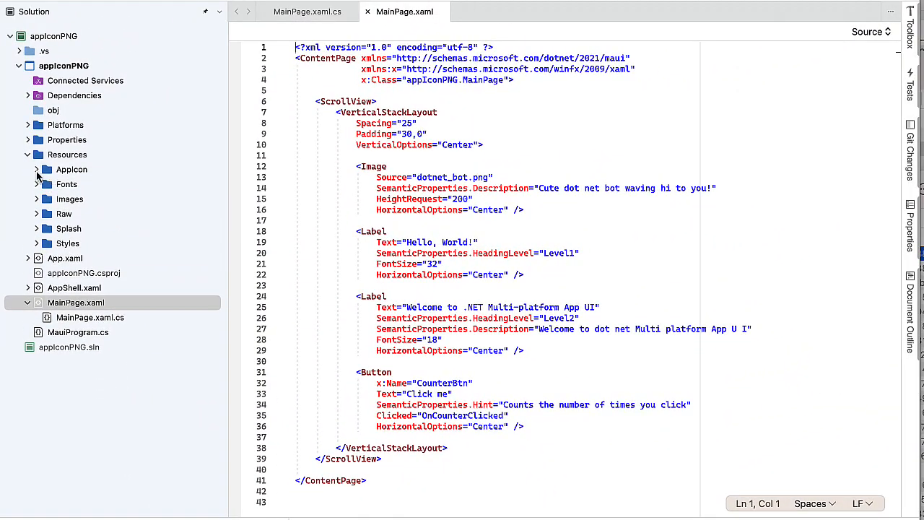
# Step: Expand the Appicon folder and inspect appicon.svg and appiconfg.svg via their context menus
pyautogui.click(51, 169)
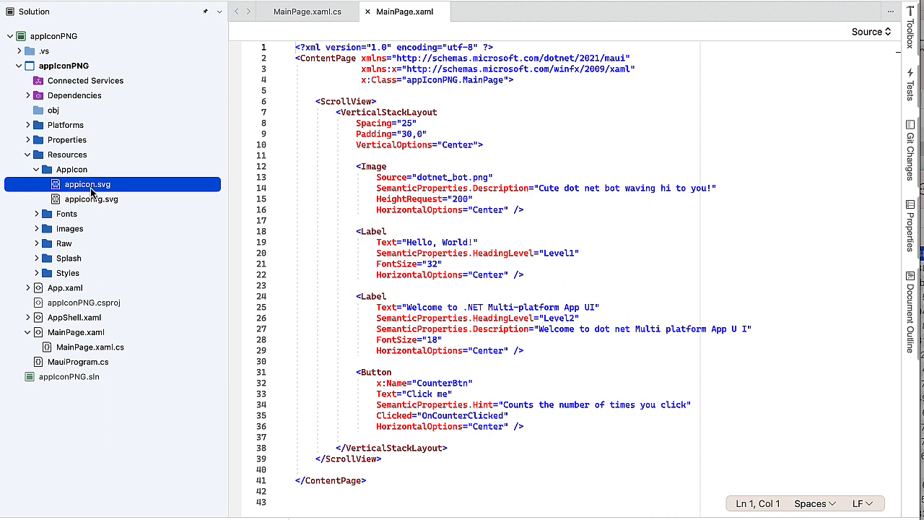
pyautogui.rightClick(85, 185)
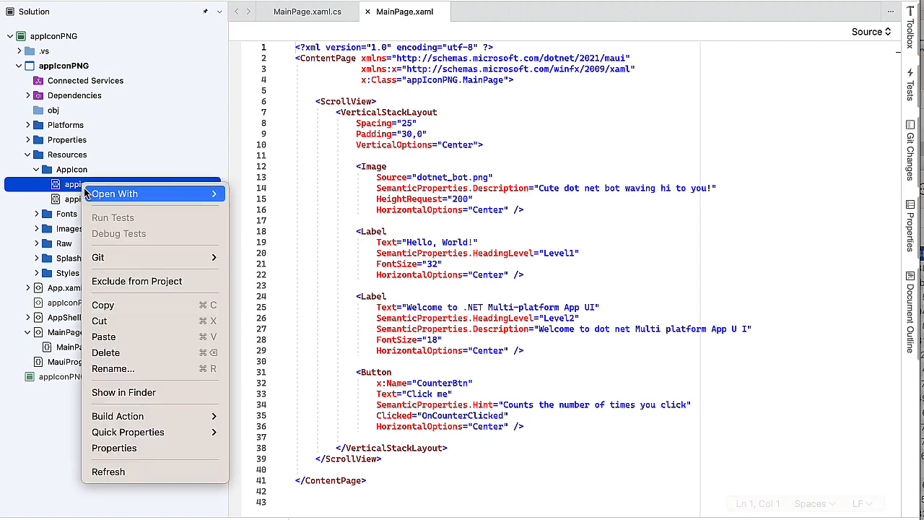
pyautogui.click(119, 416)
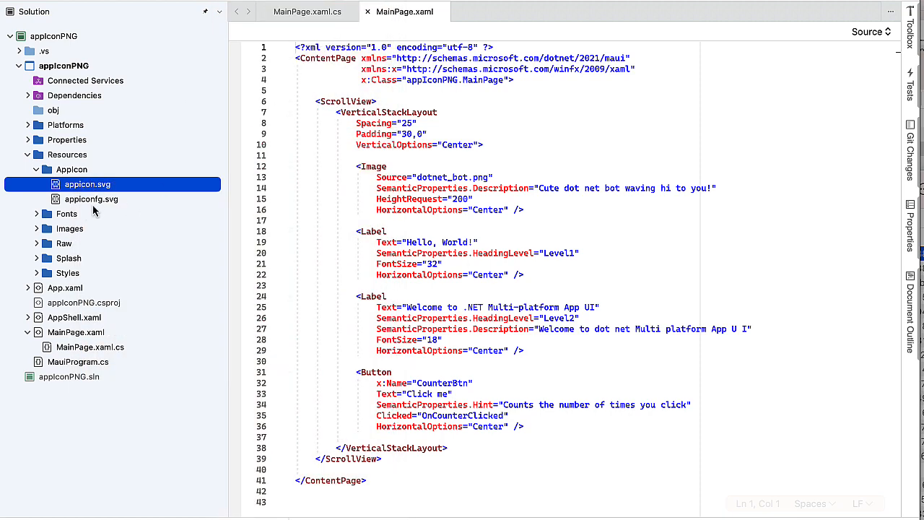
pyautogui.moveTo(78, 215)
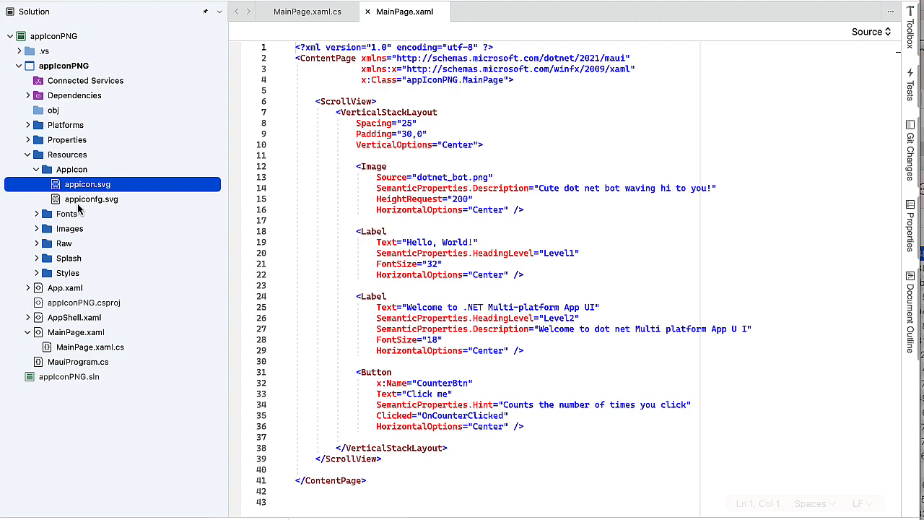
pyautogui.rightClick(91, 199)
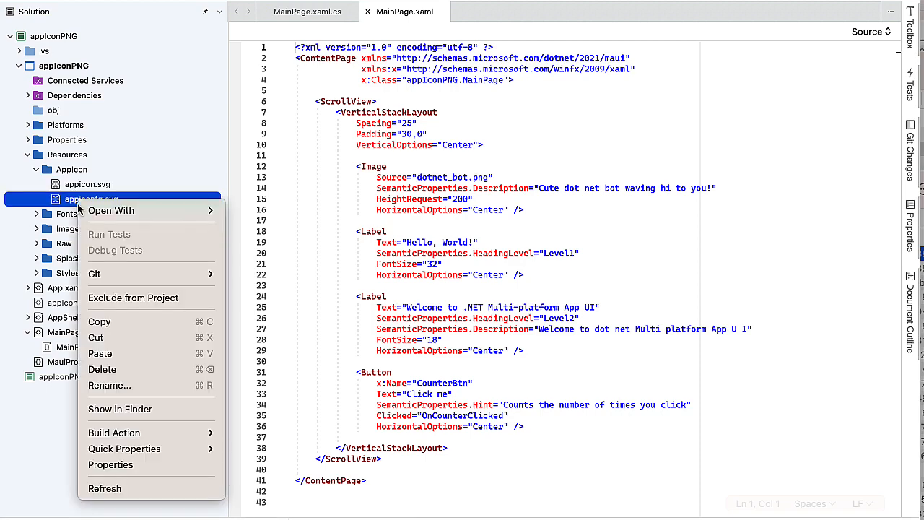
pyautogui.click(114, 433)
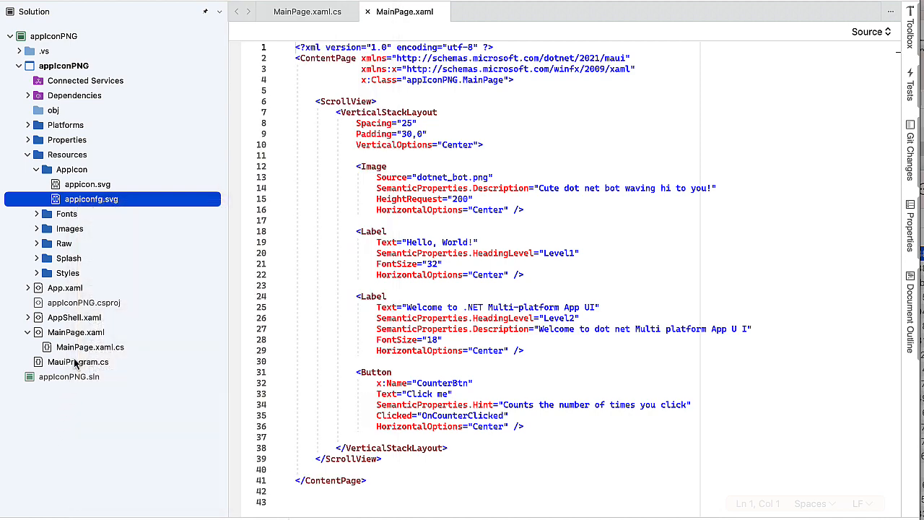
# Step: Expand the Splash folder and inspect splash.svg via its context menu
pyautogui.click(36, 257)
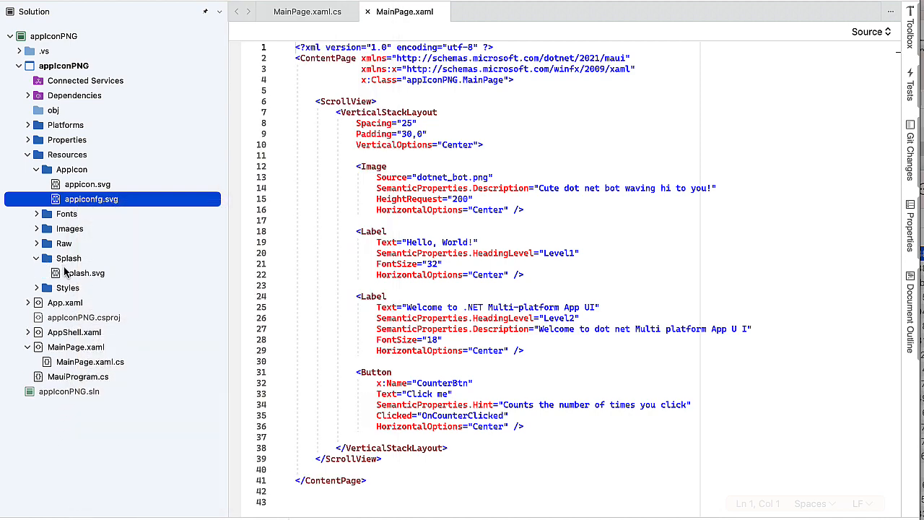
pyautogui.rightClick(81, 273)
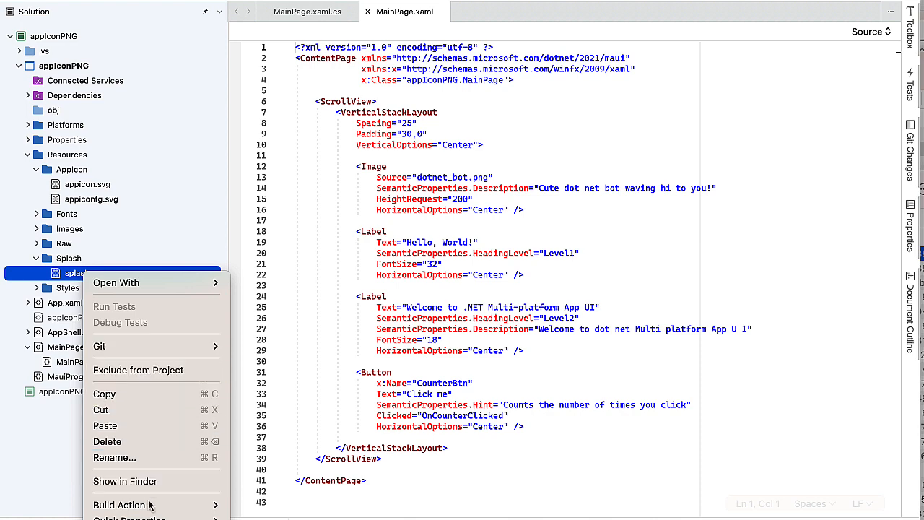
pyautogui.click(122, 505)
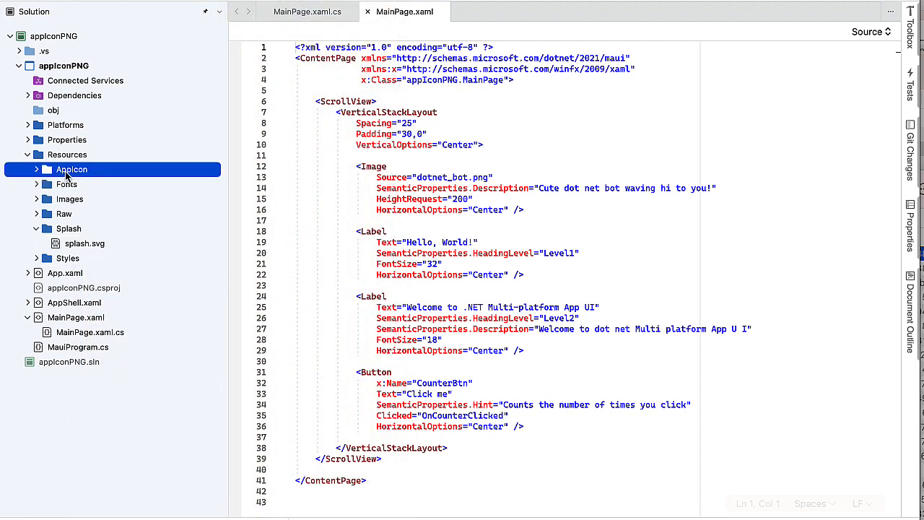
# Step: Copy appicon_island_1200_ff7700.png and appiconfg_island_1200.png into the Appicon folder
pyautogui.rightClick(71, 169)
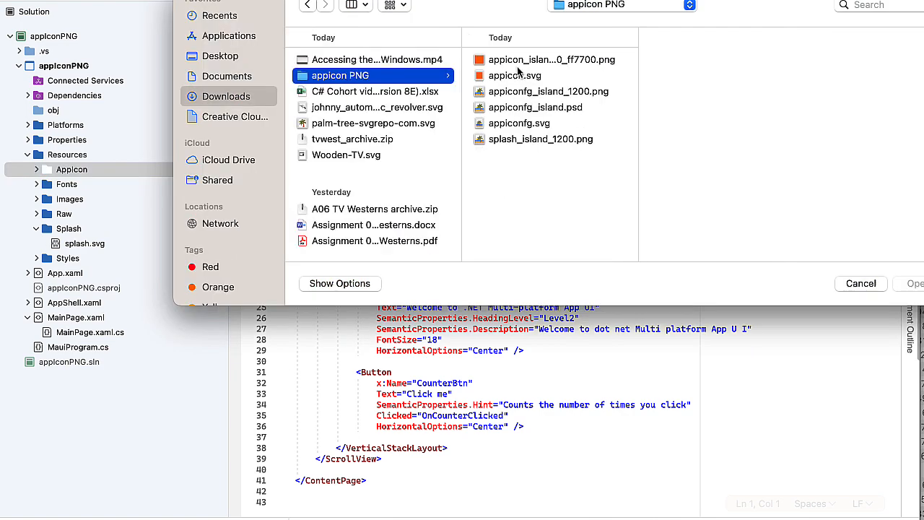
pyautogui.click(551, 59)
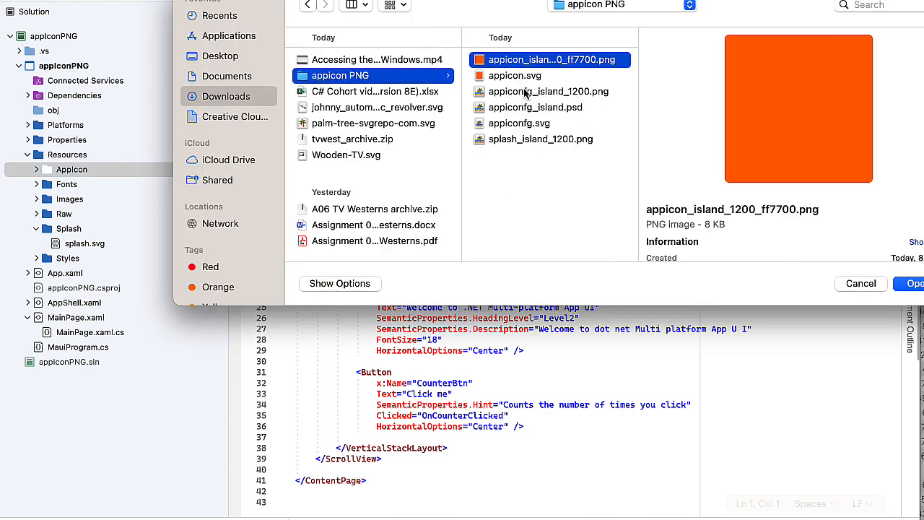
pyautogui.click(549, 91)
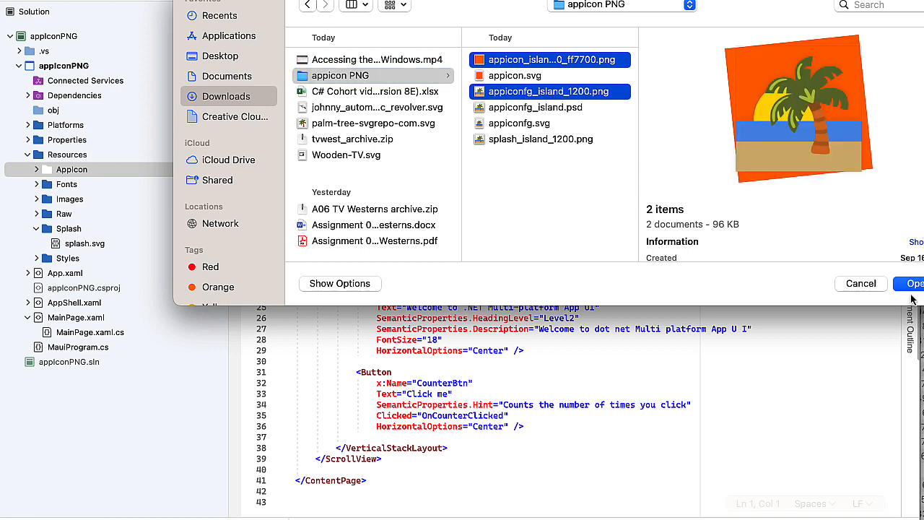
pyautogui.click(913, 283)
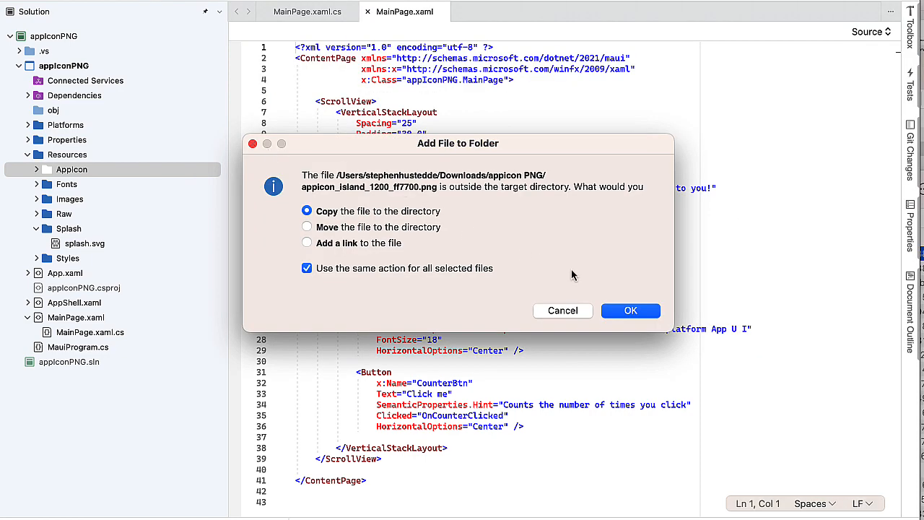
pyautogui.click(630, 309)
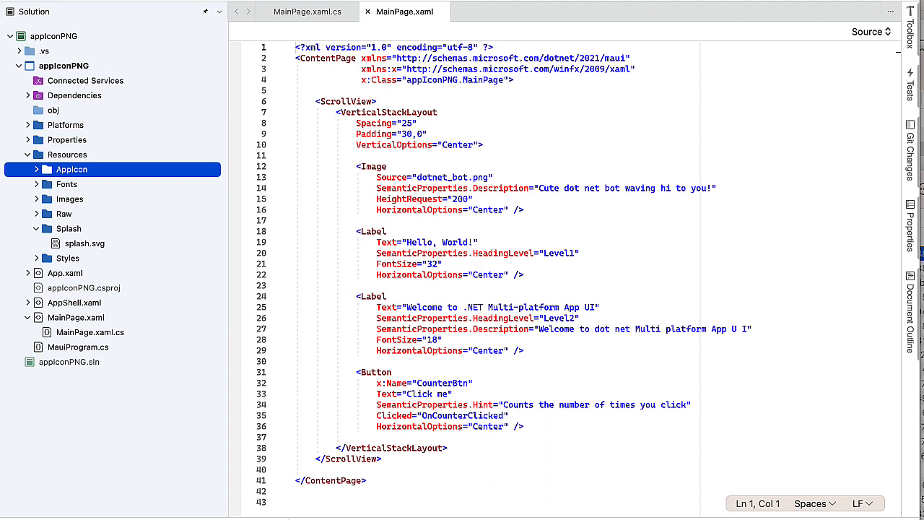
pyautogui.click(26, 169)
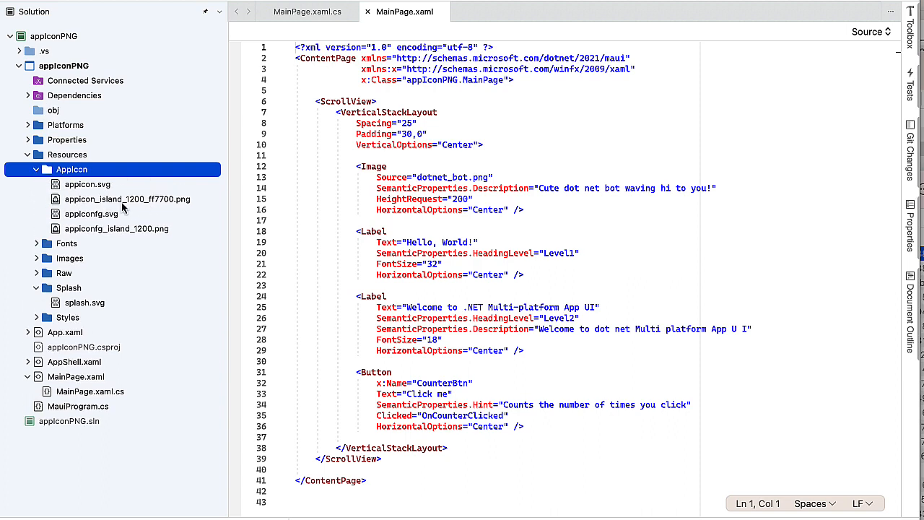
# Step: Set the Build Action of appicon_island_1200_ff7700.png and appiconfg_island_1200.png from their context menus
pyautogui.click(127, 199)
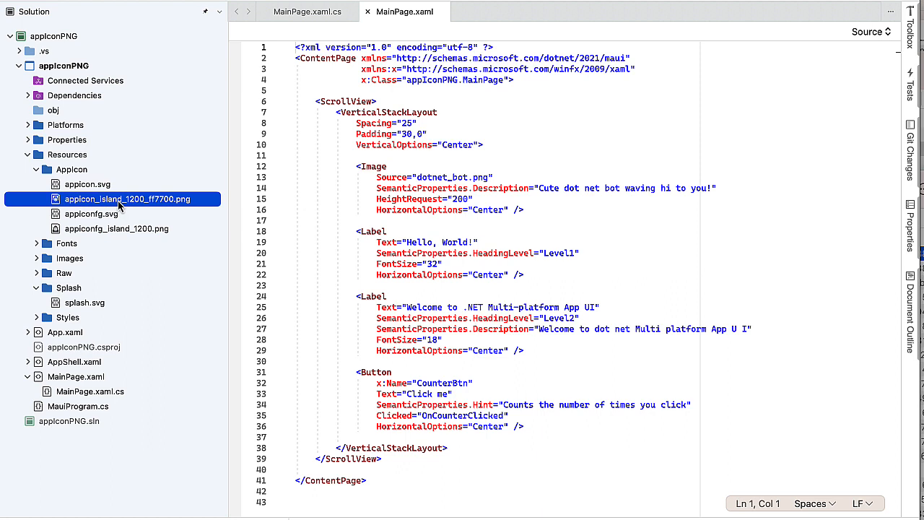
pyautogui.rightClick(127, 199)
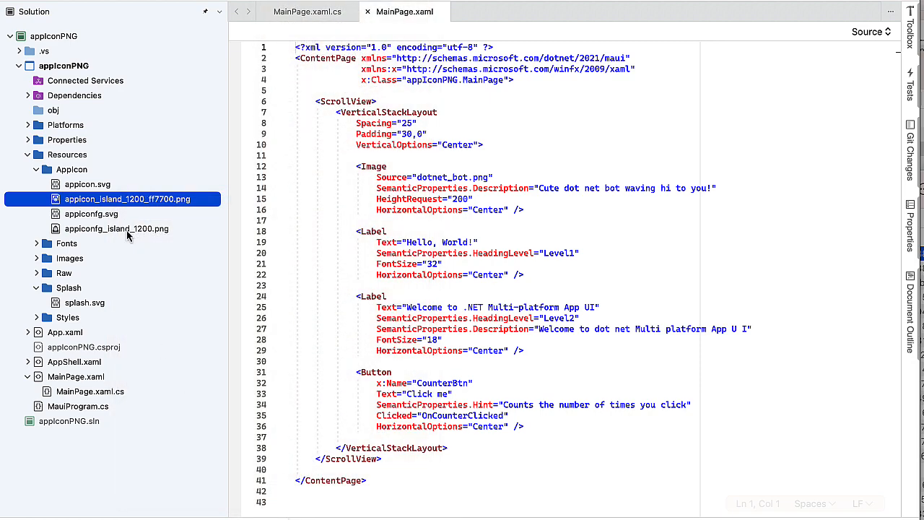
pyautogui.click(117, 228)
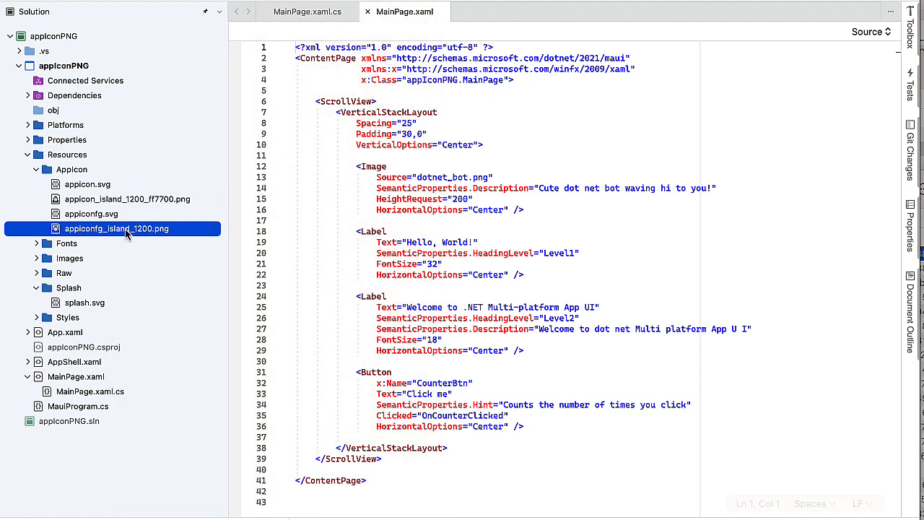
pyautogui.rightClick(115, 229)
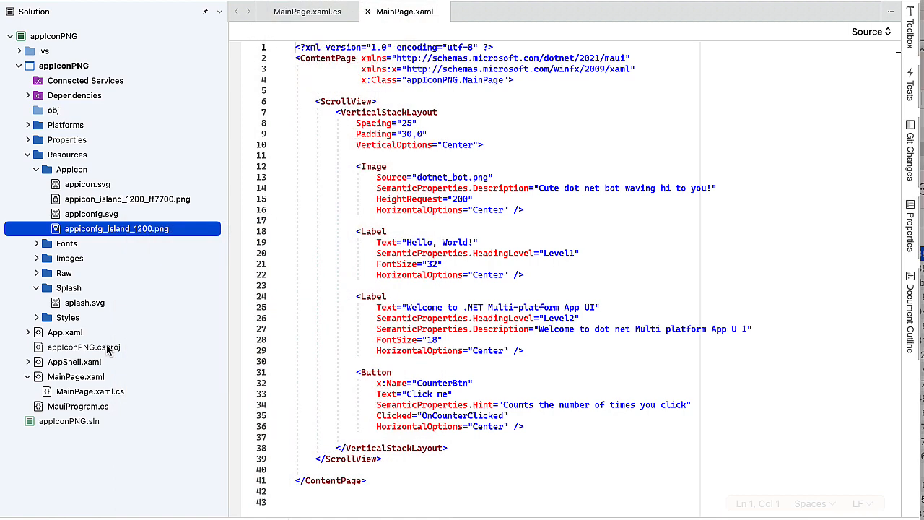
pyautogui.click(68, 287)
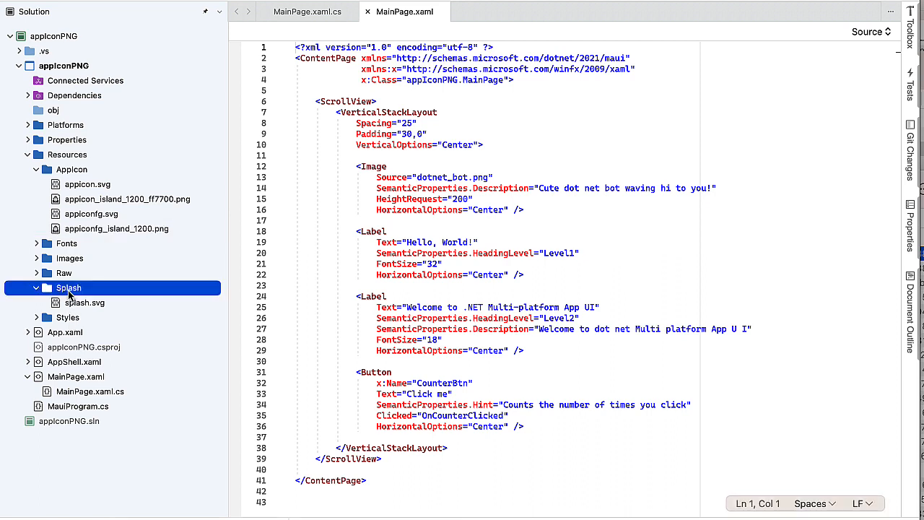
# Step: Copy splash_island_1200.png into the Splash folder and set its Build Action
pyautogui.rightClick(70, 288)
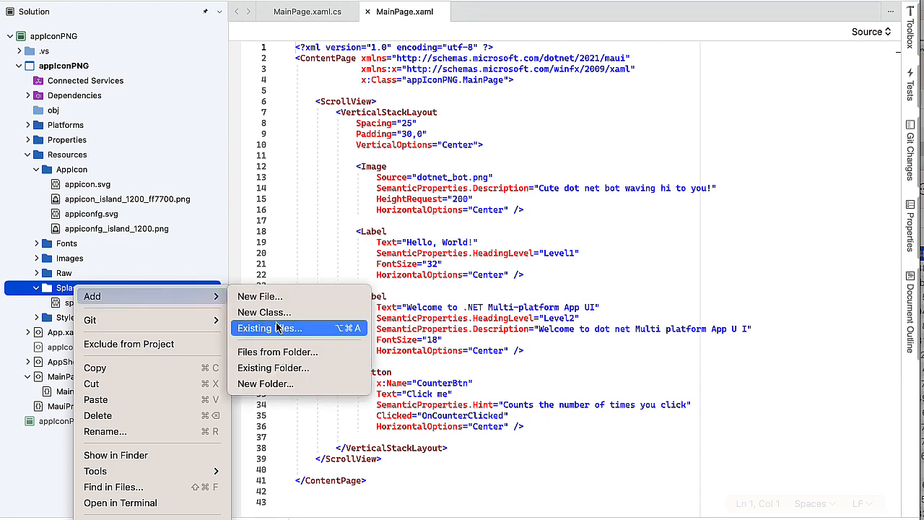
pyautogui.click(272, 328)
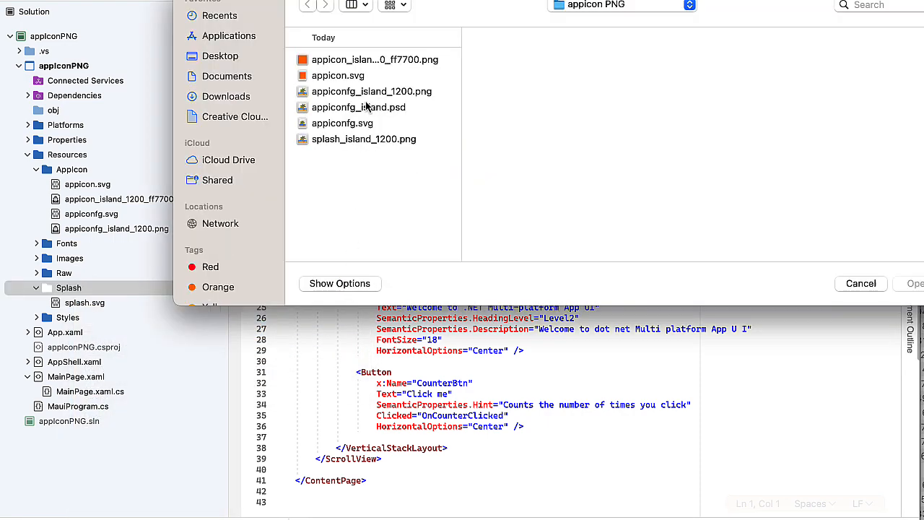
pyautogui.click(364, 138)
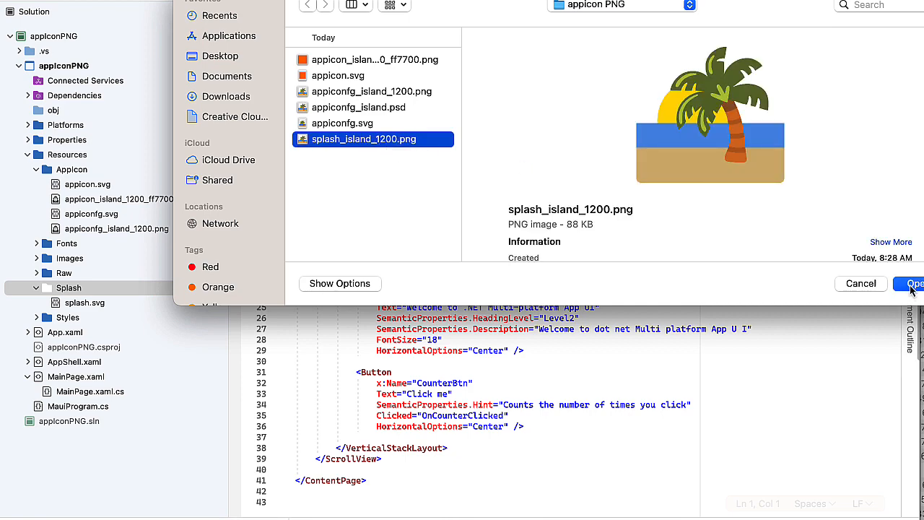
pyautogui.click(913, 283)
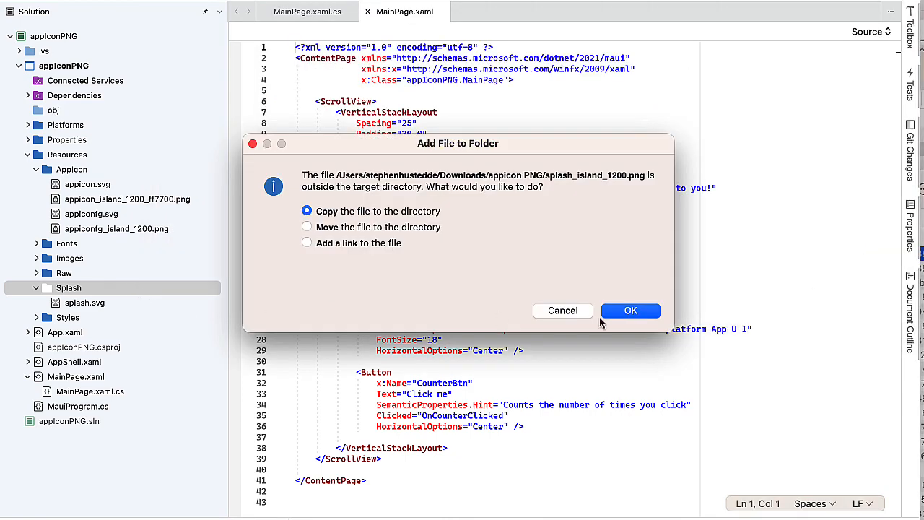
pyautogui.click(630, 310)
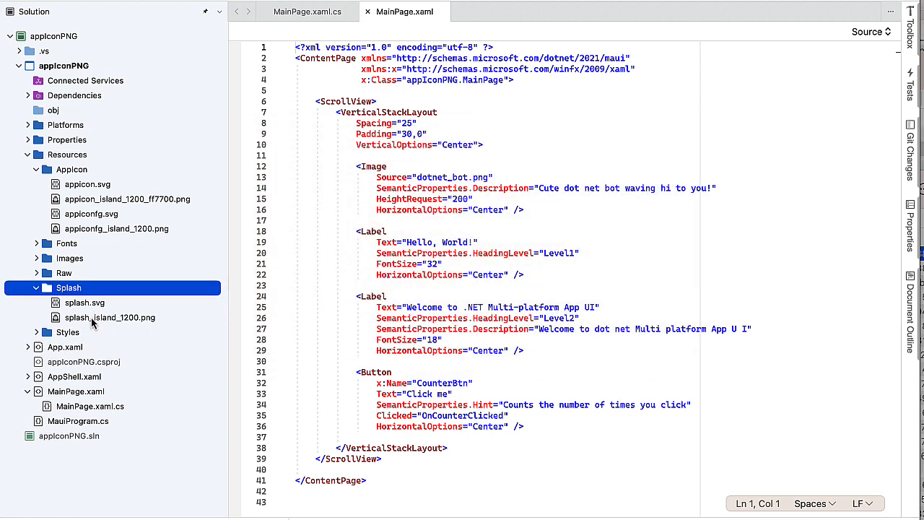
pyautogui.rightClick(110, 318)
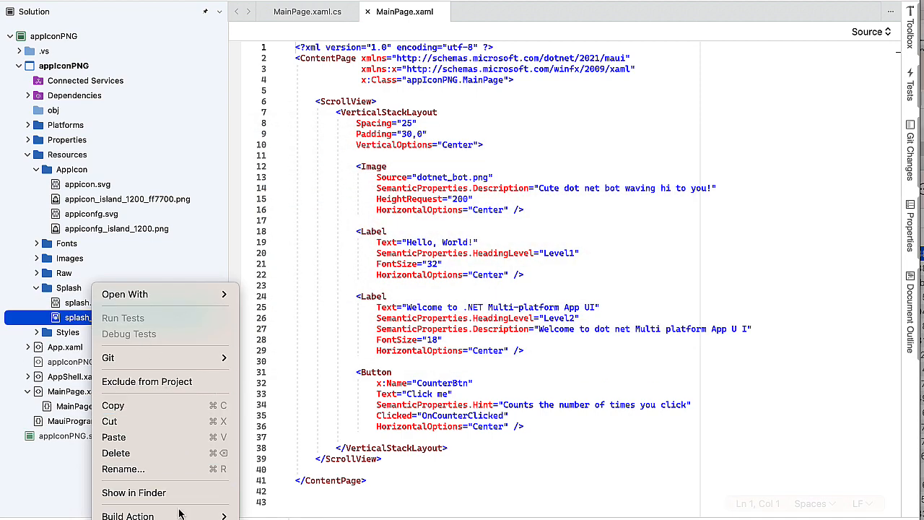
pyautogui.click(127, 515)
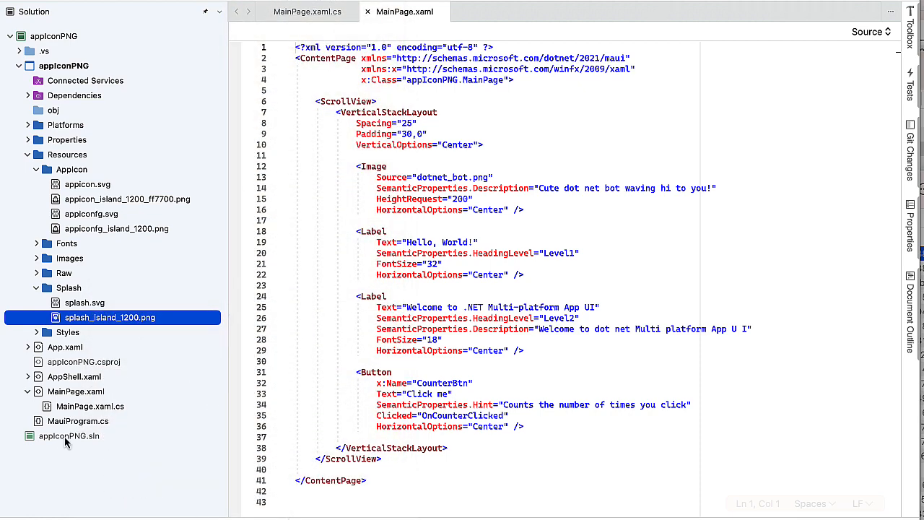
pyautogui.moveTo(81, 370)
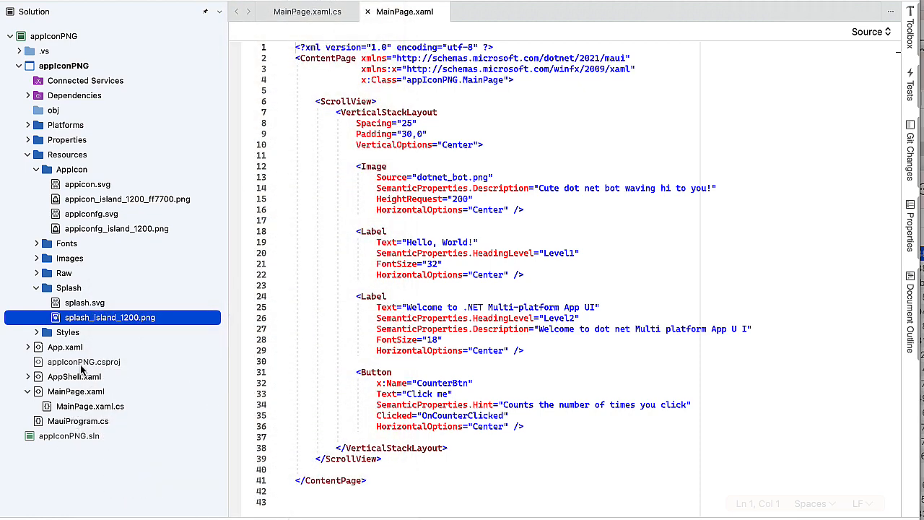
pyautogui.moveTo(83, 361)
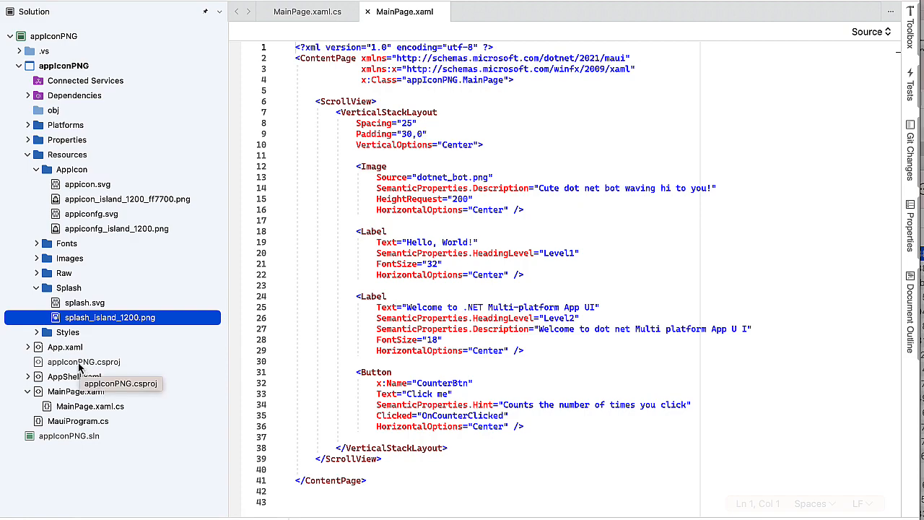
# Step: In appiconPNG.csproj, start a MauiIcon entry with Include path Resources\AppIcon\
pyautogui.click(84, 361)
pyautogui.write('<')
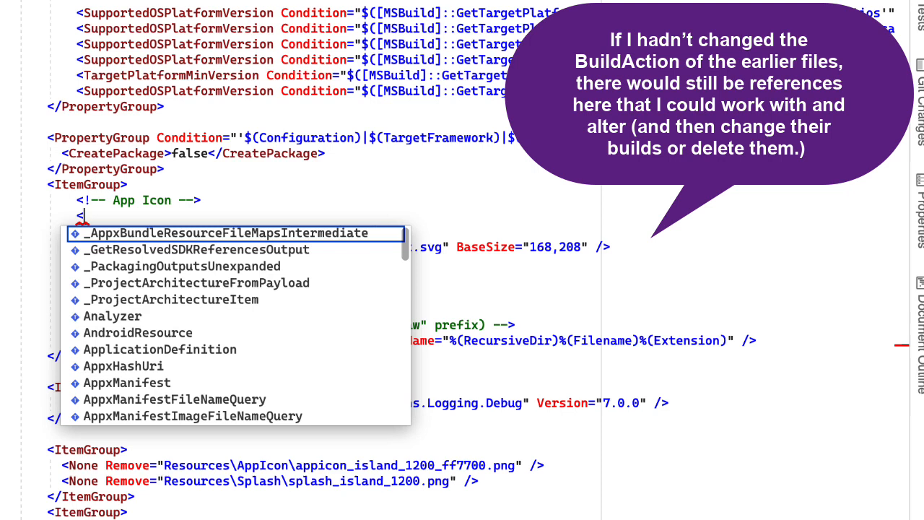
pyautogui.write('MauiI')
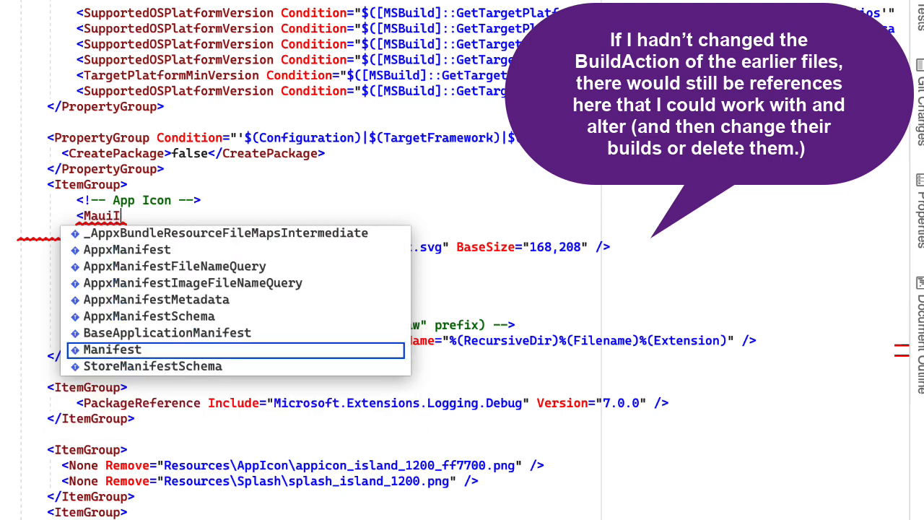
pyautogui.write('con')
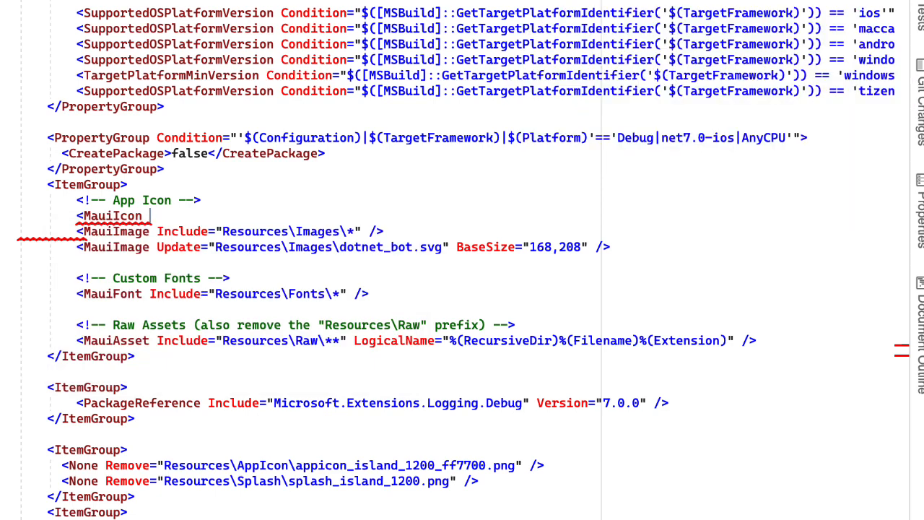
pyautogui.write('Include="')
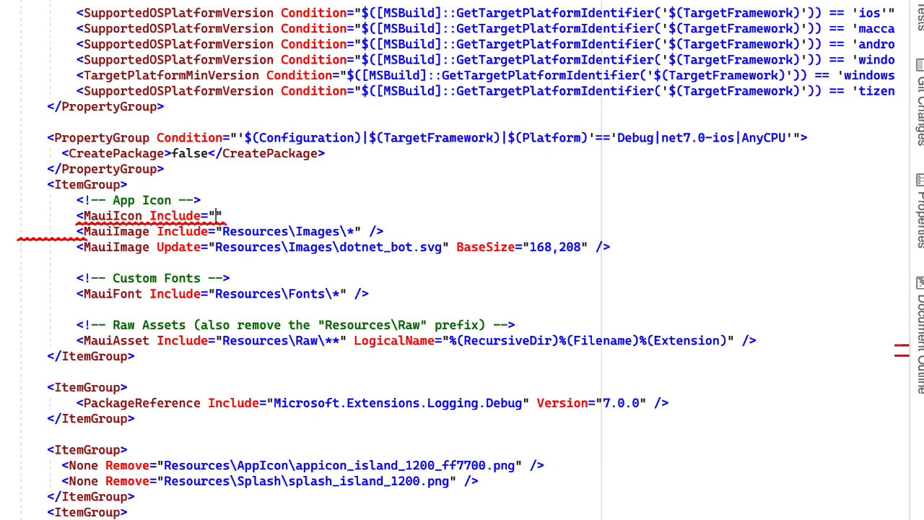
pyautogui.write('Rousr')
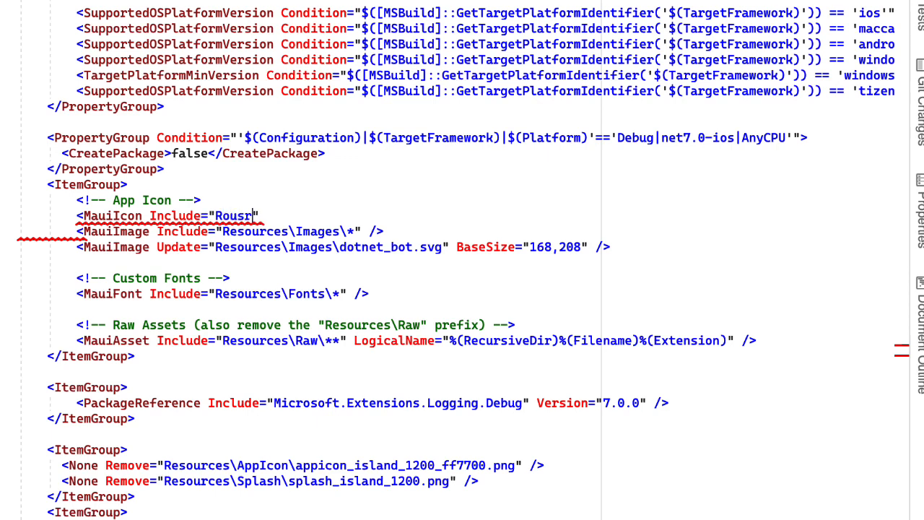
pyautogui.write('Resources\\Ao')
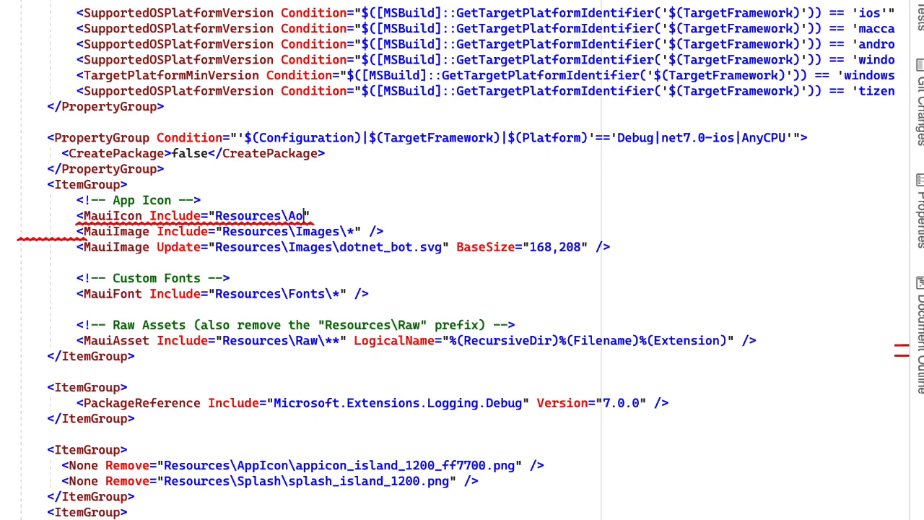
pyautogui.press('Backspace')
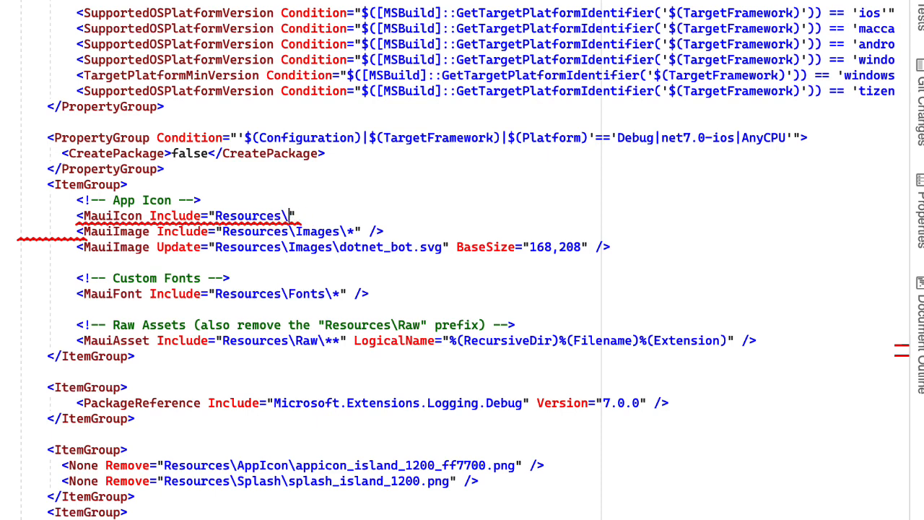
pyautogui.write('AppIcon')
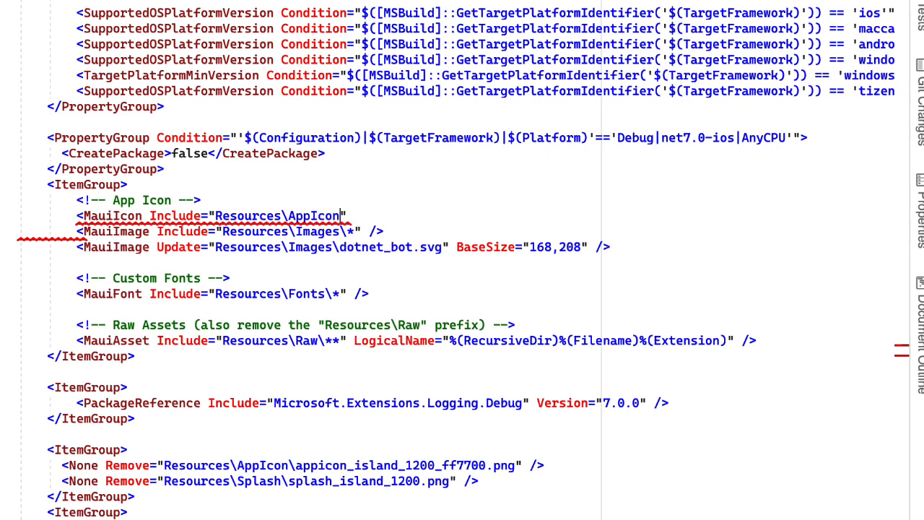
pyautogui.write('\\')
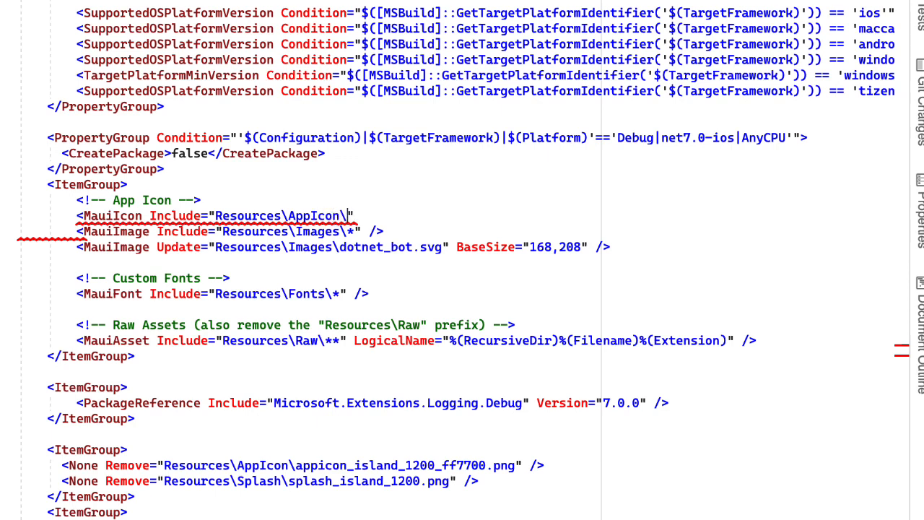
# Step: Complete the icon path as appicon_island_1200_ff7700.png and begin a ForegroundFile attribute
pyautogui.write('appicon')
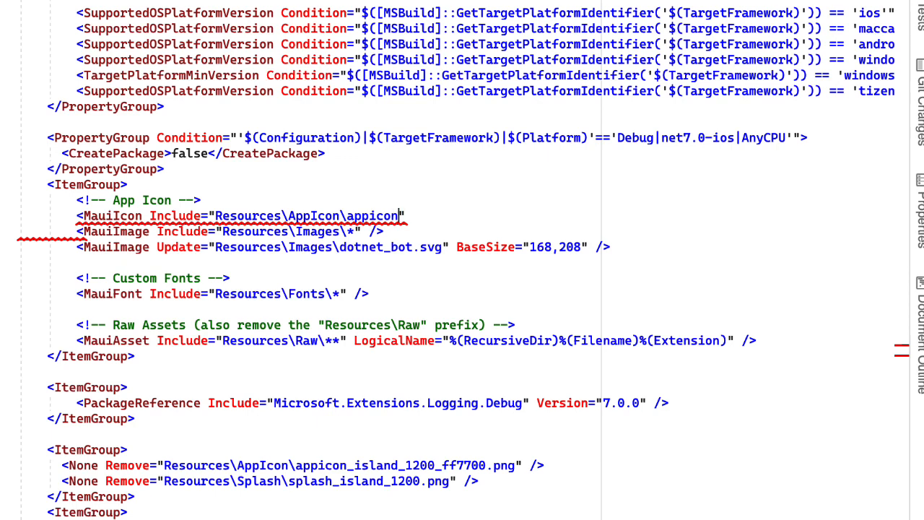
pyautogui.write('osa')
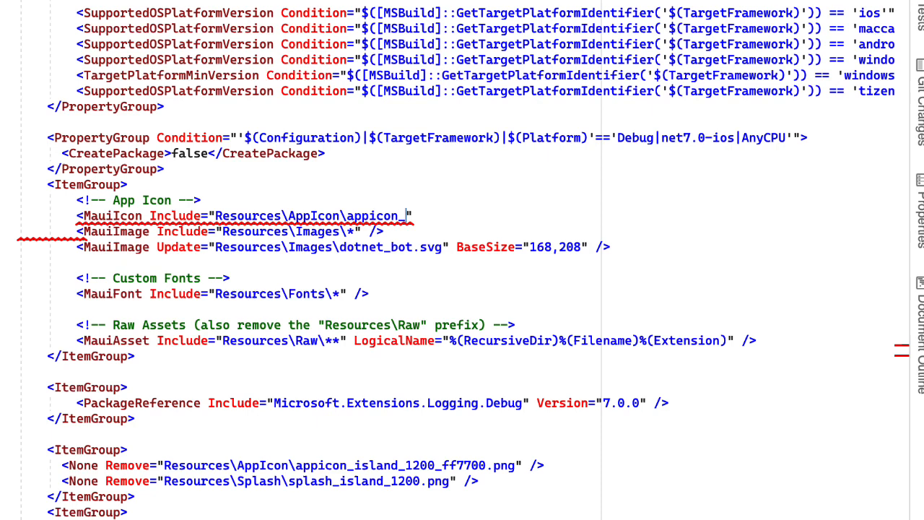
pyautogui.write('island_')
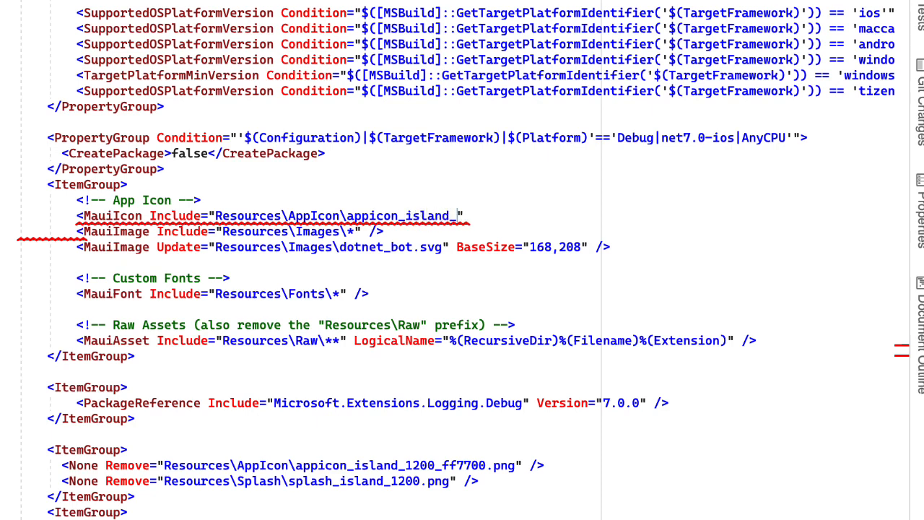
pyautogui.write('1200_')
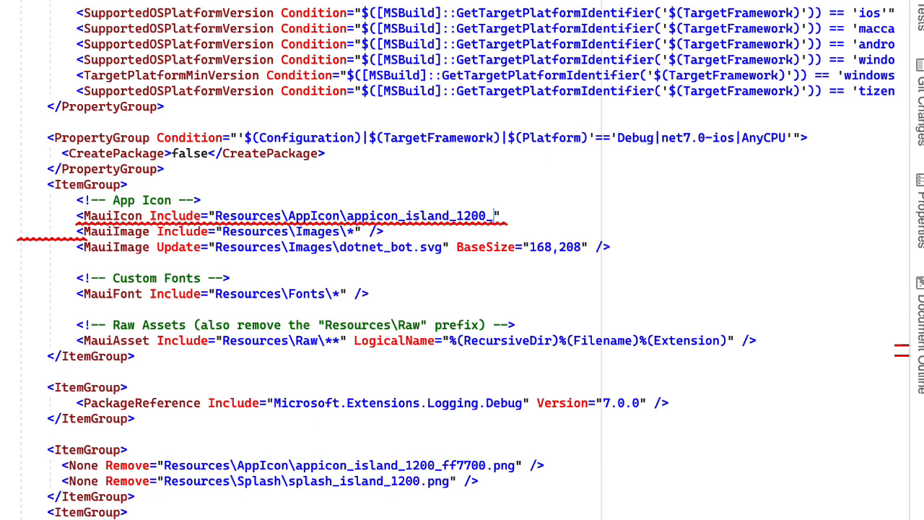
pyautogui.write('ff77')
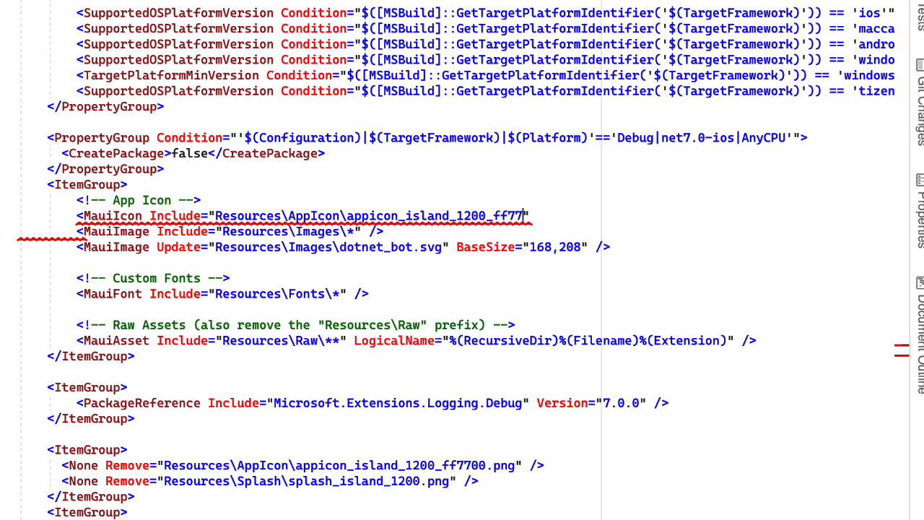
pyautogui.write('00.png')
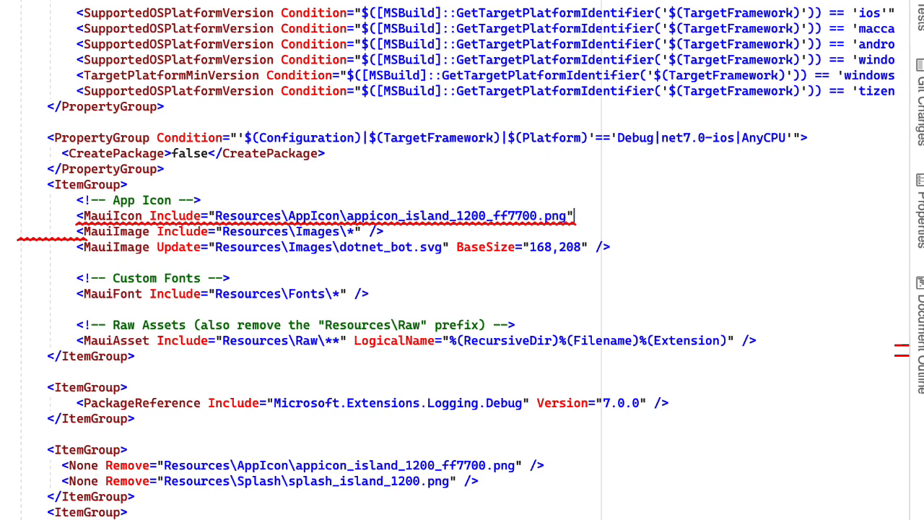
pyautogui.write('Fore')
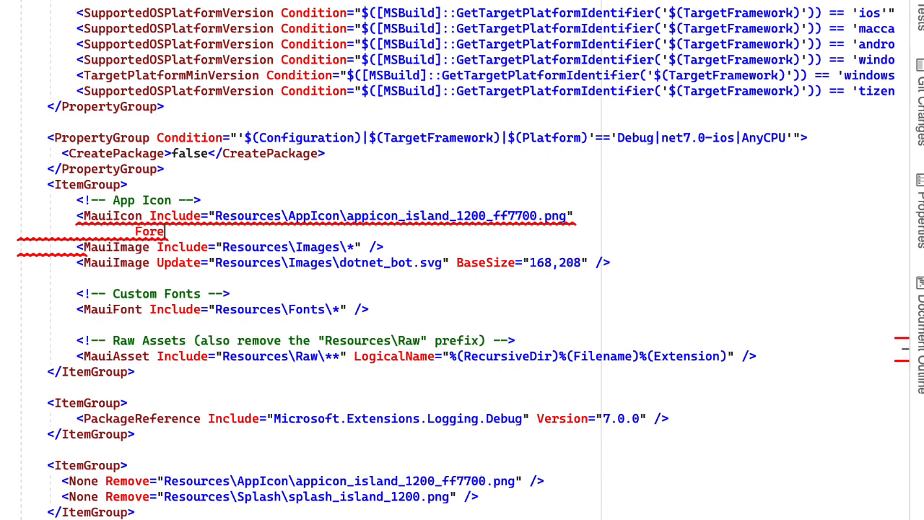
# Step: Add ForegroundFile="" and copy the Include path into it as appiconfg_island_1200_ff7700.png
pyautogui.write('ground')
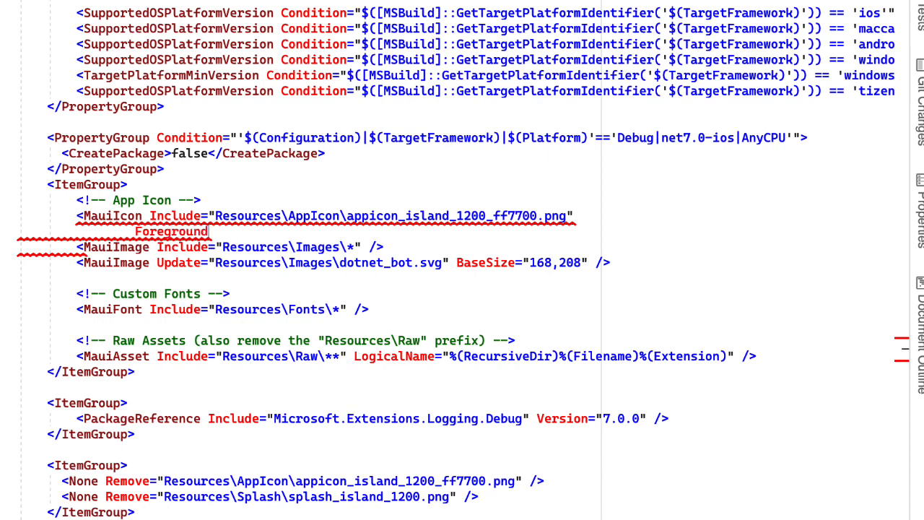
pyautogui.write('File==""')
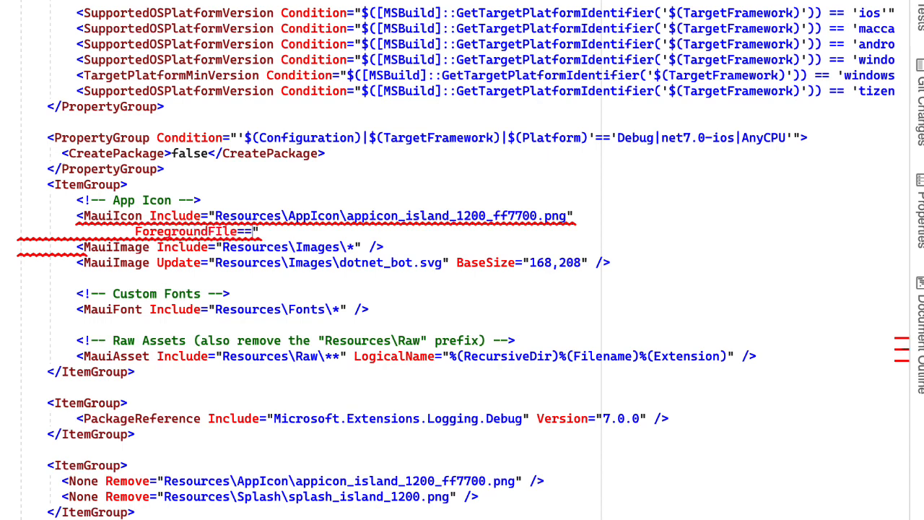
pyautogui.press('Backspace')
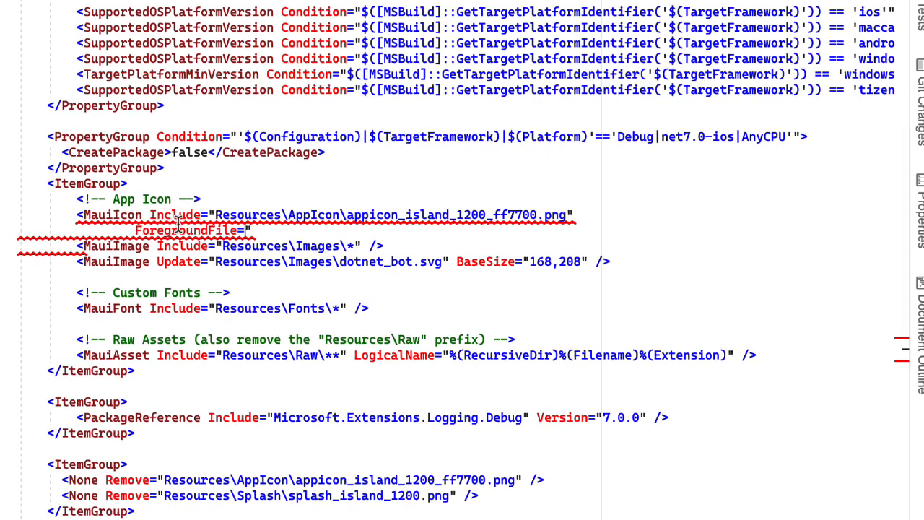
pyautogui.doubleClick(393, 214)
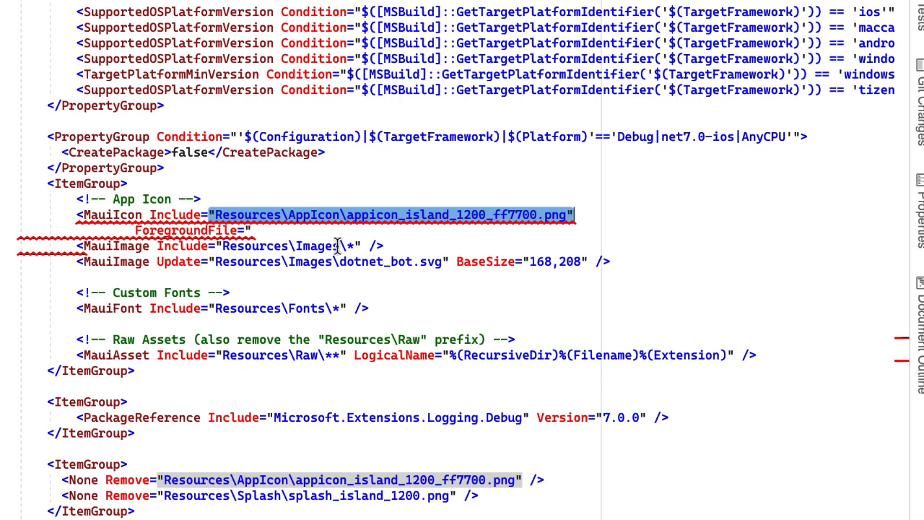
pyautogui.moveTo(251, 232)
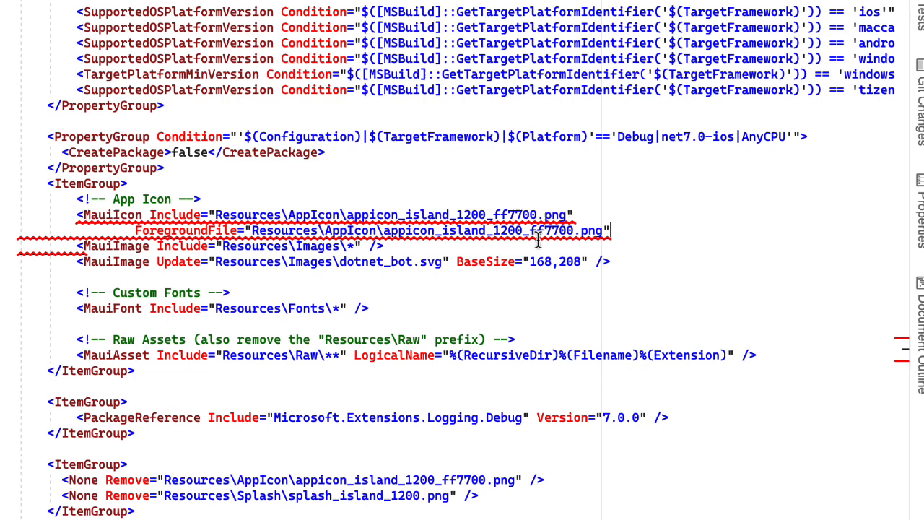
pyautogui.moveTo(432, 238)
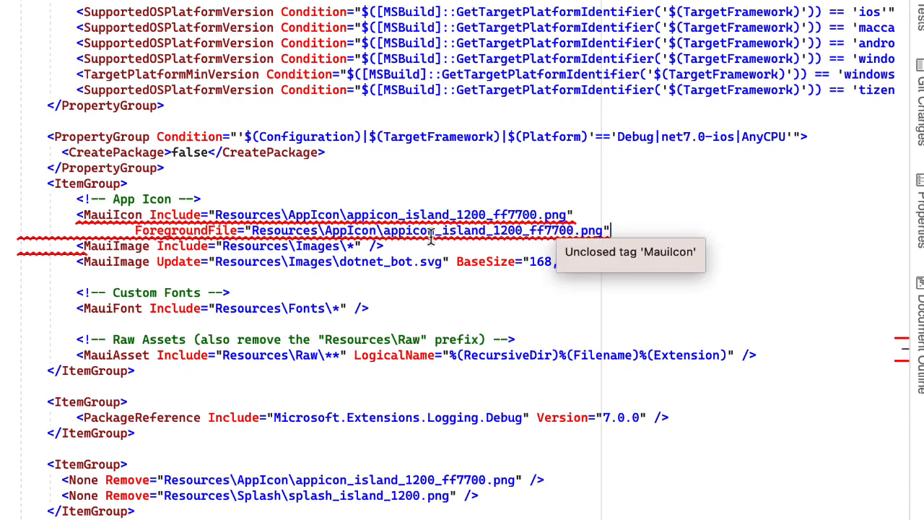
pyautogui.moveTo(489, 260)
pyautogui.write('fg')
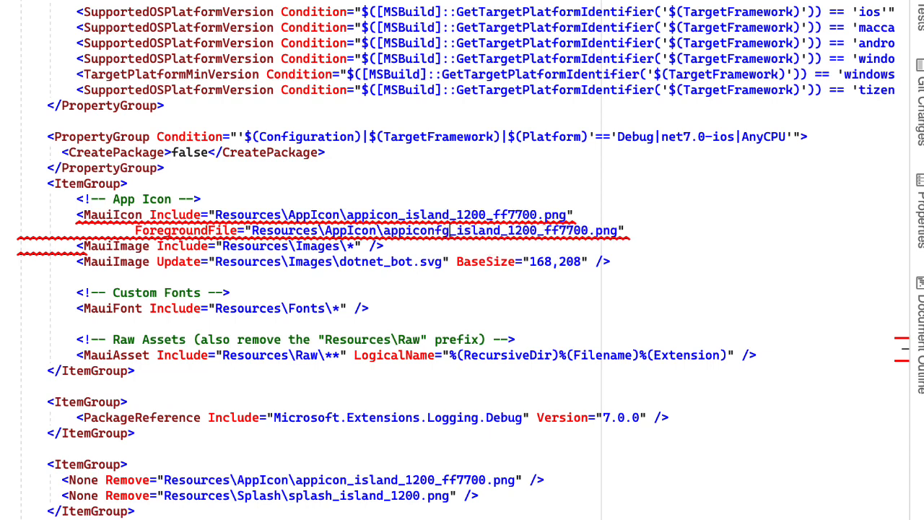
pyautogui.scroll(-3)
pyautogui.write(' Color="')
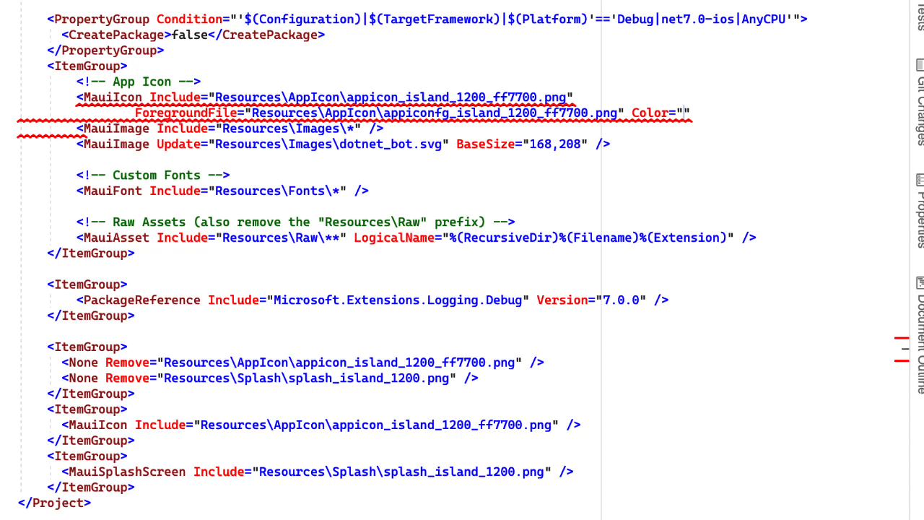
pyautogui.moveTo(684, 113)
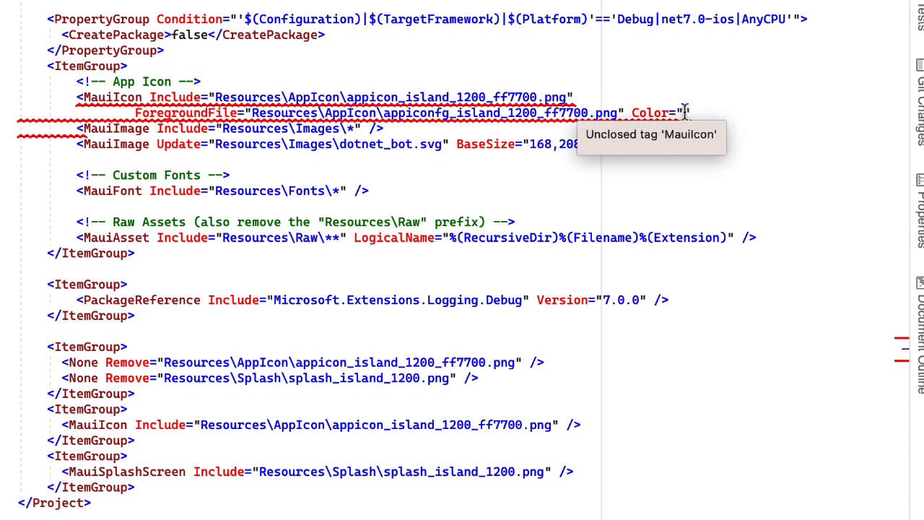
# Step: Give the MauiIcon entry Color="#FF7700" and BaseSize="1200,1200", then select the whole entry to duplicate
pyautogui.write('#FF')
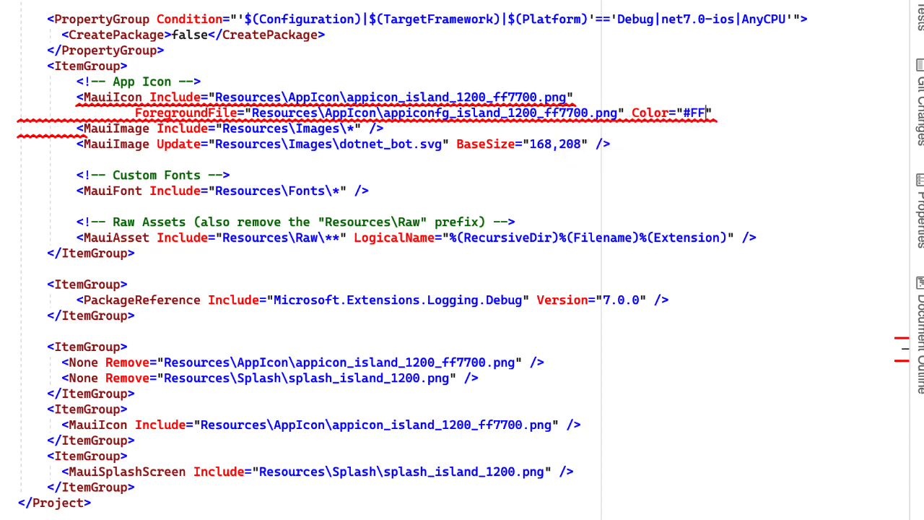
pyautogui.write('7700')
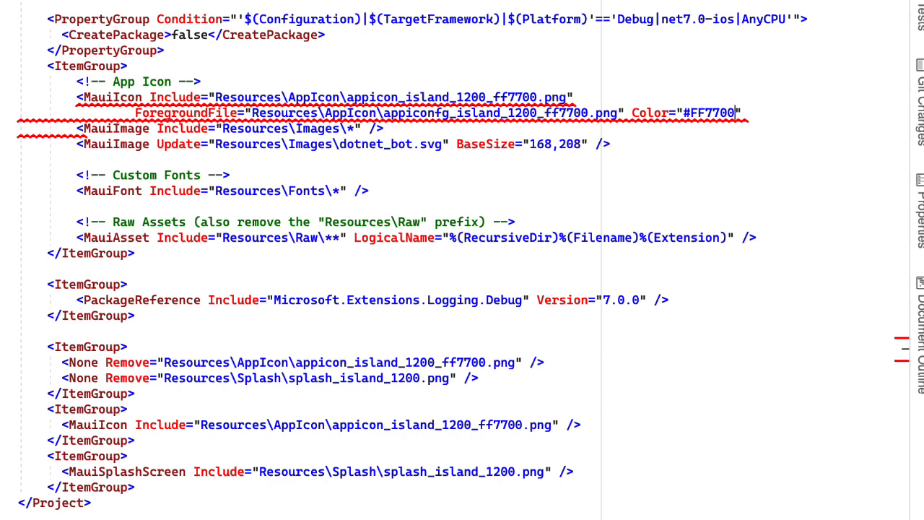
pyautogui.moveTo(745, 115)
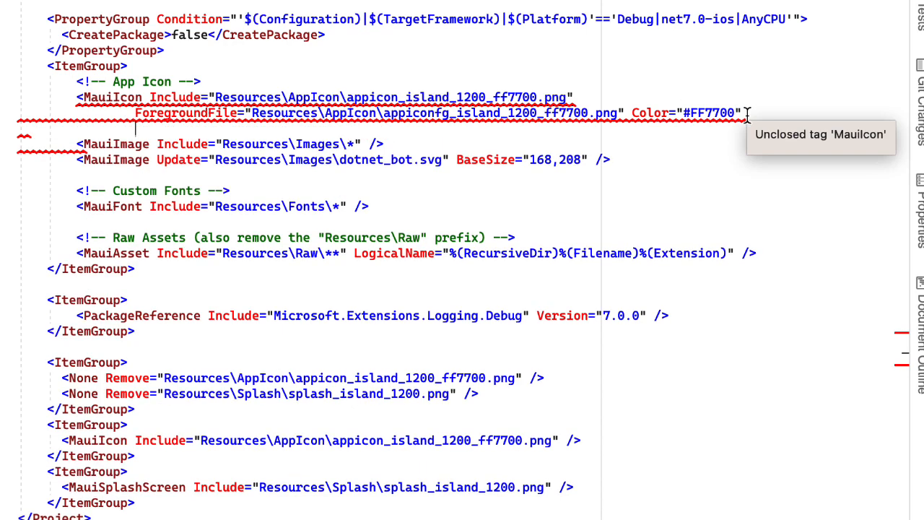
pyautogui.write('BaseSi')
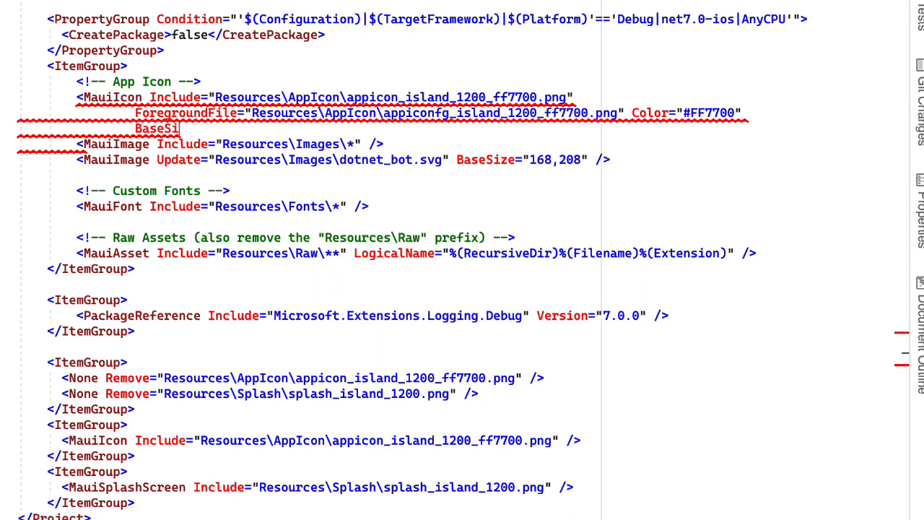
pyautogui.write('ze')
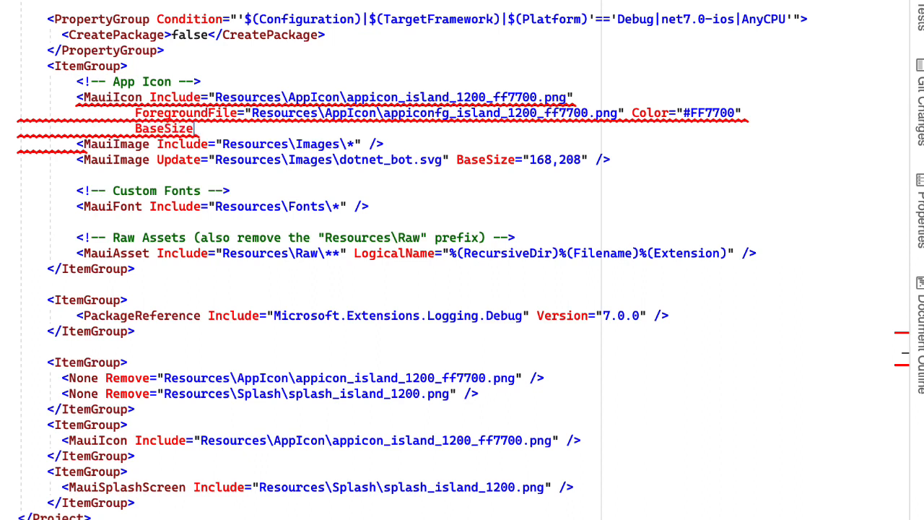
pyautogui.write('="1200,1200" />')
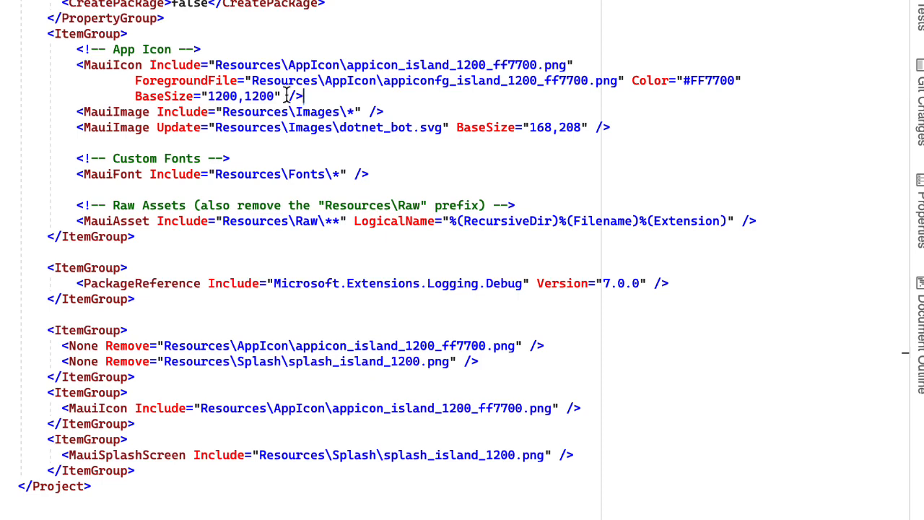
pyautogui.moveTo(305, 95); pyautogui.dragTo(142, 81)
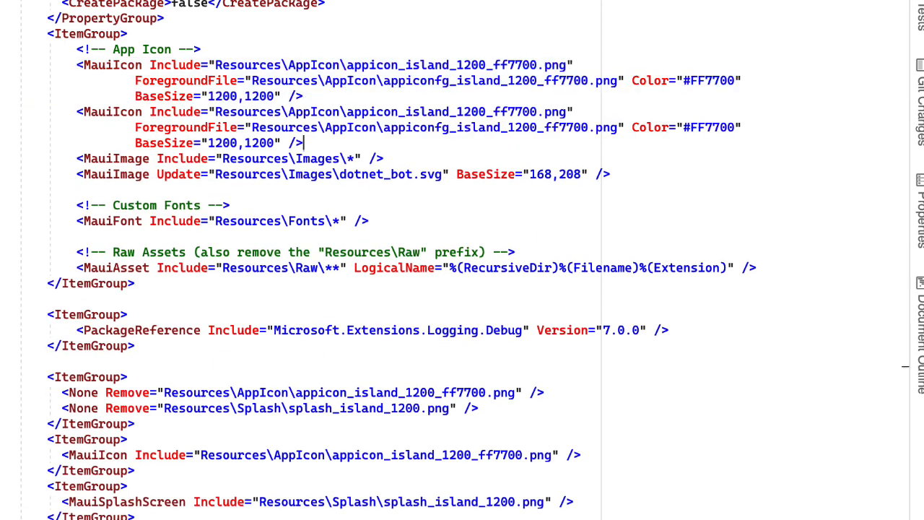
# Step: Rename the copied entry to MauiSplashScreen pointing to Resources\Splash\splash_island_1200.png without the ff7700 suffix
pyautogui.doubleClick(126, 112)
pyautogui.write('Spls')
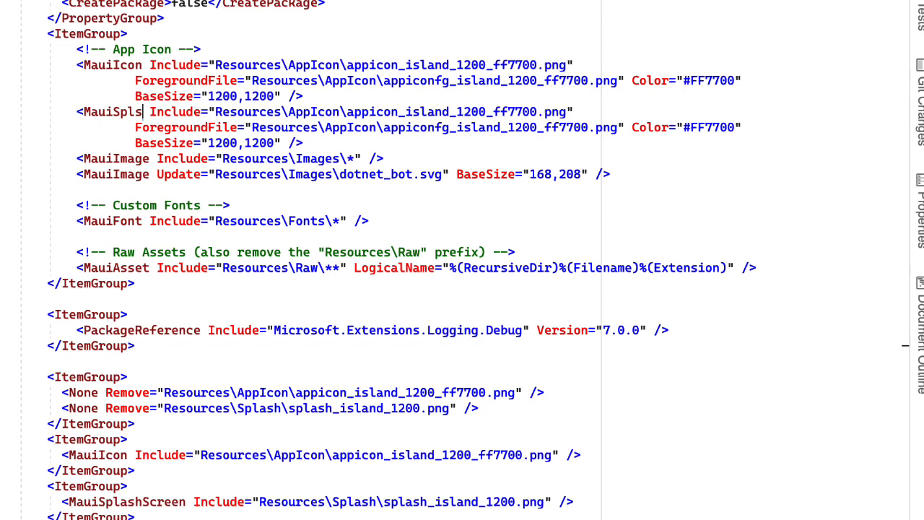
pyautogui.write('hScreen')
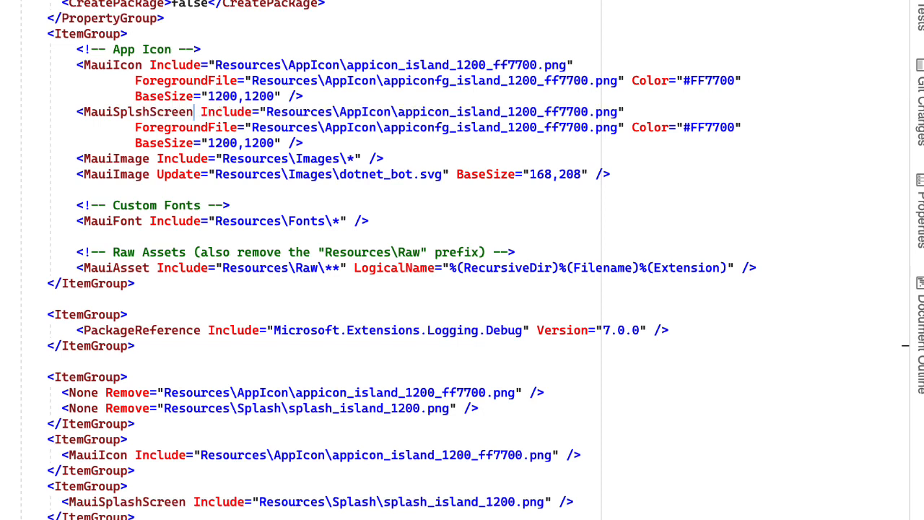
pyautogui.moveTo(479, 142)
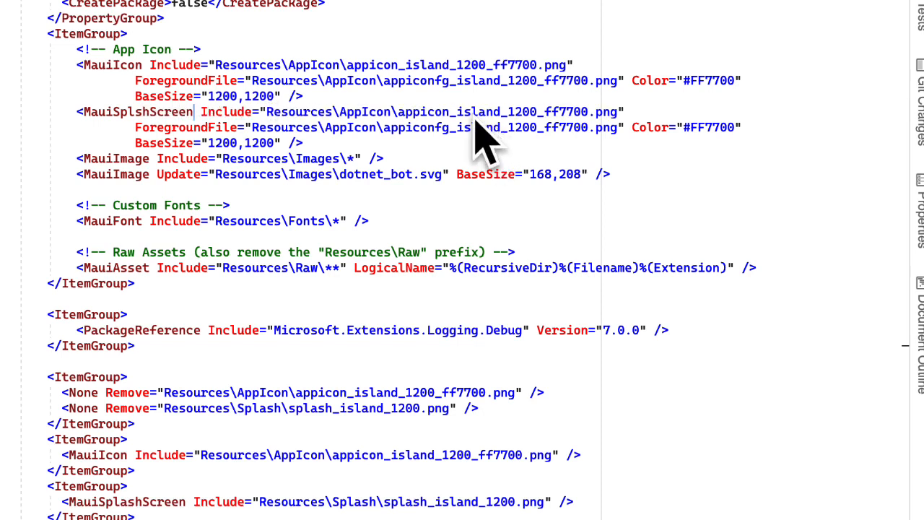
pyautogui.moveTo(329, 119)
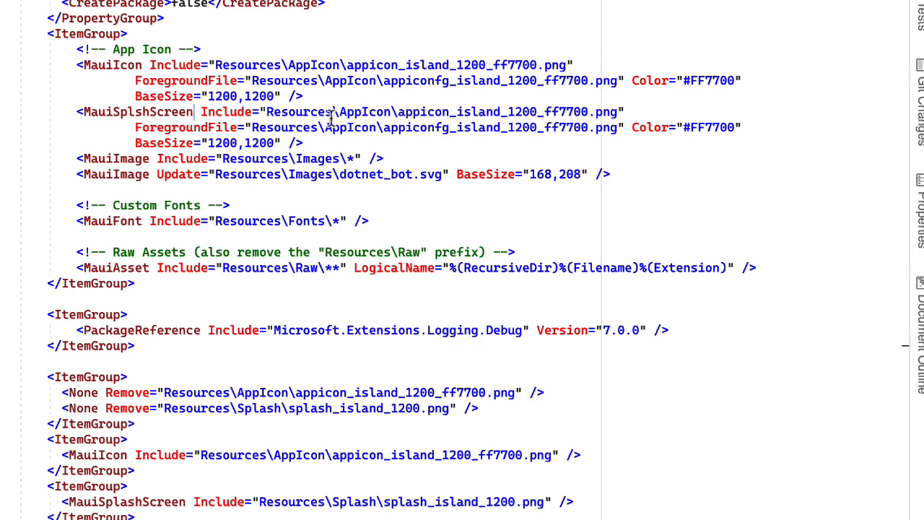
pyautogui.doubleClick(366, 112)
pyautogui.write('Splash')
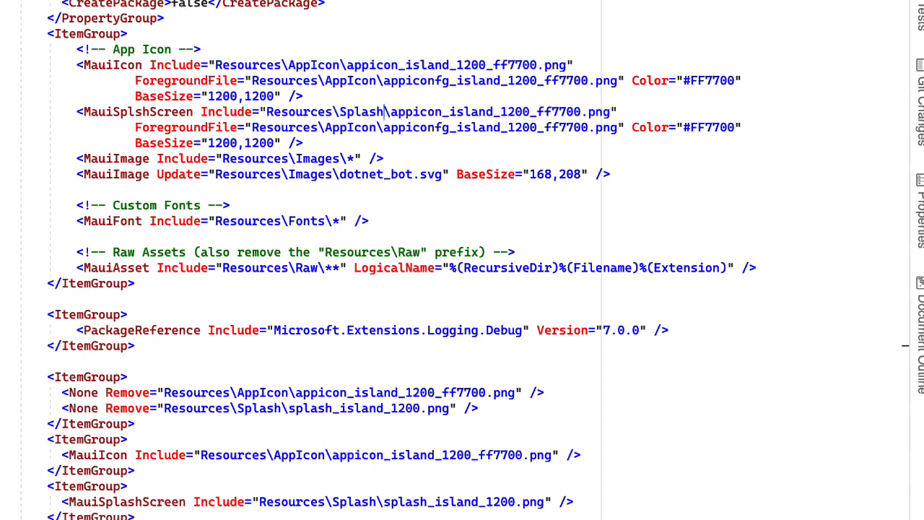
pyautogui.moveTo(410, 104)
pyautogui.write('splash')
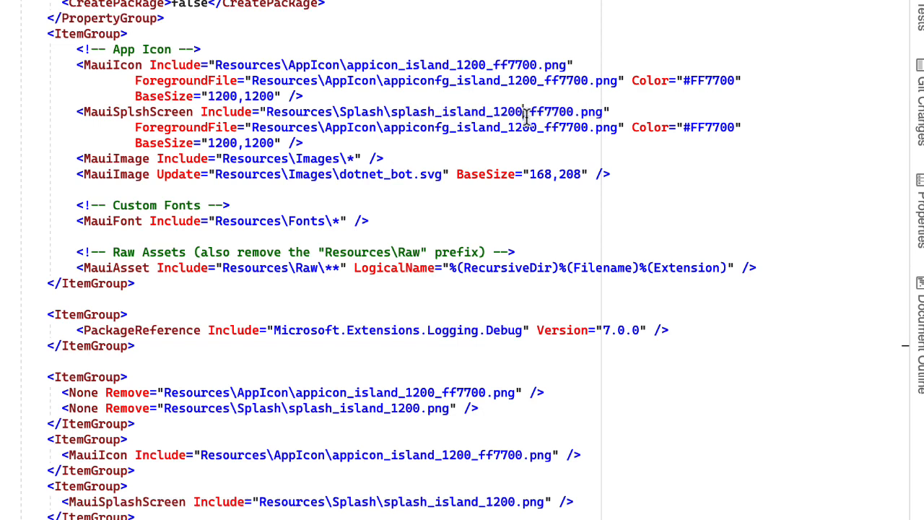
pyautogui.doubleClick(548, 113)
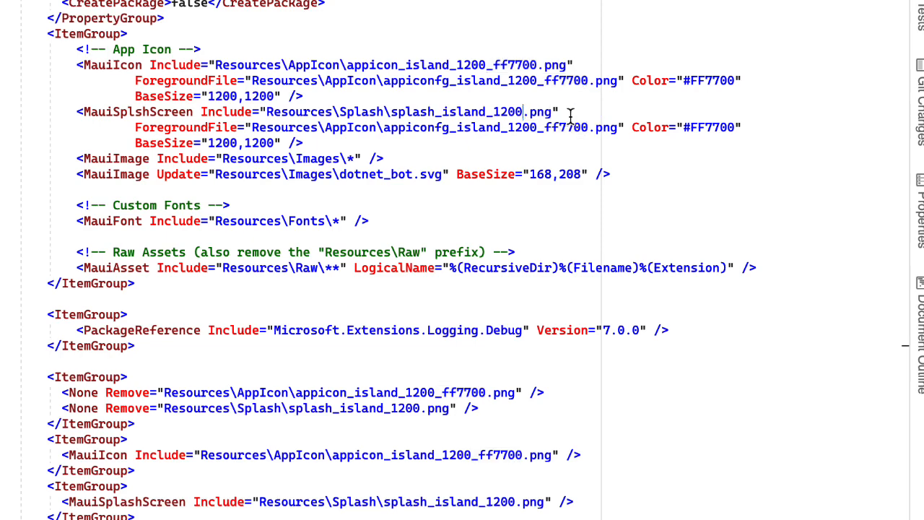
pyautogui.moveTo(142, 132)
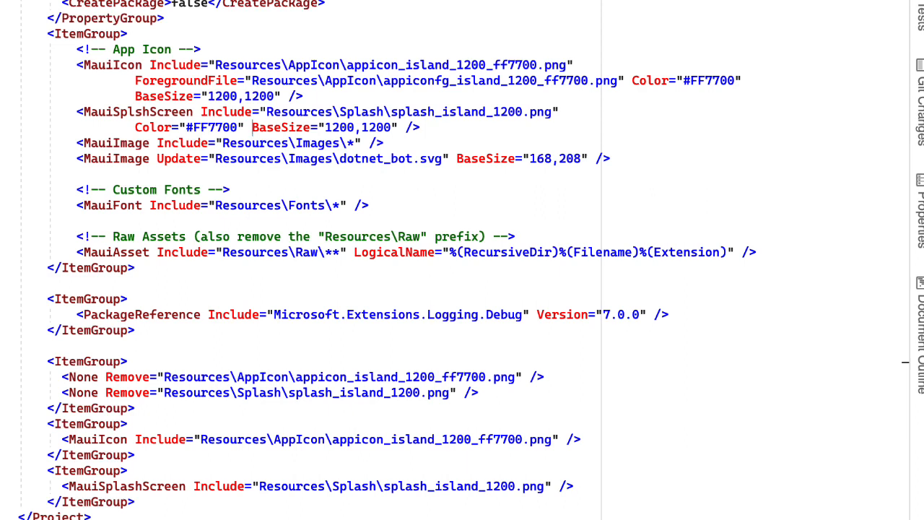
pyautogui.moveTo(56, 286)
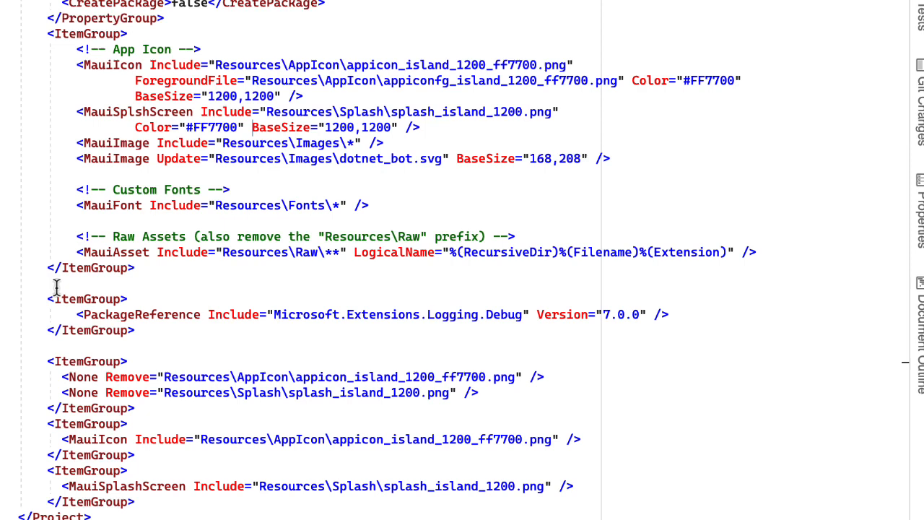
pyautogui.moveTo(56, 286)
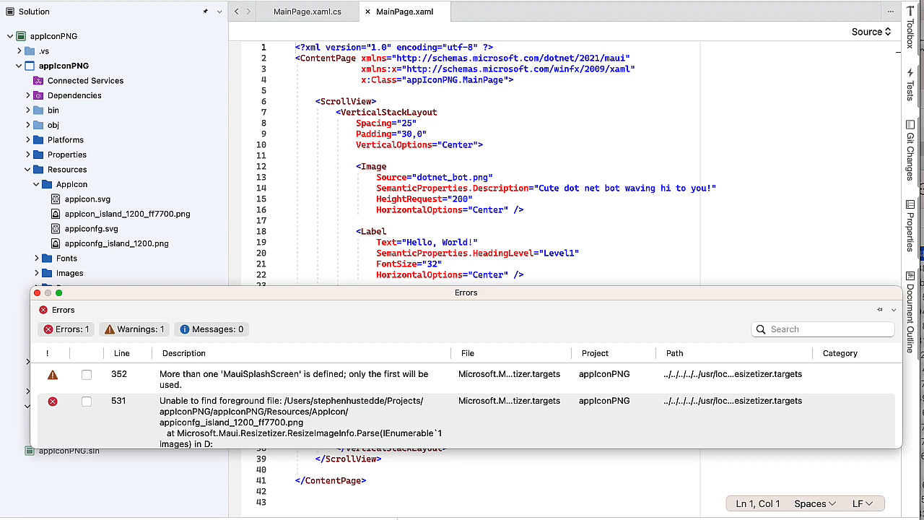
pyautogui.moveTo(280, 426)
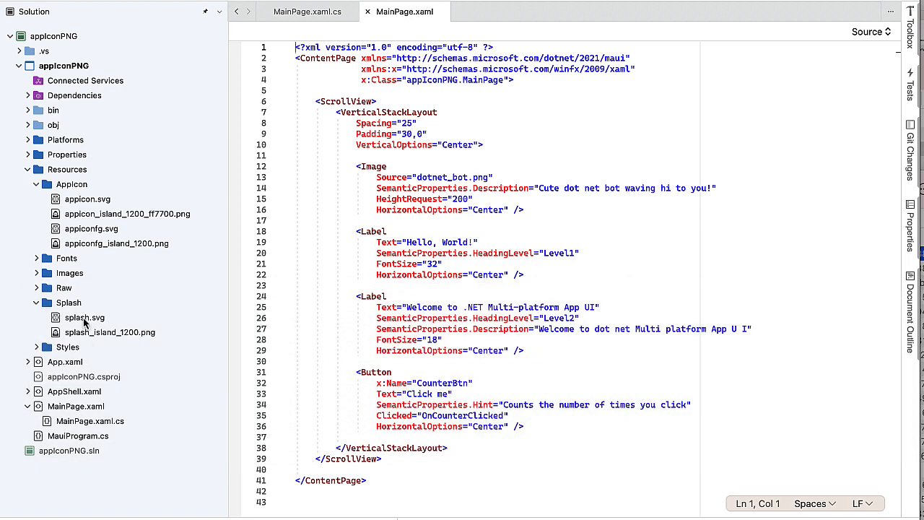
# Step: Delete splash.svg, appicon.svg and appiconfig.svg from the project, confirming each deletion
pyautogui.click(83, 318)
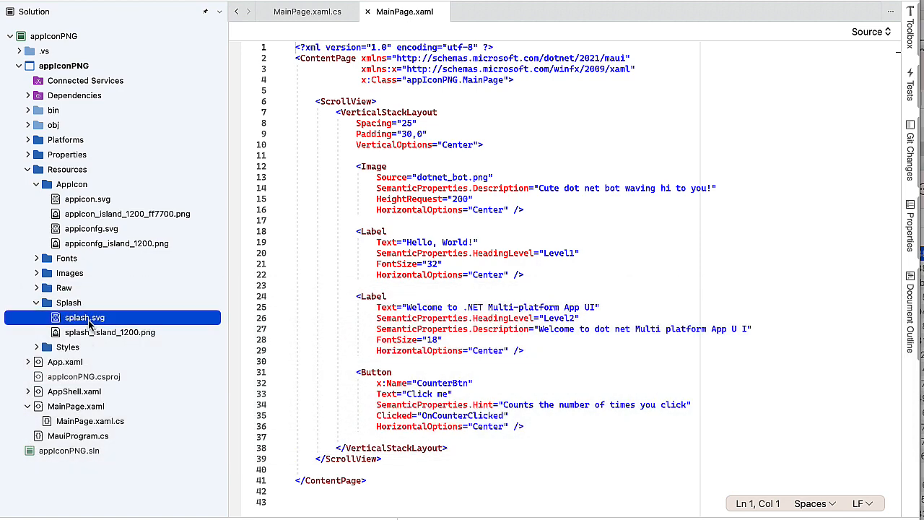
pyautogui.rightClick(84, 318)
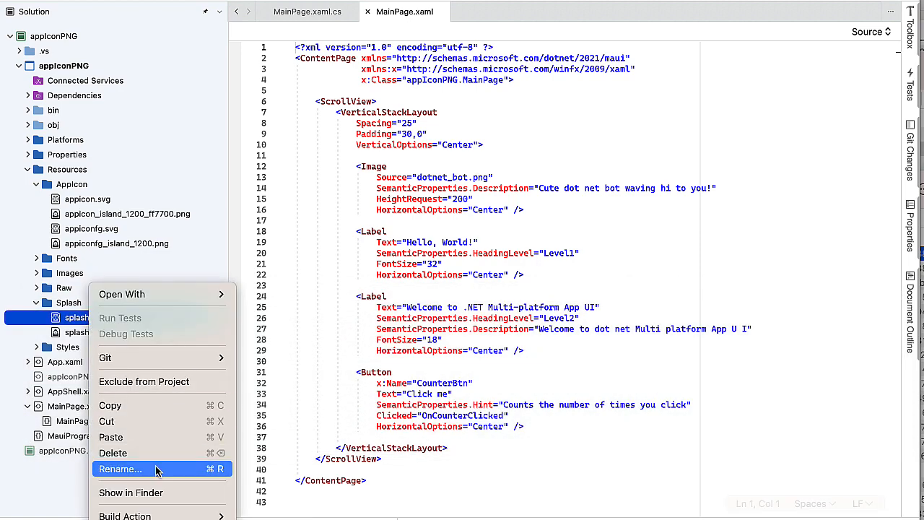
pyautogui.click(112, 453)
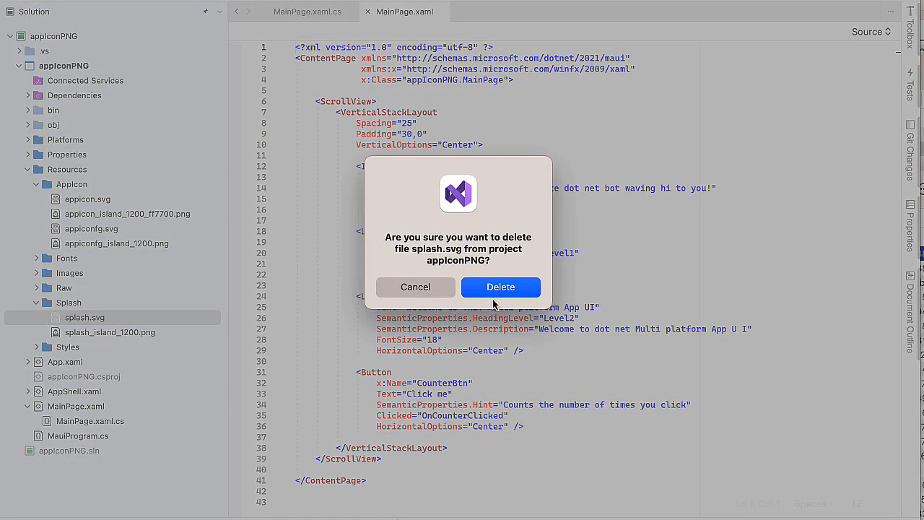
pyautogui.click(499, 286)
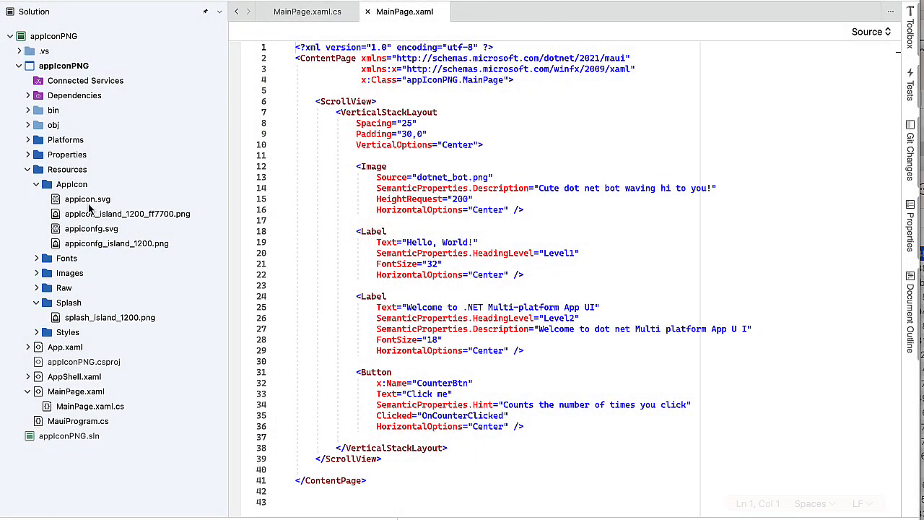
pyautogui.rightClick(87, 199)
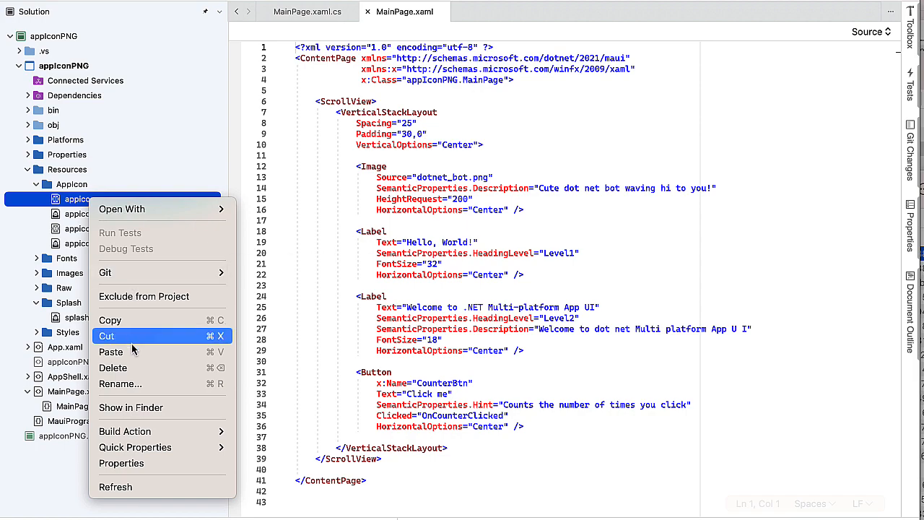
pyautogui.click(113, 368)
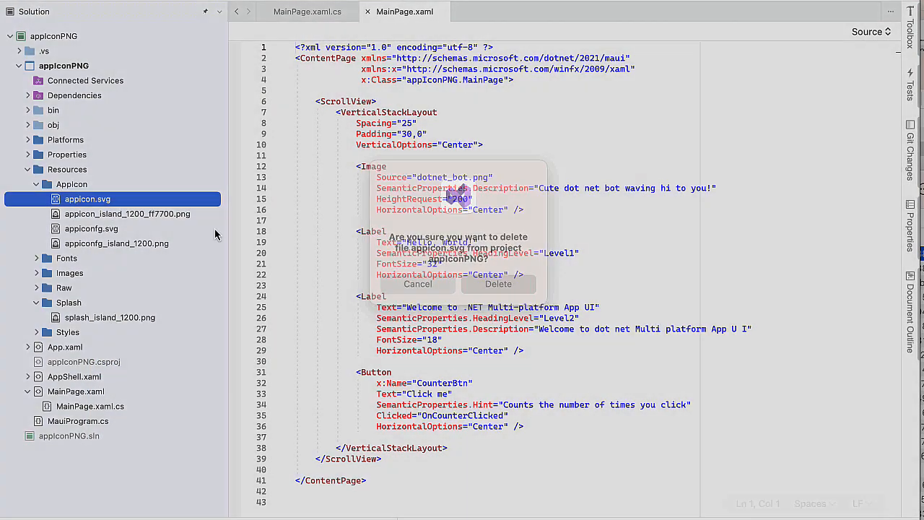
pyautogui.rightClick(84, 213)
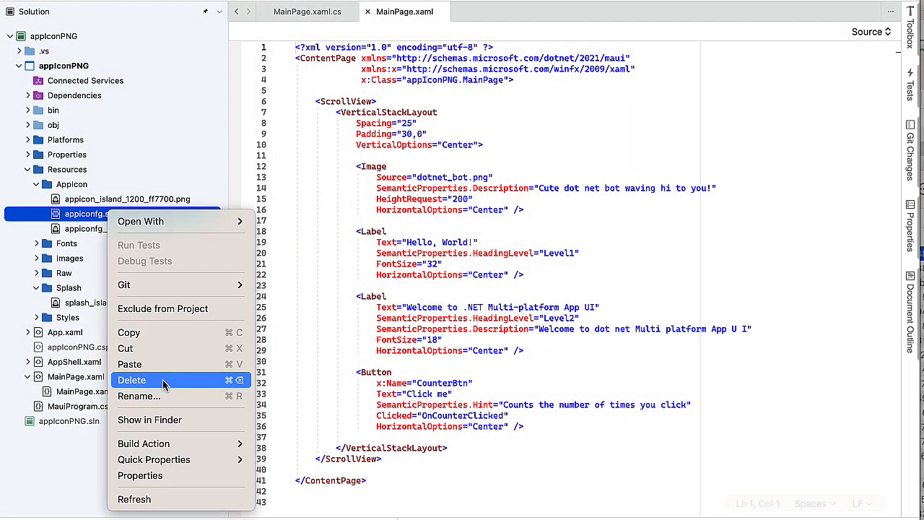
pyautogui.click(131, 379)
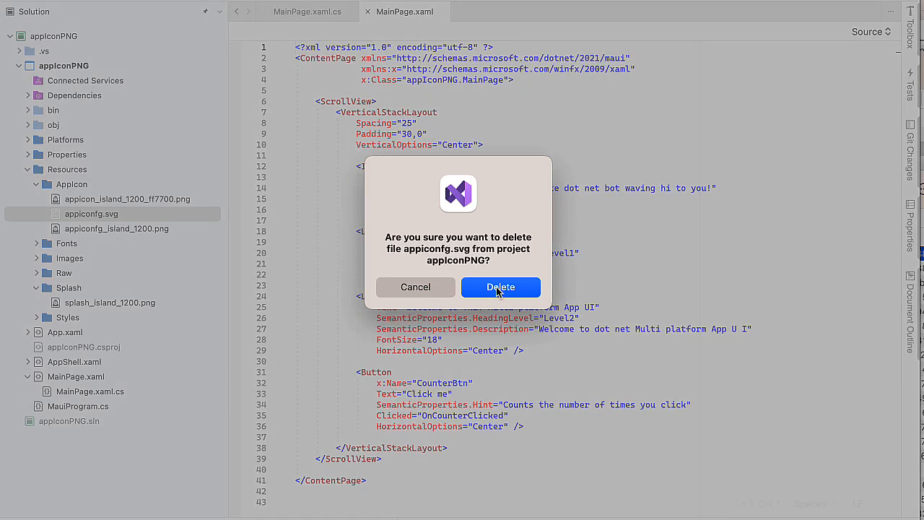
pyautogui.click(499, 286)
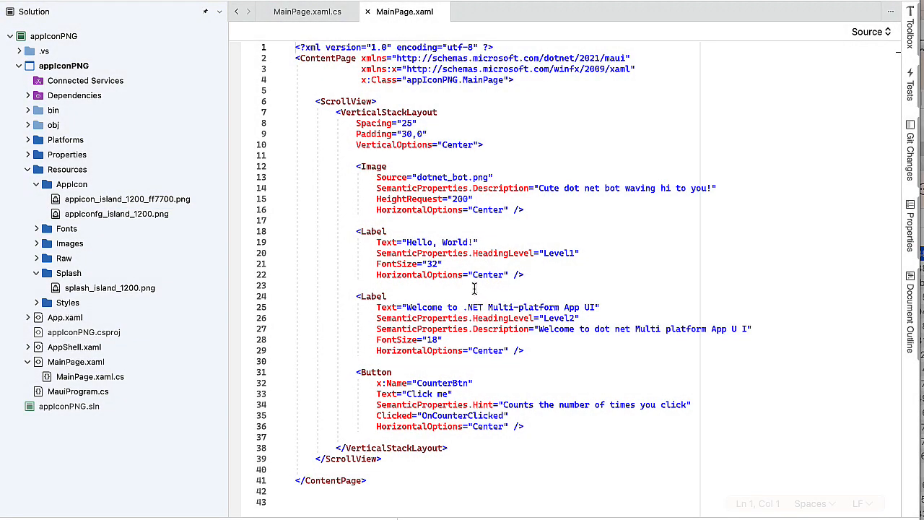
pyautogui.moveTo(474, 289)
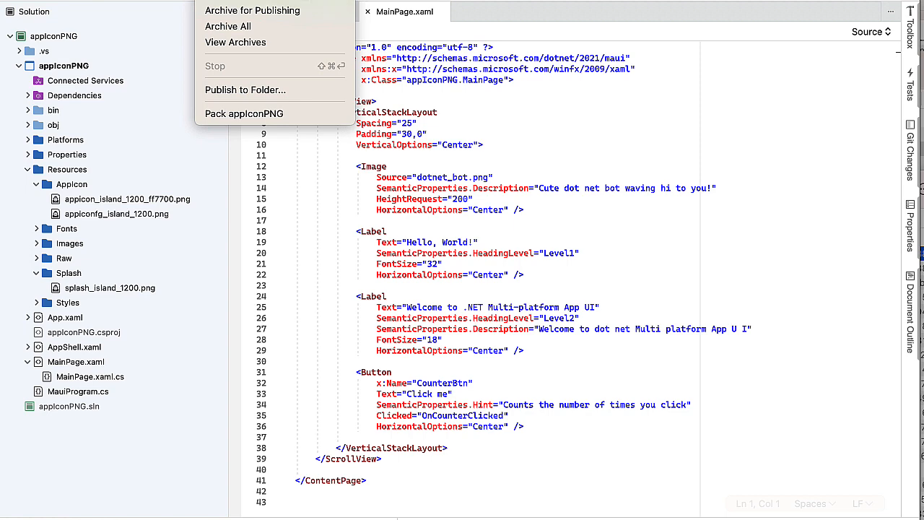
# Step: Build appIconPNG and read the error that foreground file appiconfg_island_1200_ff7700.png is not found
pyautogui.click(243, 113)
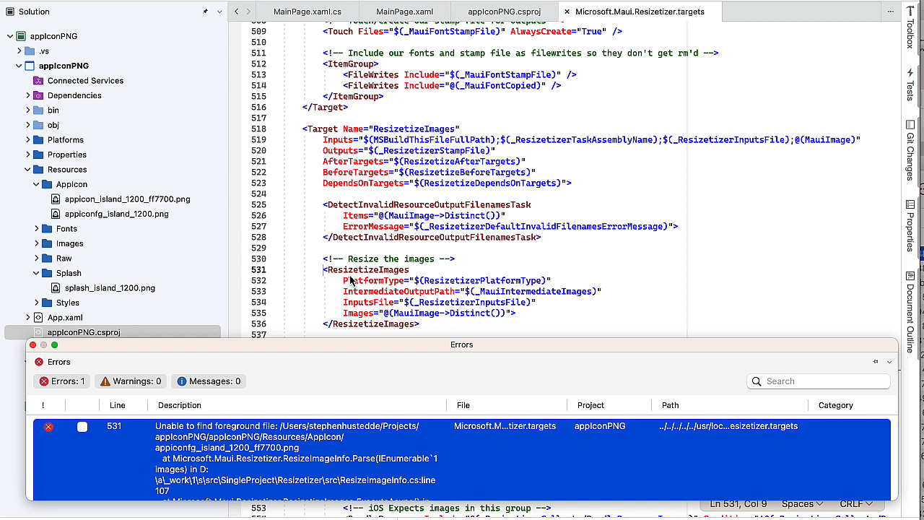
pyautogui.moveTo(483, 329)
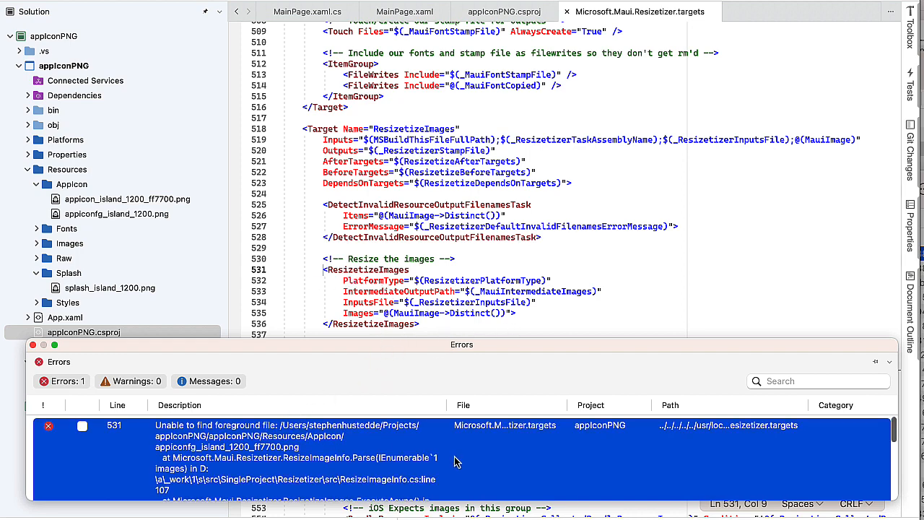
pyautogui.scroll(-3)
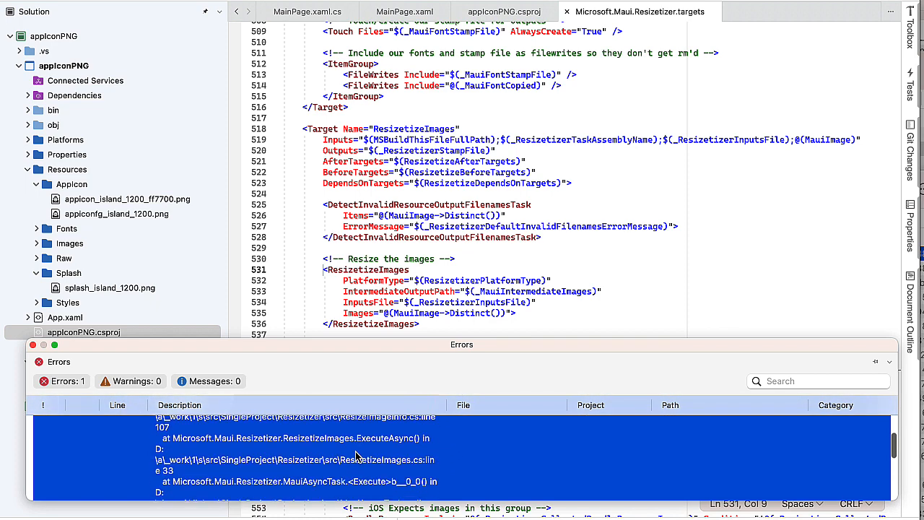
pyautogui.scroll(-3)
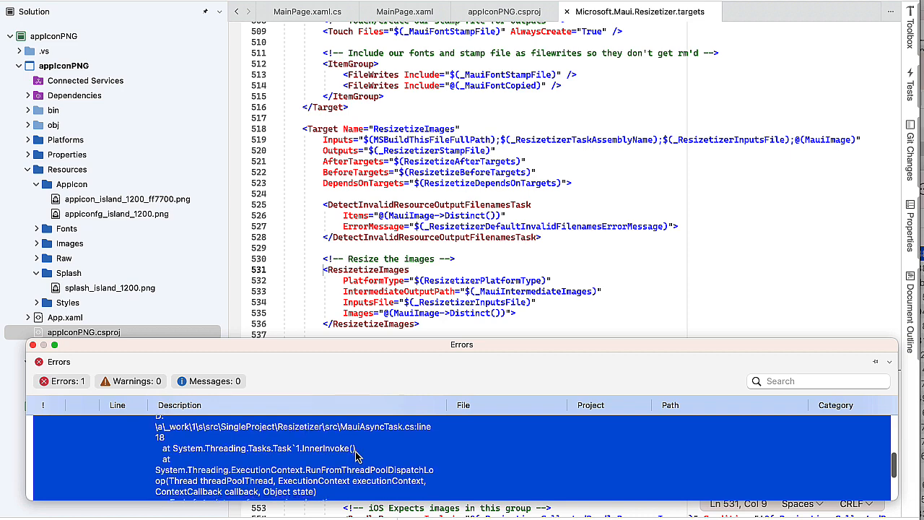
pyautogui.scroll(-3)
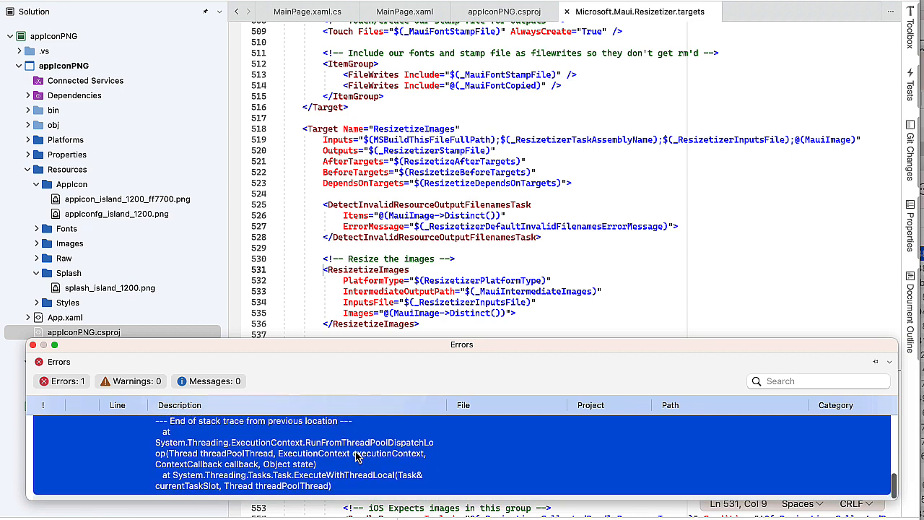
pyautogui.scroll(-3)
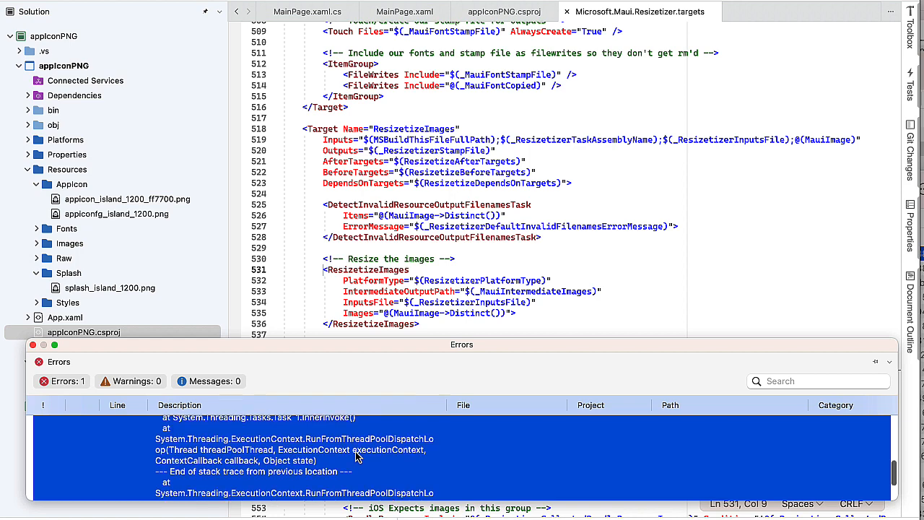
pyautogui.scroll(3)
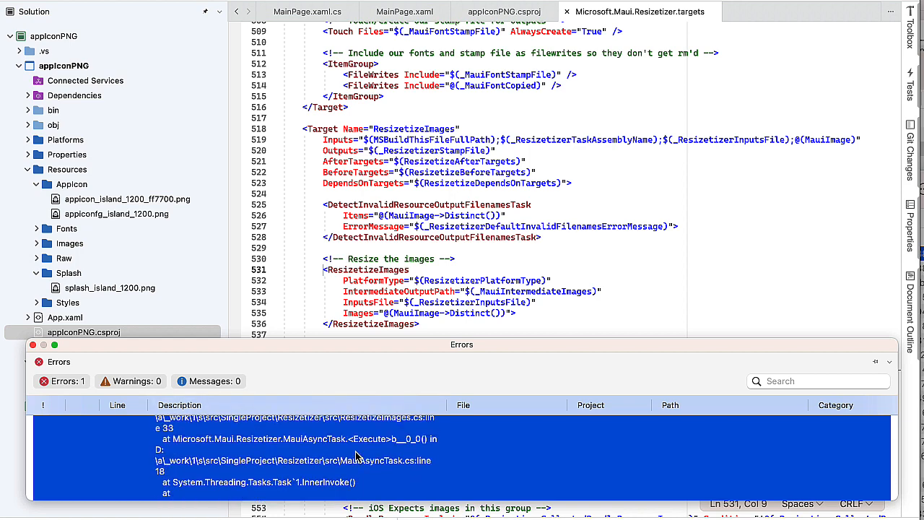
pyautogui.scroll(3)
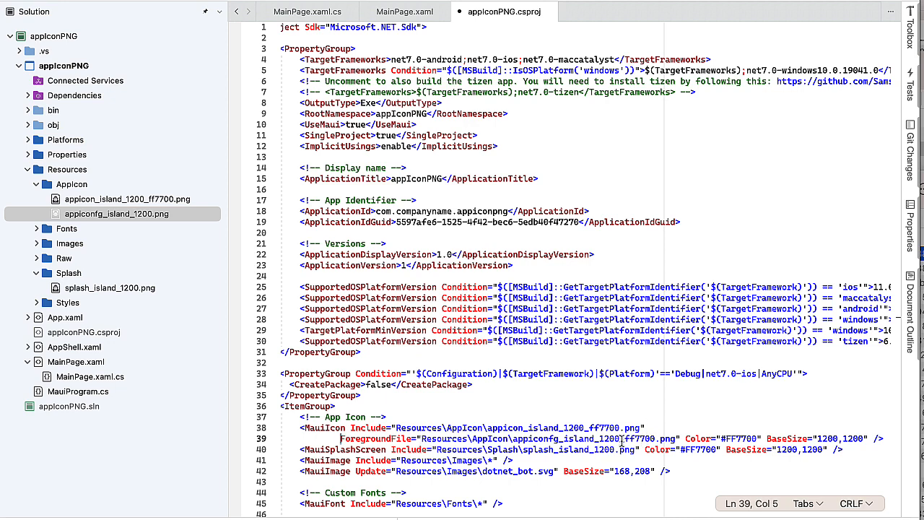
# Step: Select the _ff7700 part of the MauiIcon ForegroundFile name in appIconPNG.csproj
pyautogui.doubleClick(636, 439)
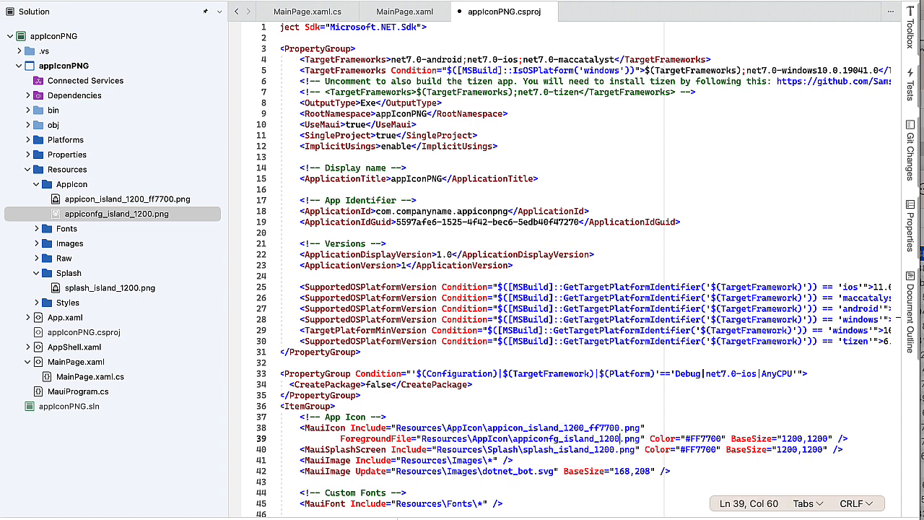
pyautogui.moveTo(461, 208)
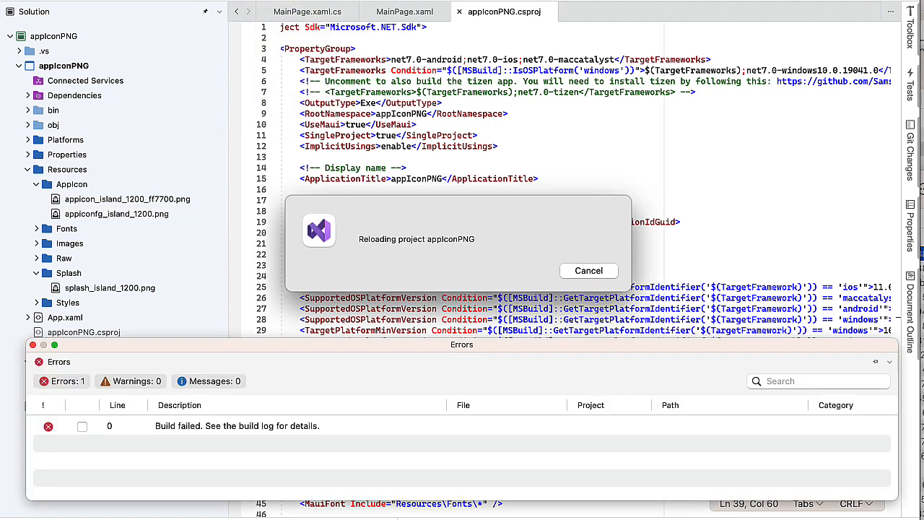
# Step: Rebuild, see the 'no app icon set named appicon' errors, and expand the Platforms folder
pyautogui.click(589, 270)
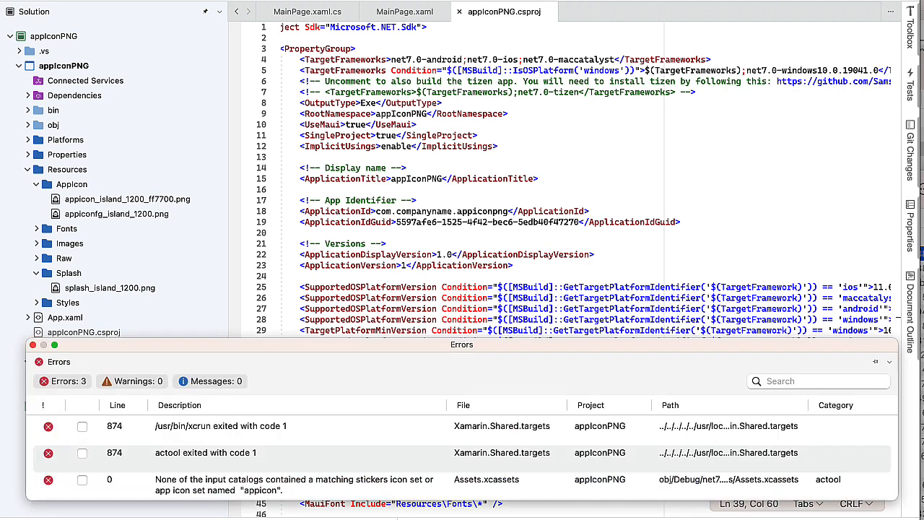
pyautogui.moveTo(266, 445)
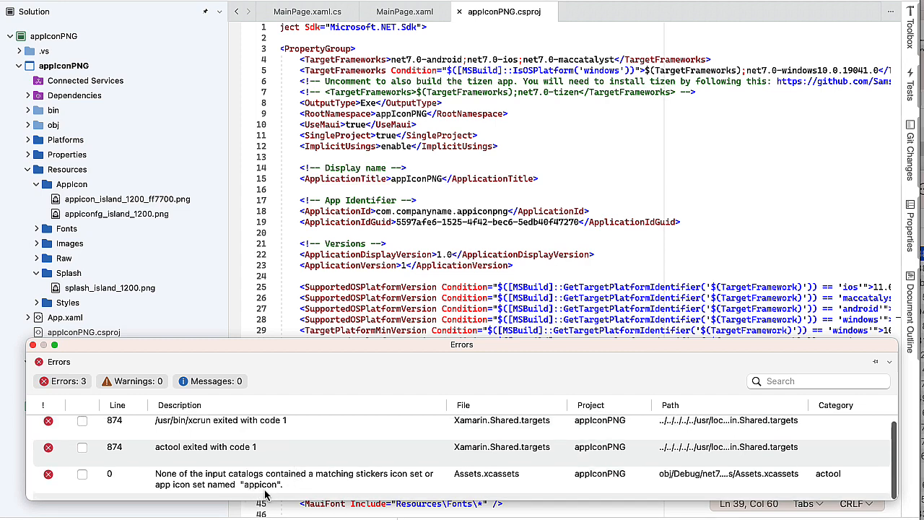
pyautogui.moveTo(281, 497)
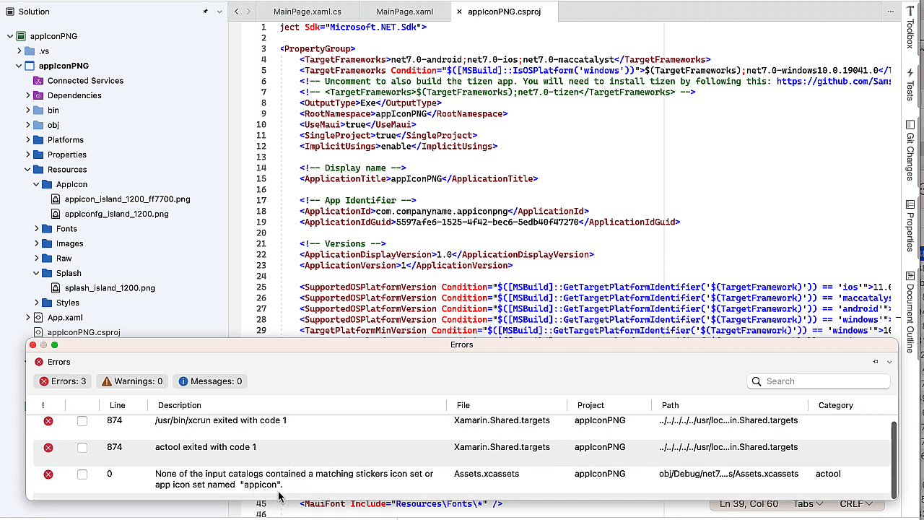
pyautogui.moveTo(152, 231)
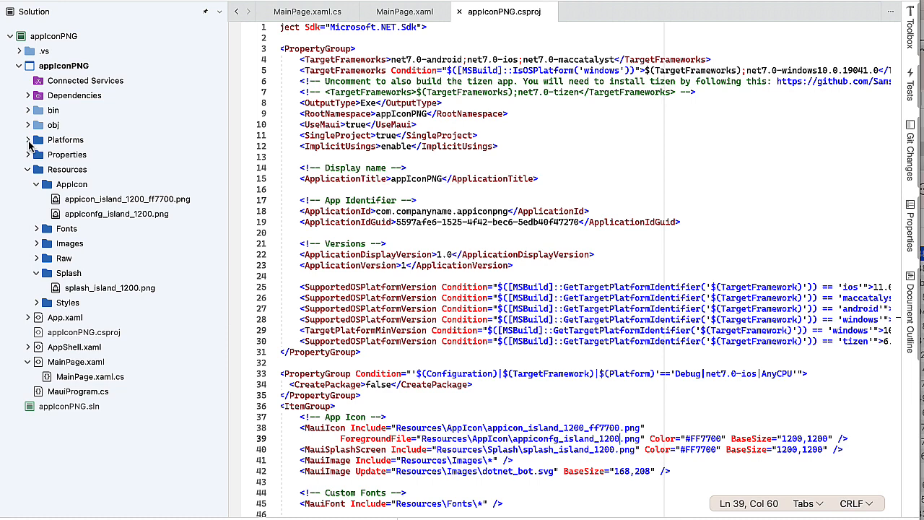
pyautogui.click(29, 139)
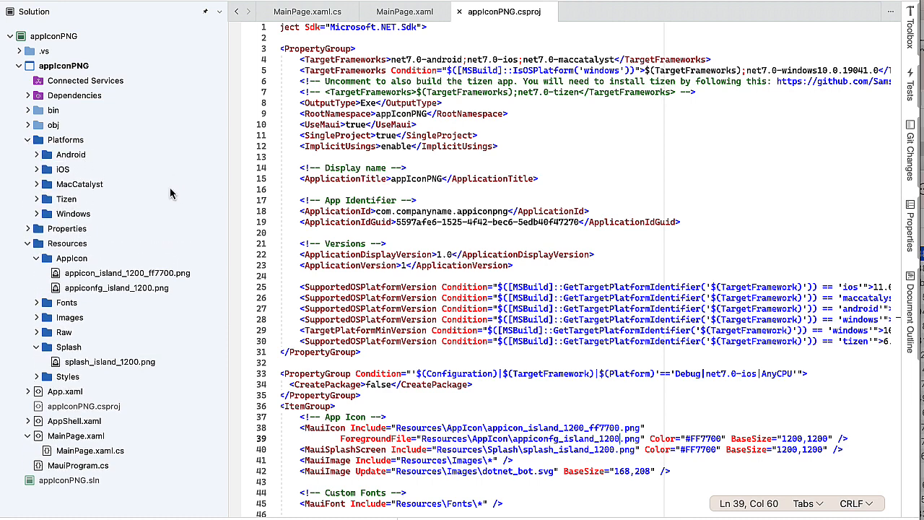
pyautogui.moveTo(115, 191)
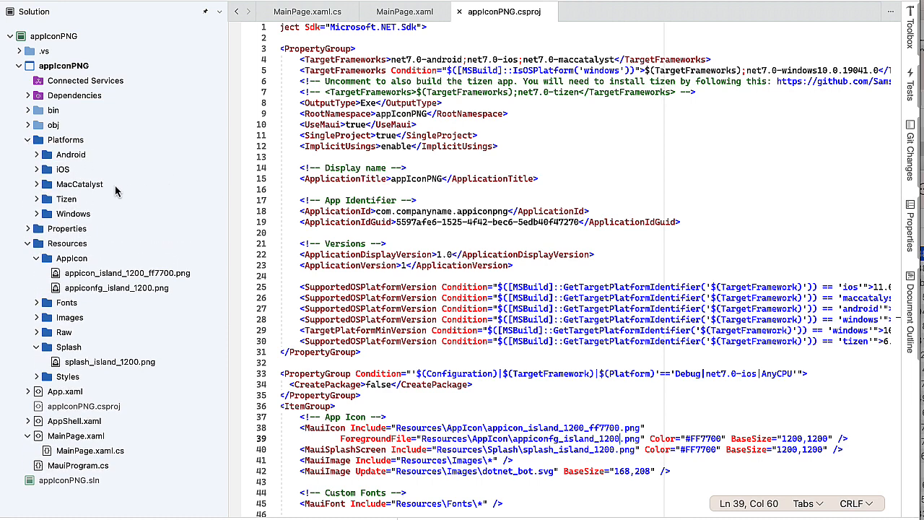
# Step: Set iOS Info.plist XSAppIconAssets to Assets.xcassets/appicon_island_1200.appiconset
pyautogui.click(36, 169)
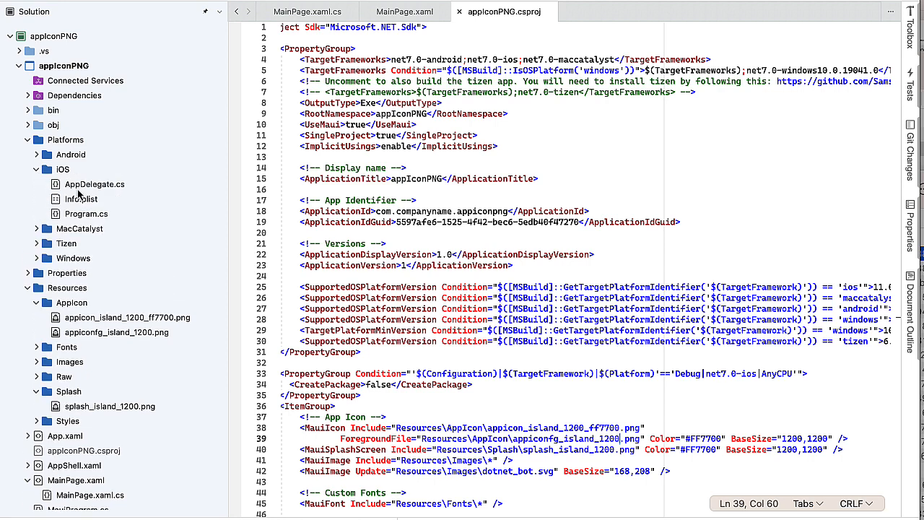
pyautogui.doubleClick(81, 199)
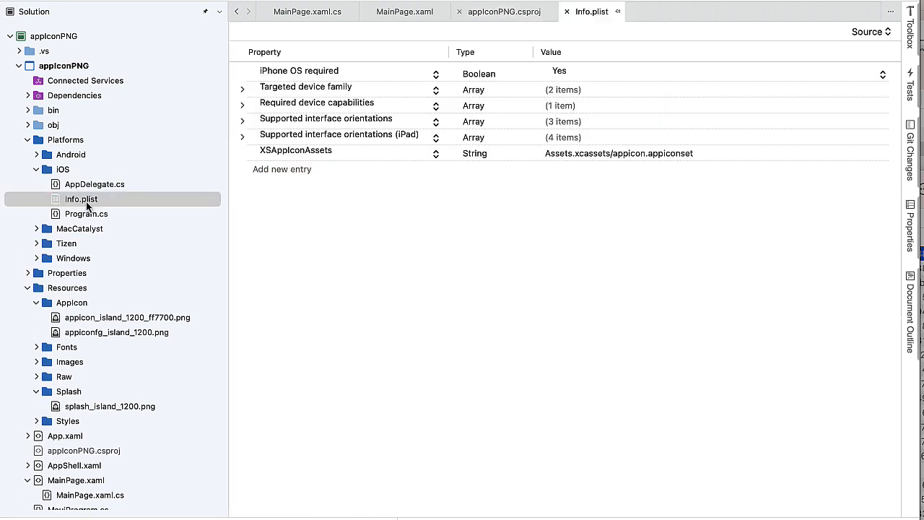
pyautogui.click(618, 153)
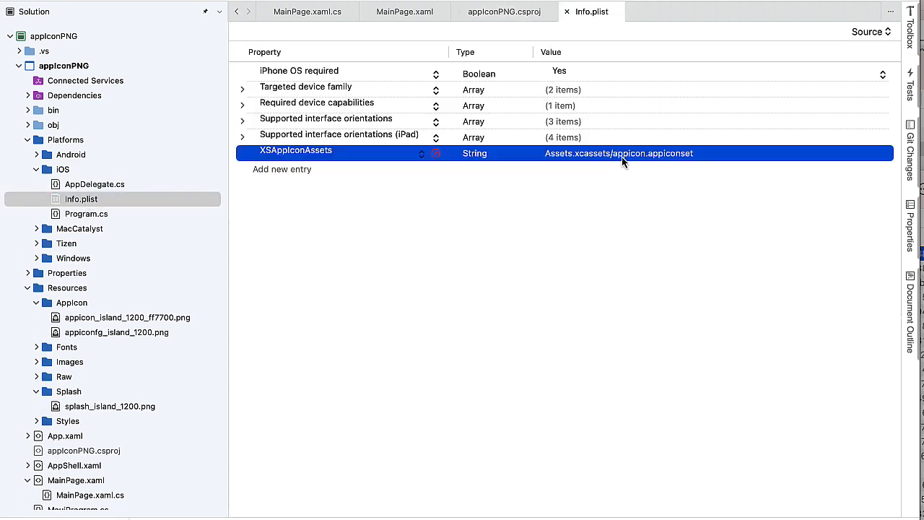
pyautogui.click(618, 153)
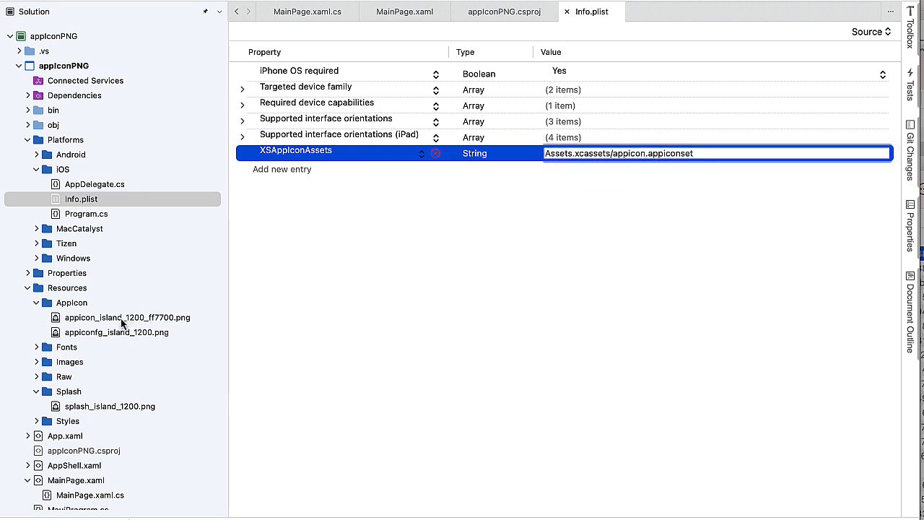
pyautogui.moveTo(156, 343)
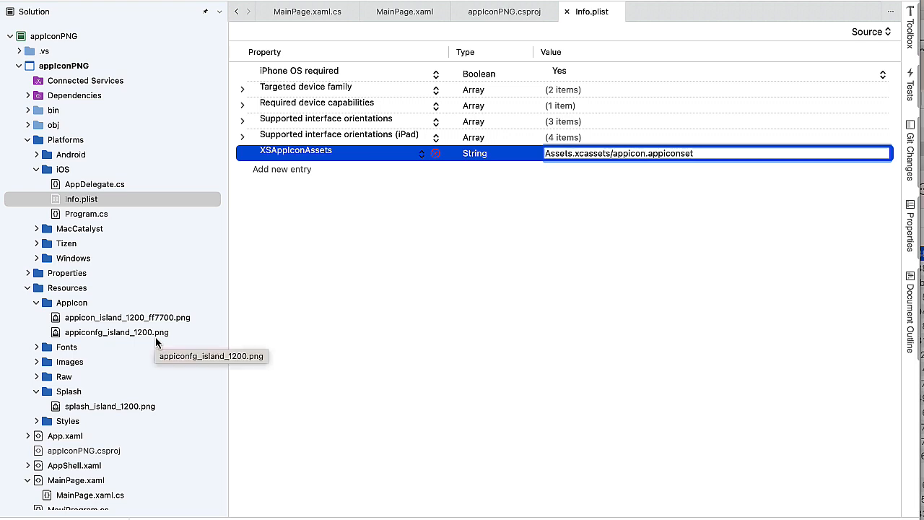
pyautogui.moveTo(710, 170)
pyautogui.write('_island_1200_')
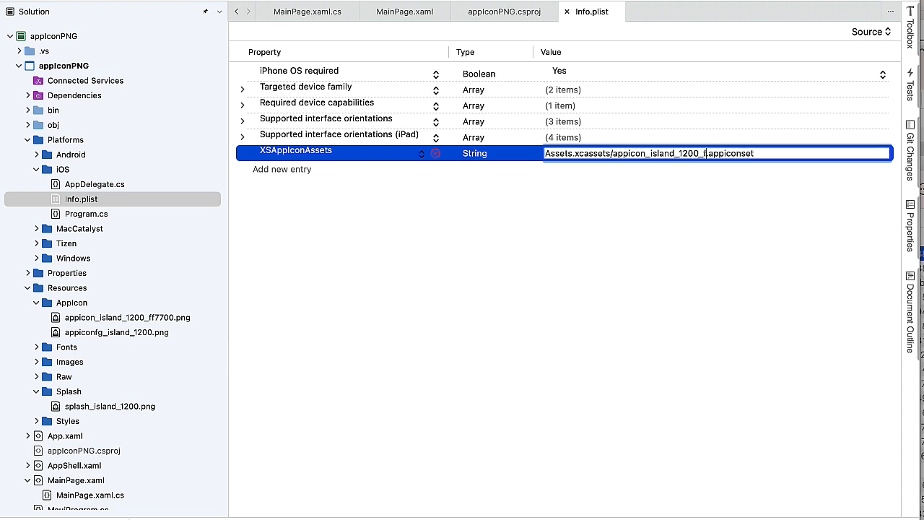
pyautogui.write('f')
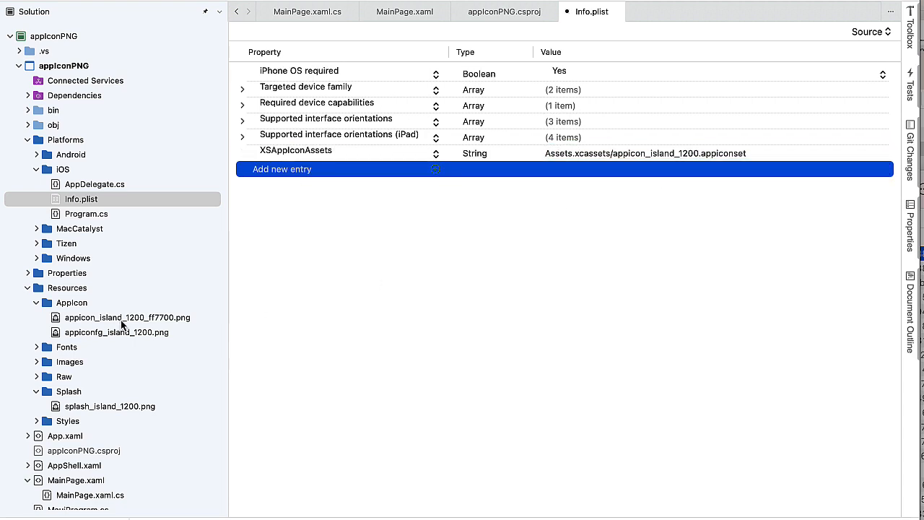
# Step: Rename the icon PNG to appicon_island_1200.png, then return to appiconPNG.csproj
pyautogui.click(127, 317)
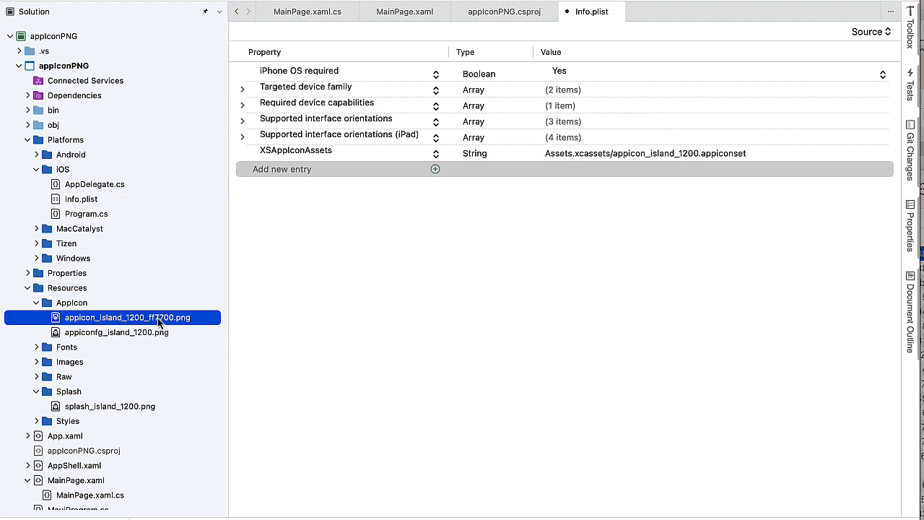
pyautogui.rightClick(127, 317)
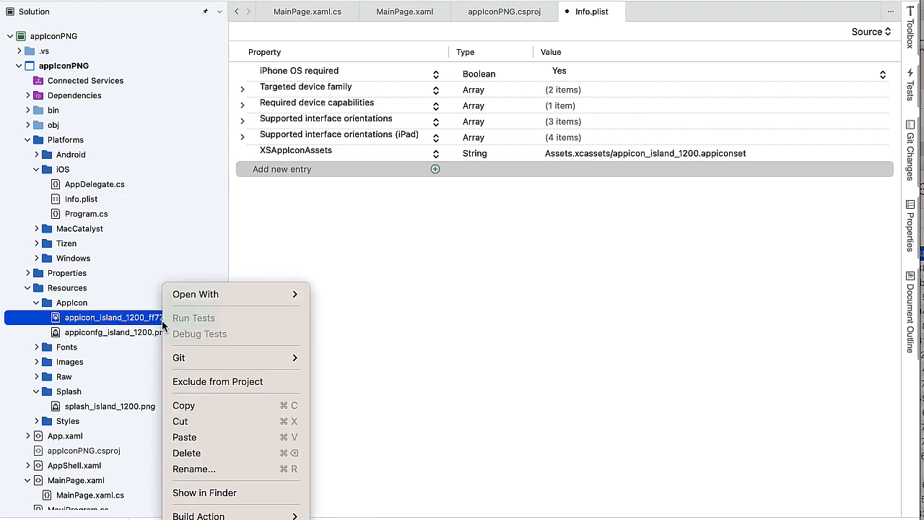
pyautogui.moveTo(194, 468)
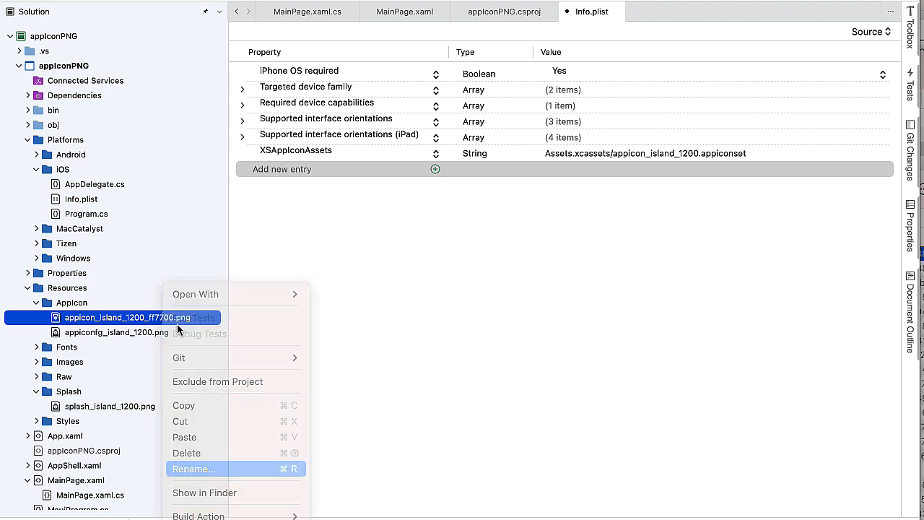
pyautogui.click(194, 468)
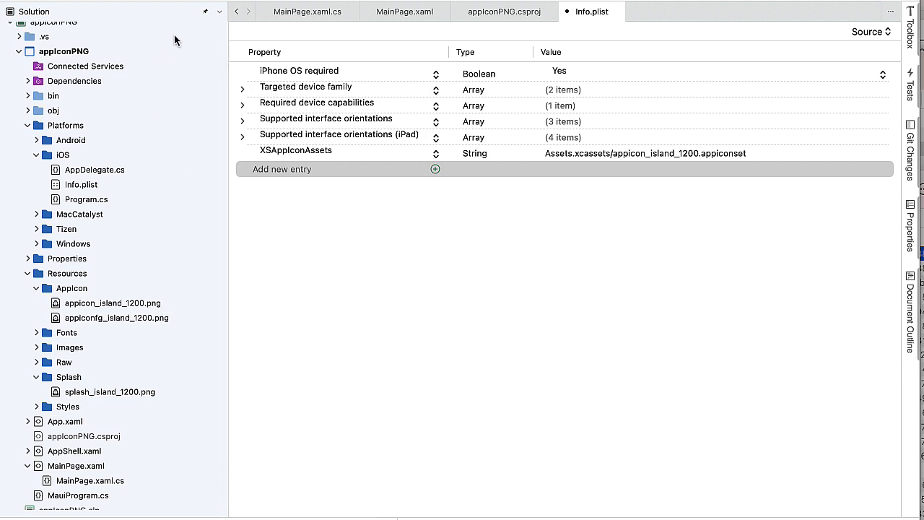
pyautogui.scroll(3)
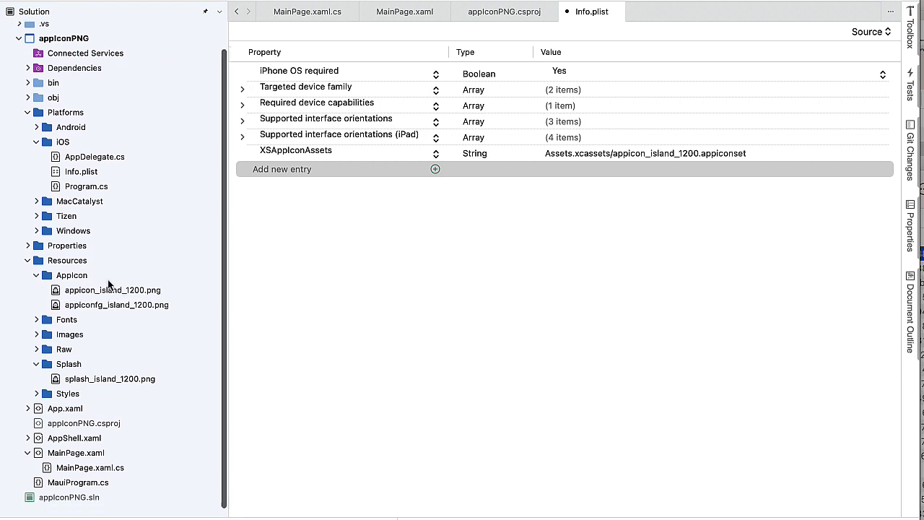
pyautogui.click(84, 428)
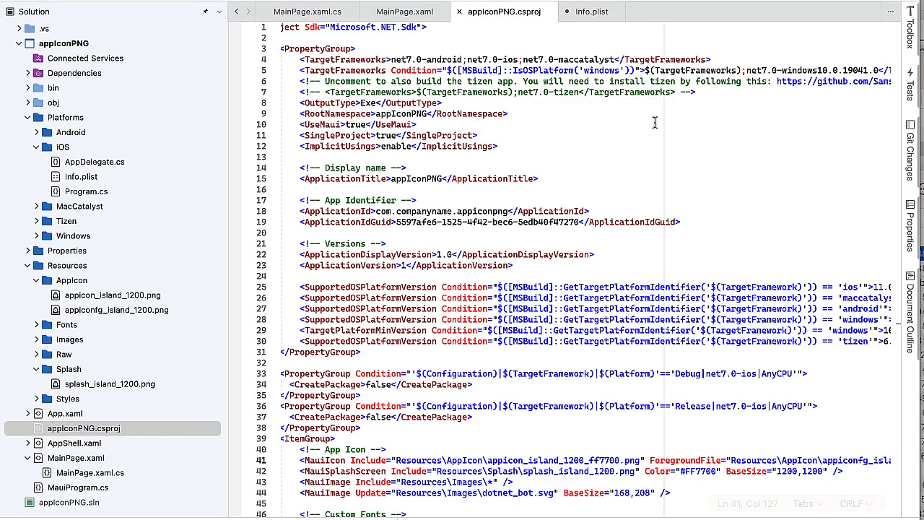
# Step: Make the MauiIcon Include path appicon_island_1200.png and open AndroidManifest.xml
pyautogui.scroll(-3)
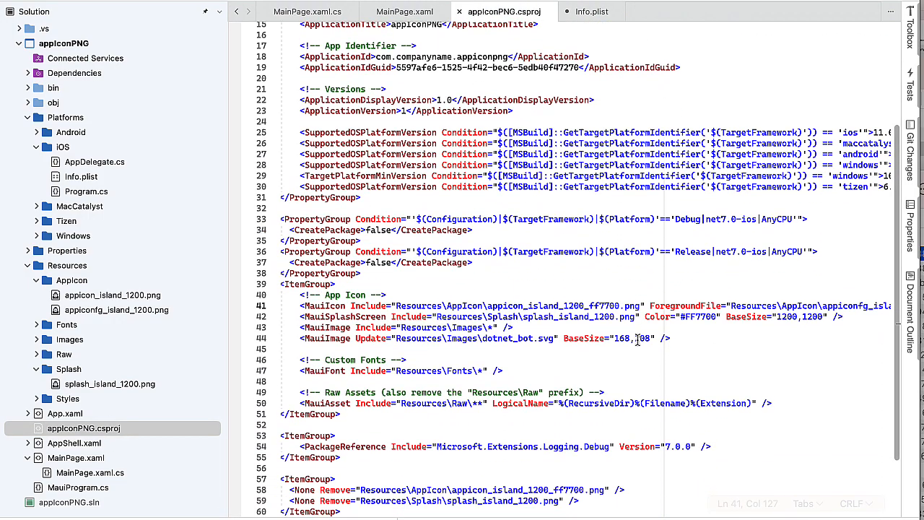
pyautogui.scroll(-3)
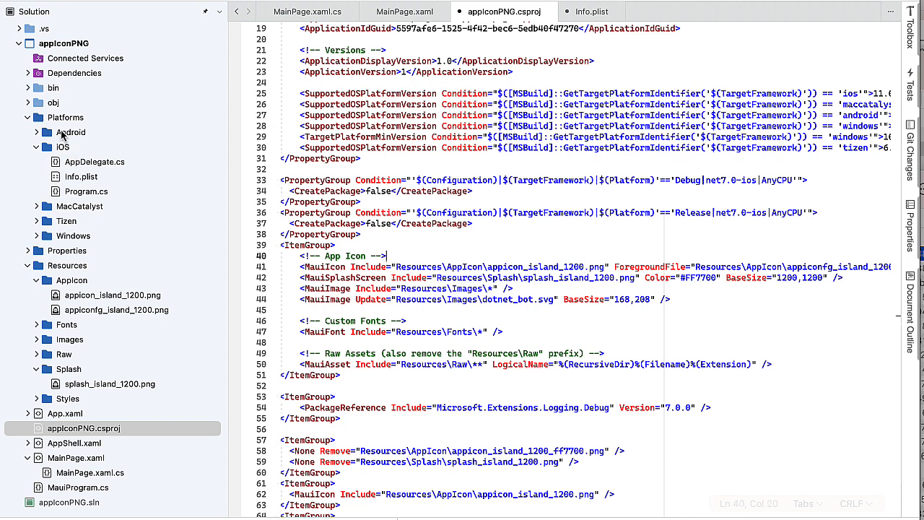
pyautogui.click(36, 133)
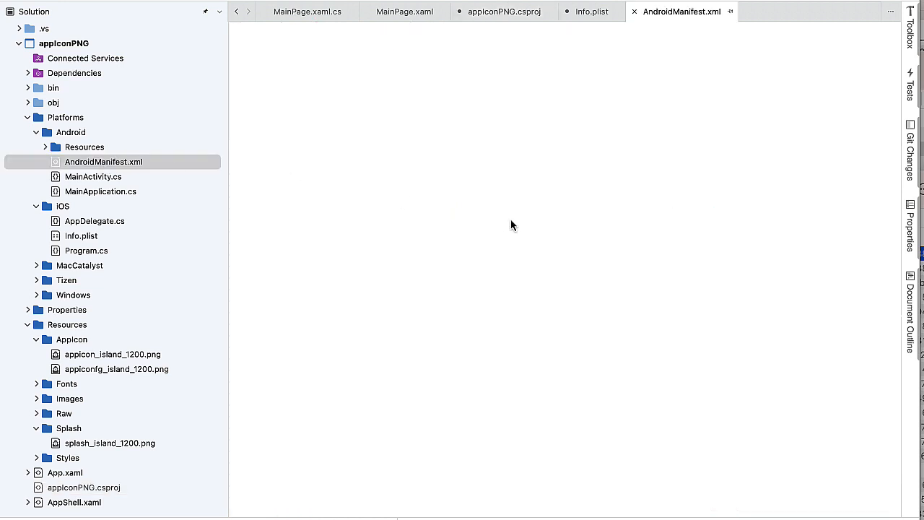
pyautogui.moveTo(118, 180)
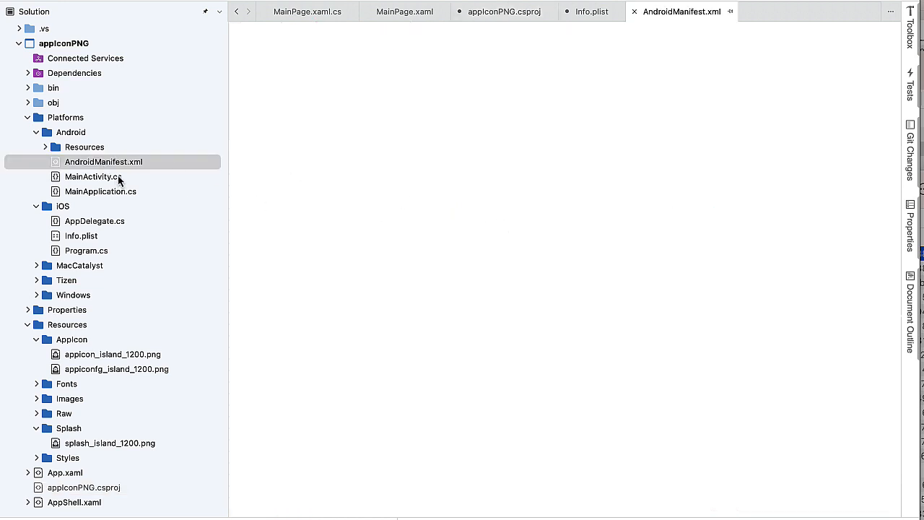
pyautogui.click(104, 162)
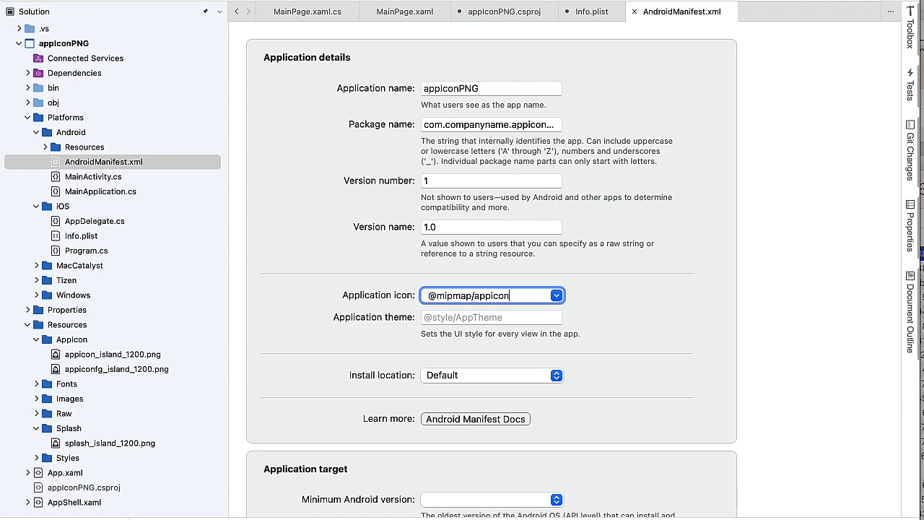
pyautogui.write('_island')
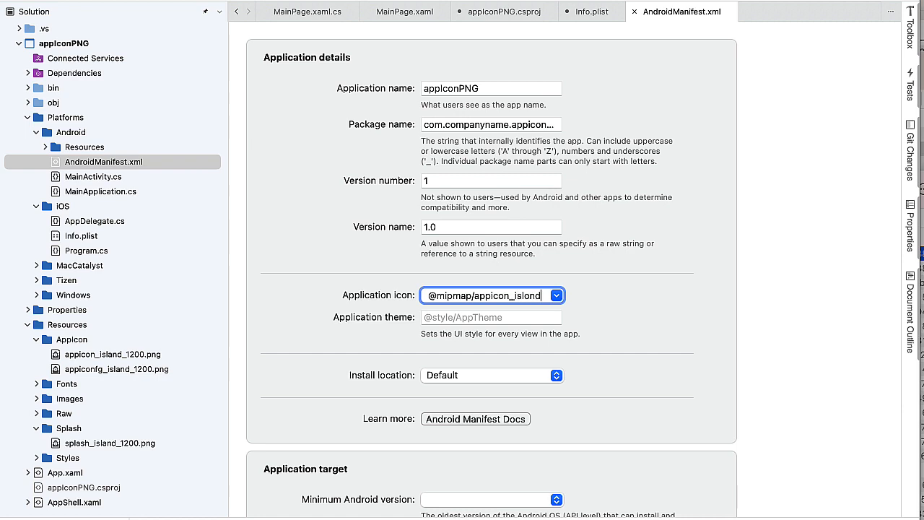
pyautogui.write('_1200')
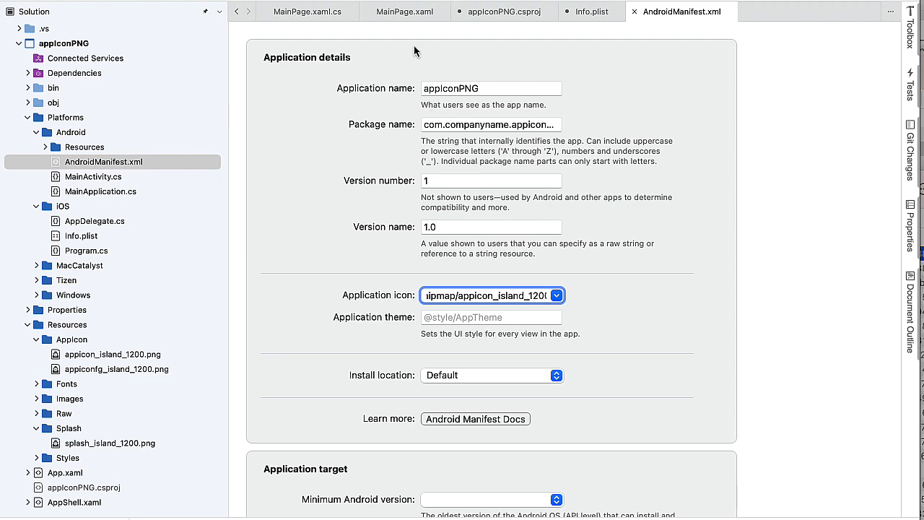
pyautogui.click(502, 11)
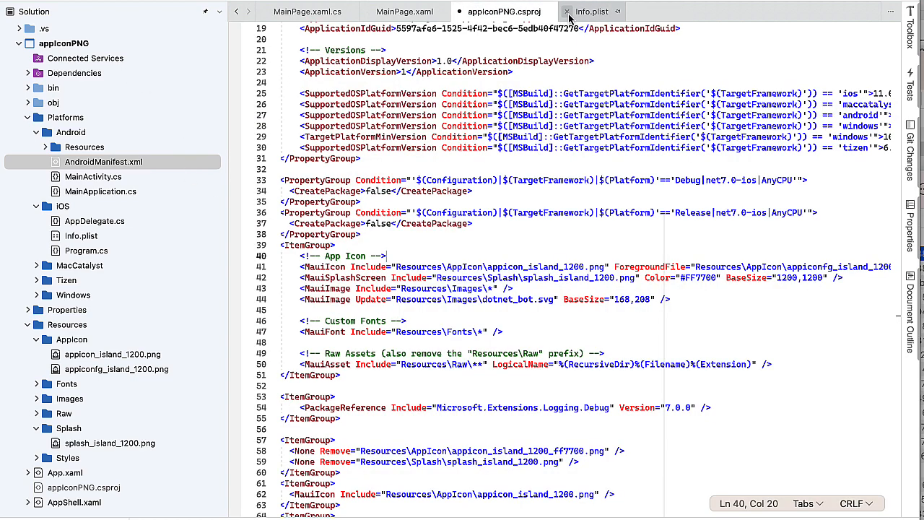
# Step: Close Info.plist and the project file, saving the changes, before running on the iPhone simulator
pyautogui.click(619, 11)
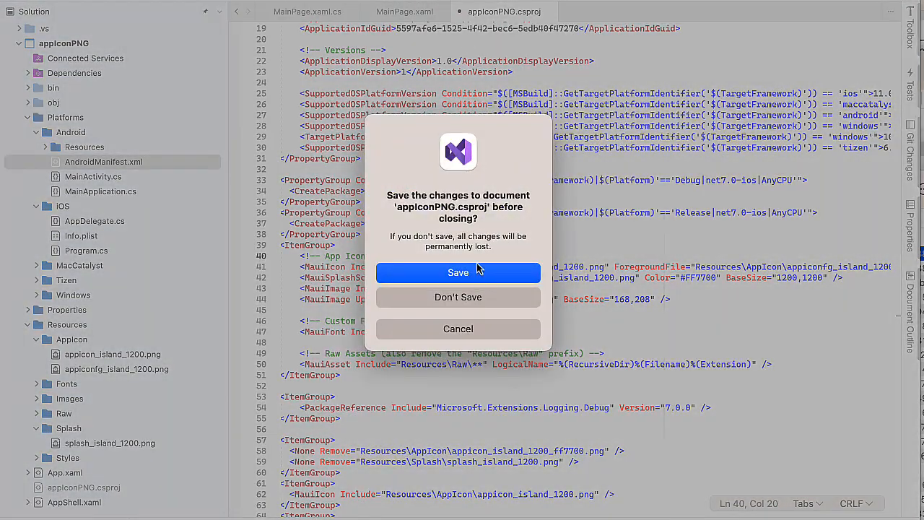
pyautogui.click(457, 272)
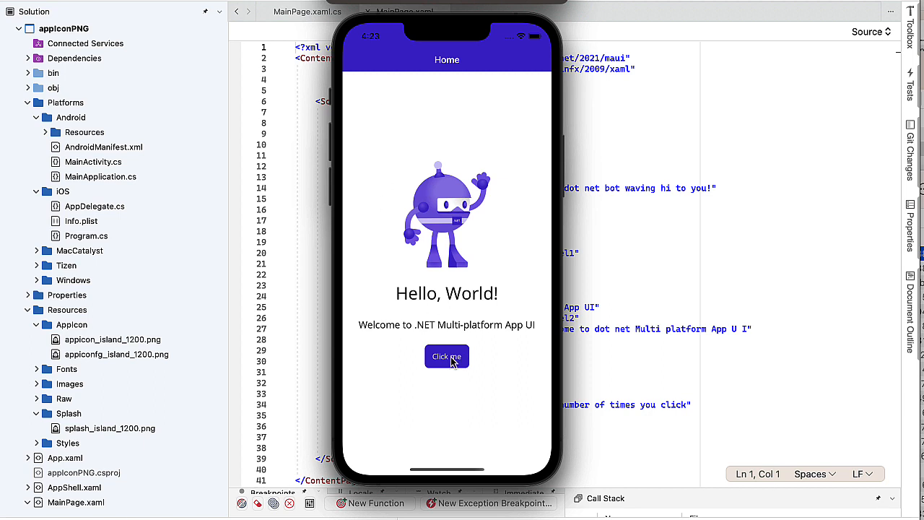
# Step: Test Click me, check the island icon on the simulator home screen, and relaunch the app
pyautogui.click(446, 356)
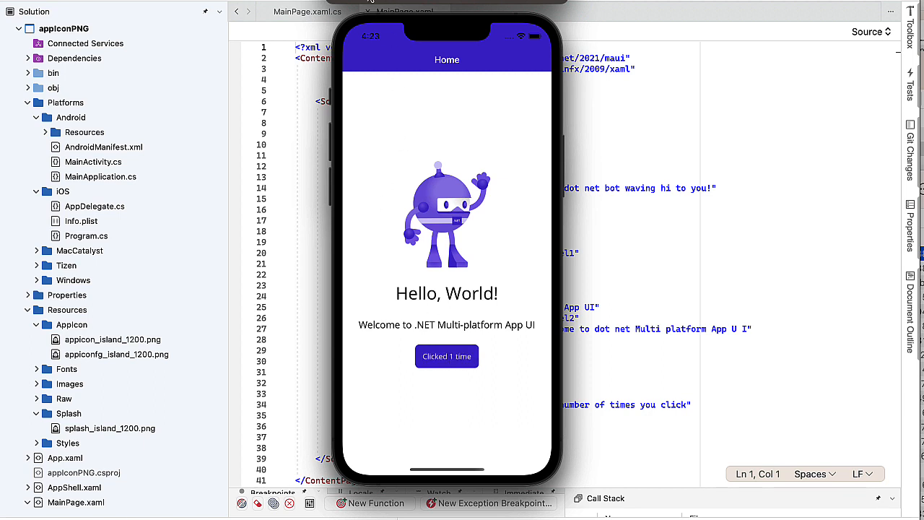
pyautogui.click(402, 11)
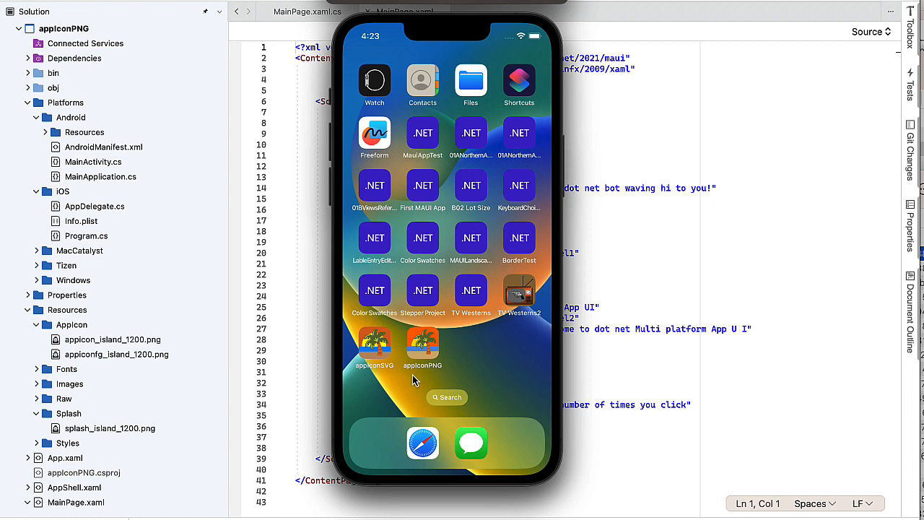
pyautogui.moveTo(426, 354)
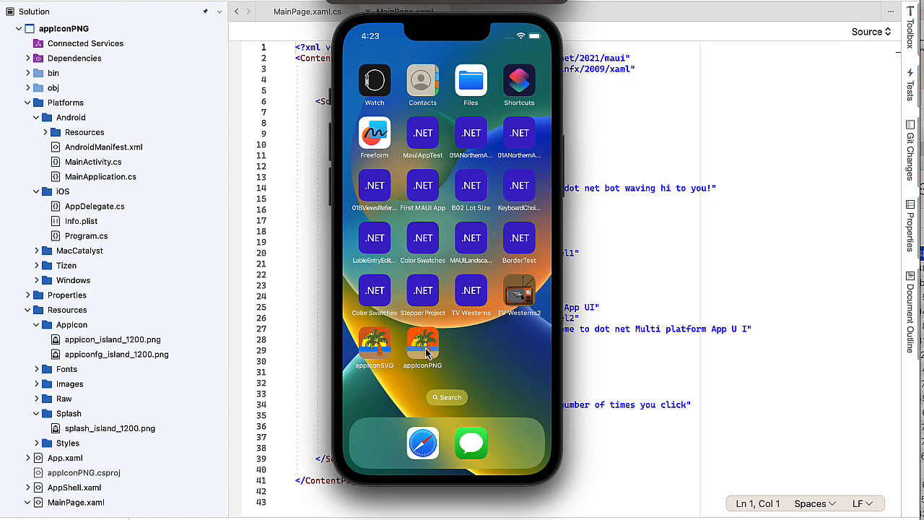
pyautogui.moveTo(431, 364)
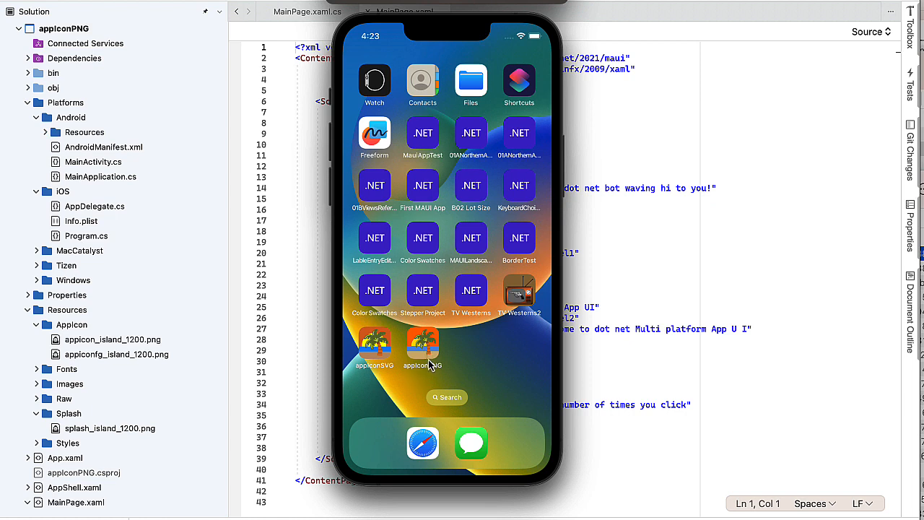
pyautogui.click(422, 344)
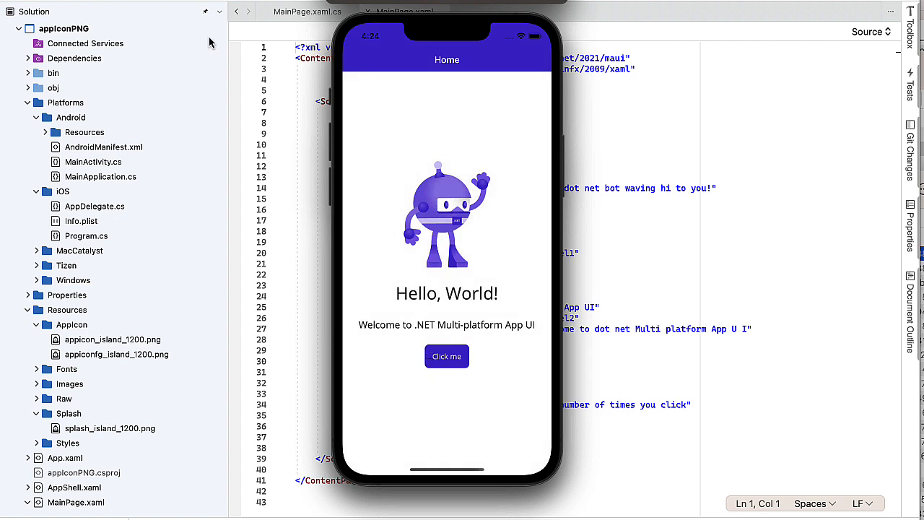
pyautogui.moveTo(210, 42)
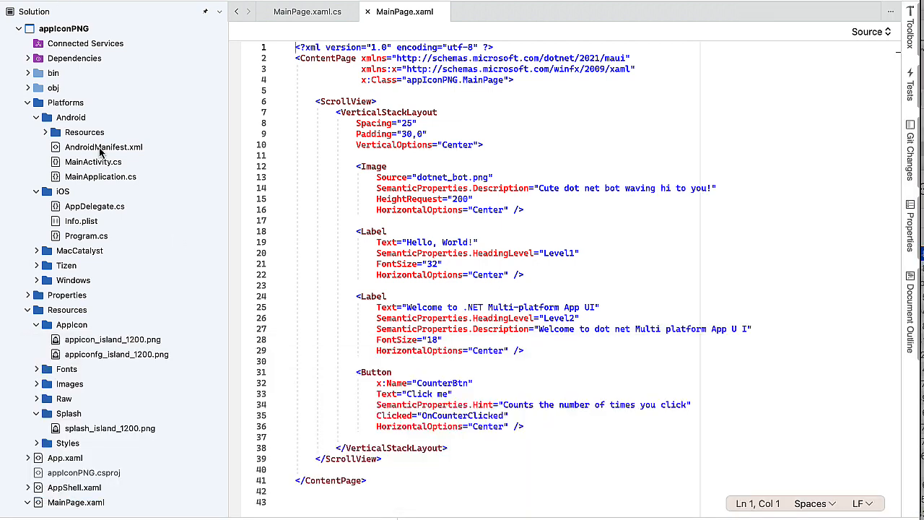
# Step: Set minimum Android version to 12.0 (API 31) and target to 13.0 (API 33)
pyautogui.doubleClick(104, 148)
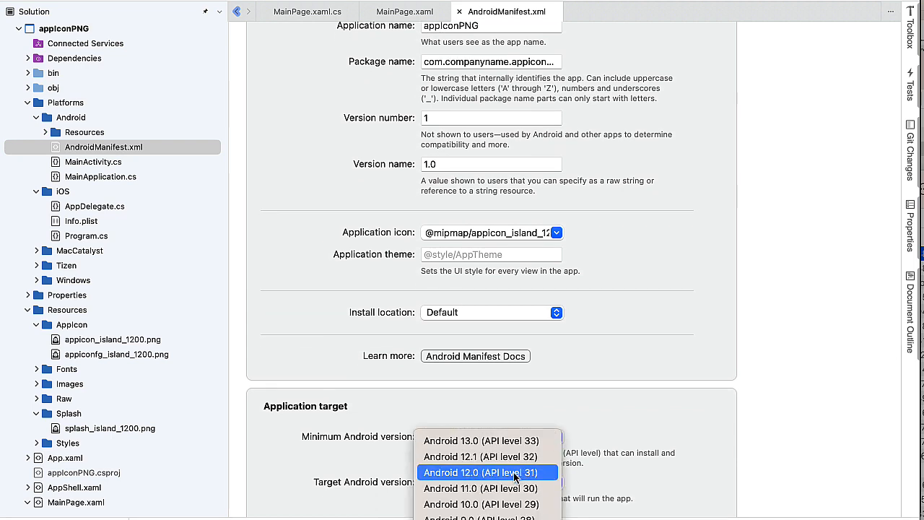
pyautogui.click(488, 472)
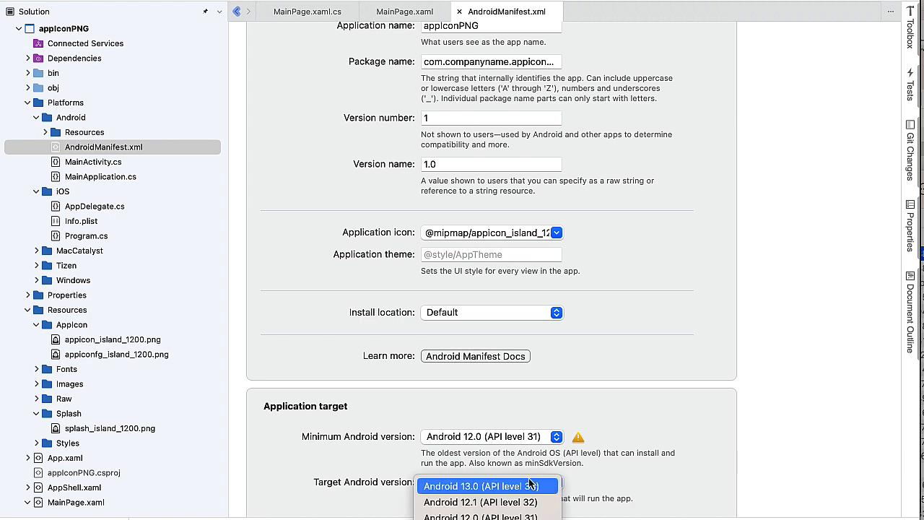
pyautogui.click(480, 485)
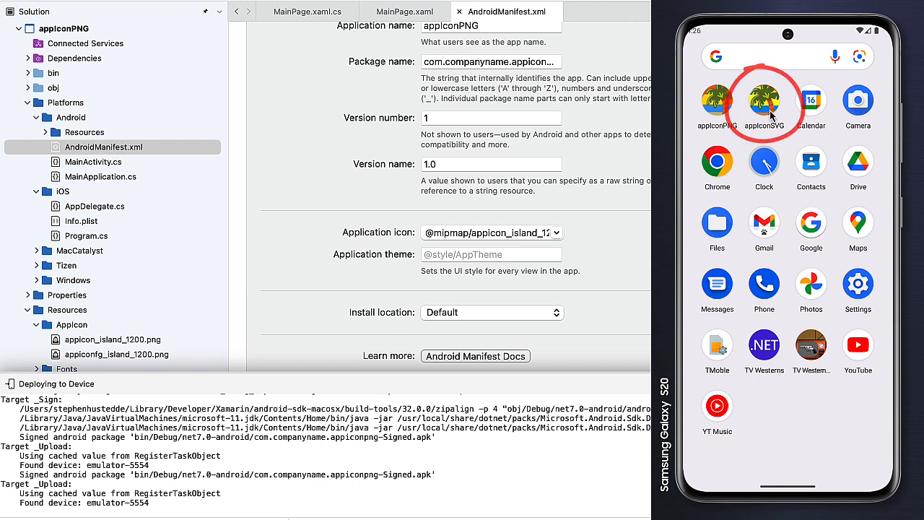
# Step: Launch appiconPNG on the Android emulator, see Hello, World!, and return to the home screen
pyautogui.click(764, 101)
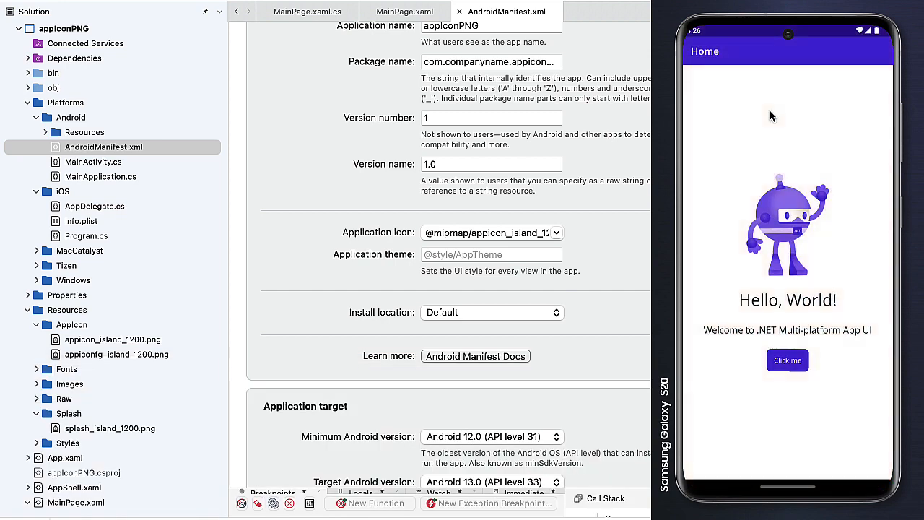
pyautogui.click(788, 360)
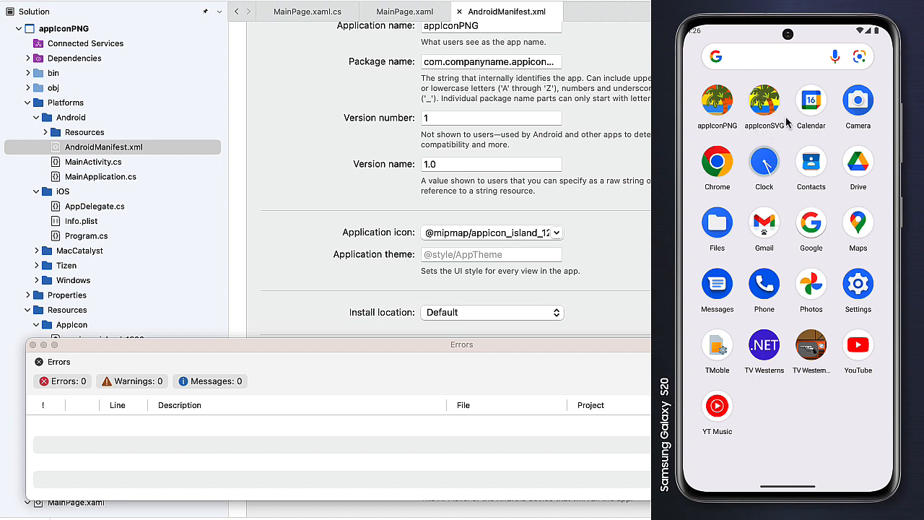
pyautogui.moveTo(786, 123)
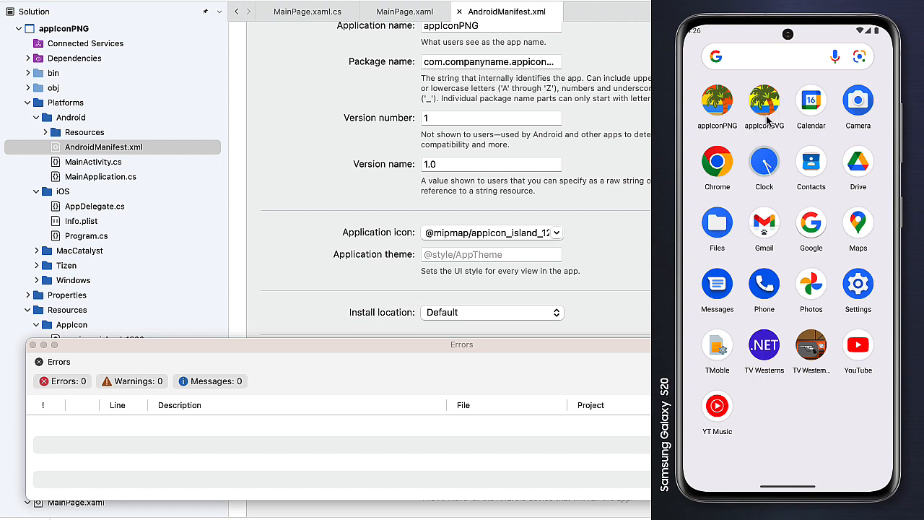